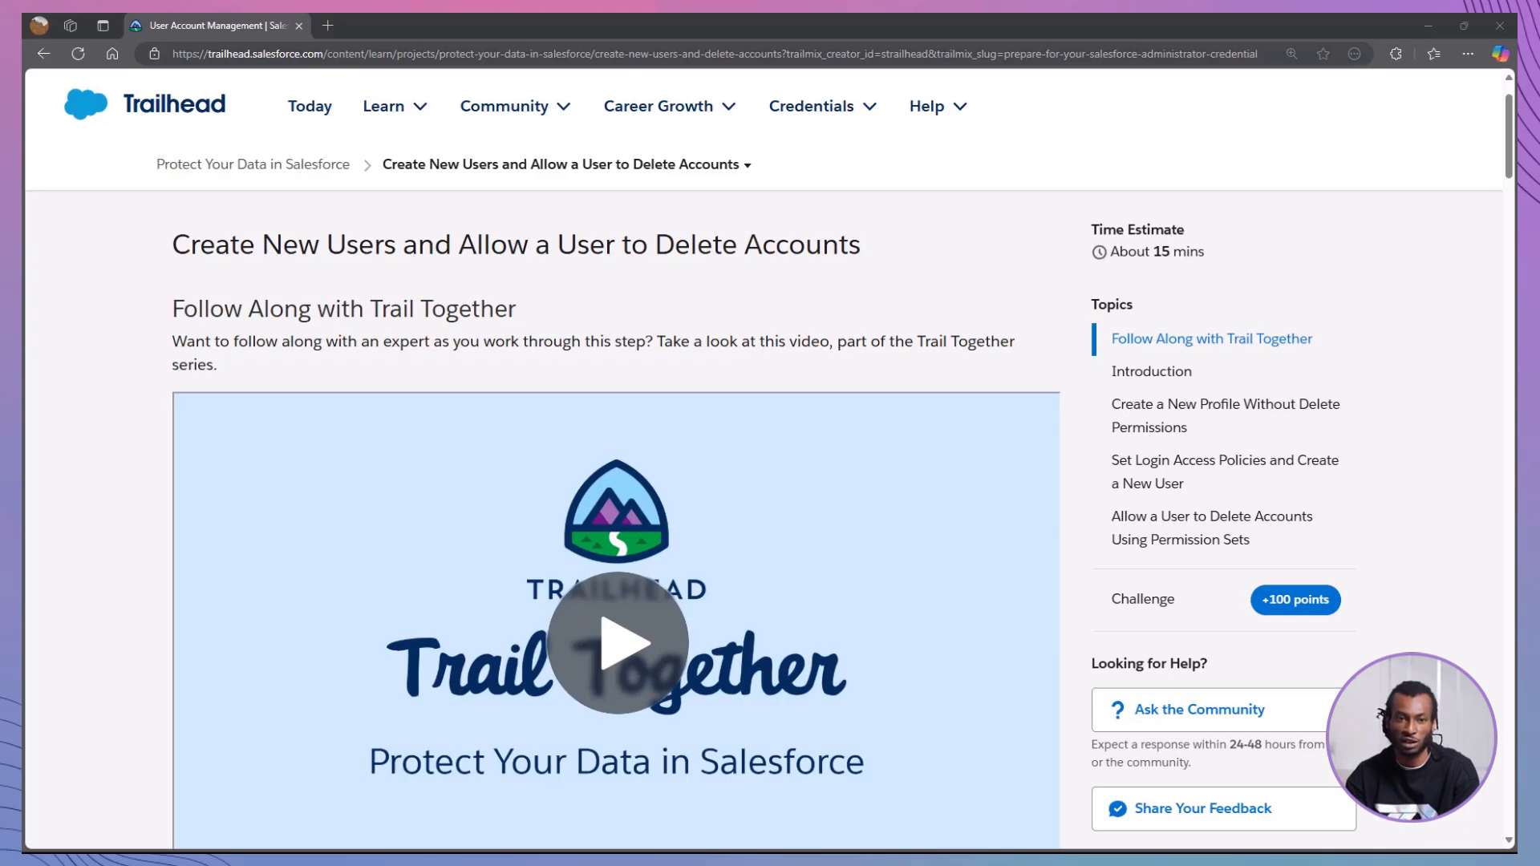
- Navigate the Trailhead topics list to the Introduction and the no-delete profile steps
double_click(515, 244)
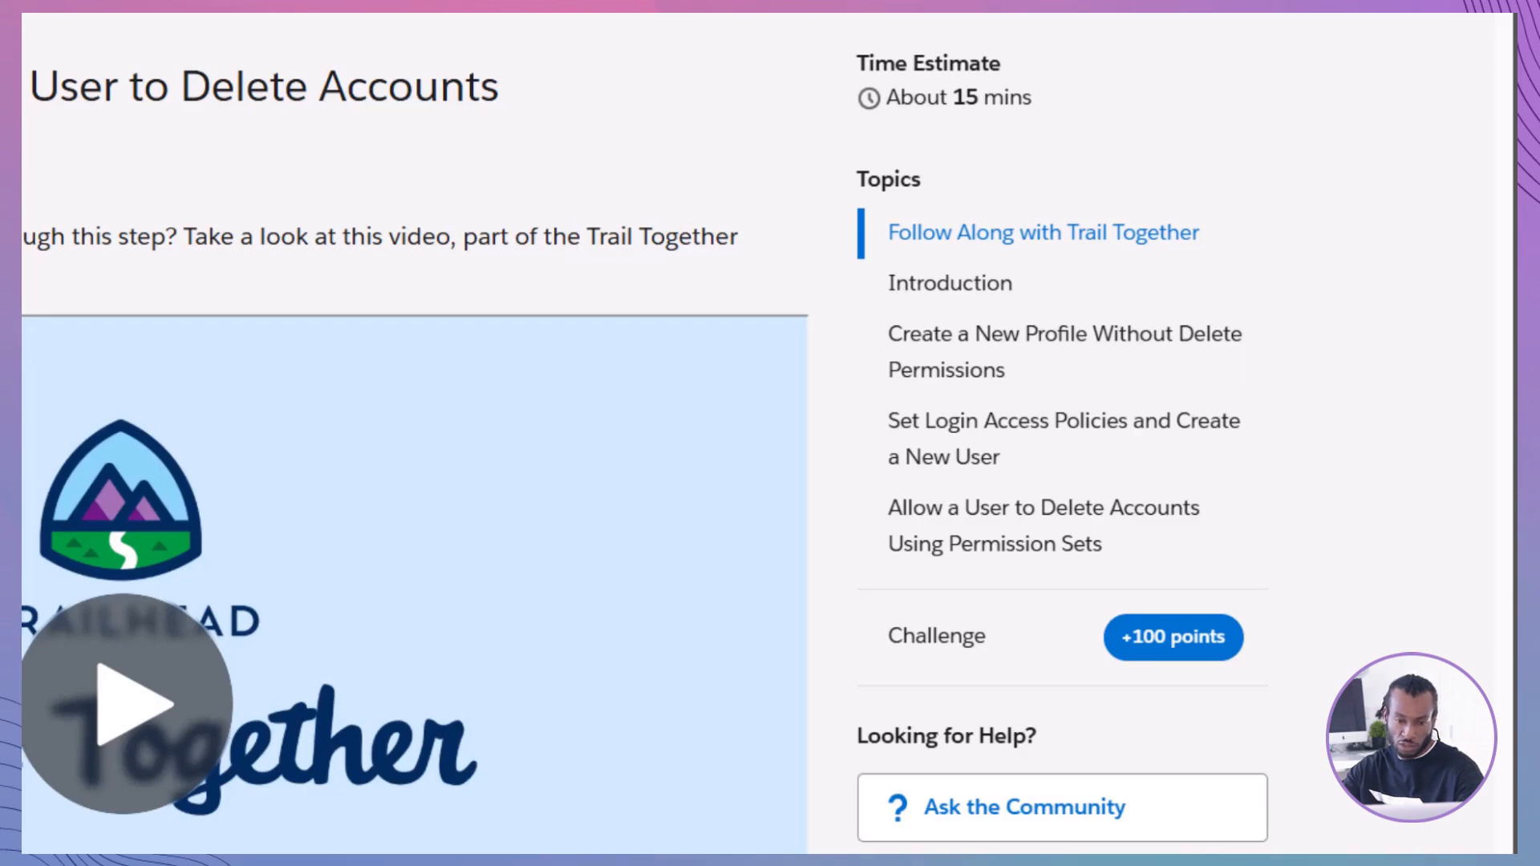
left_click(1062, 438)
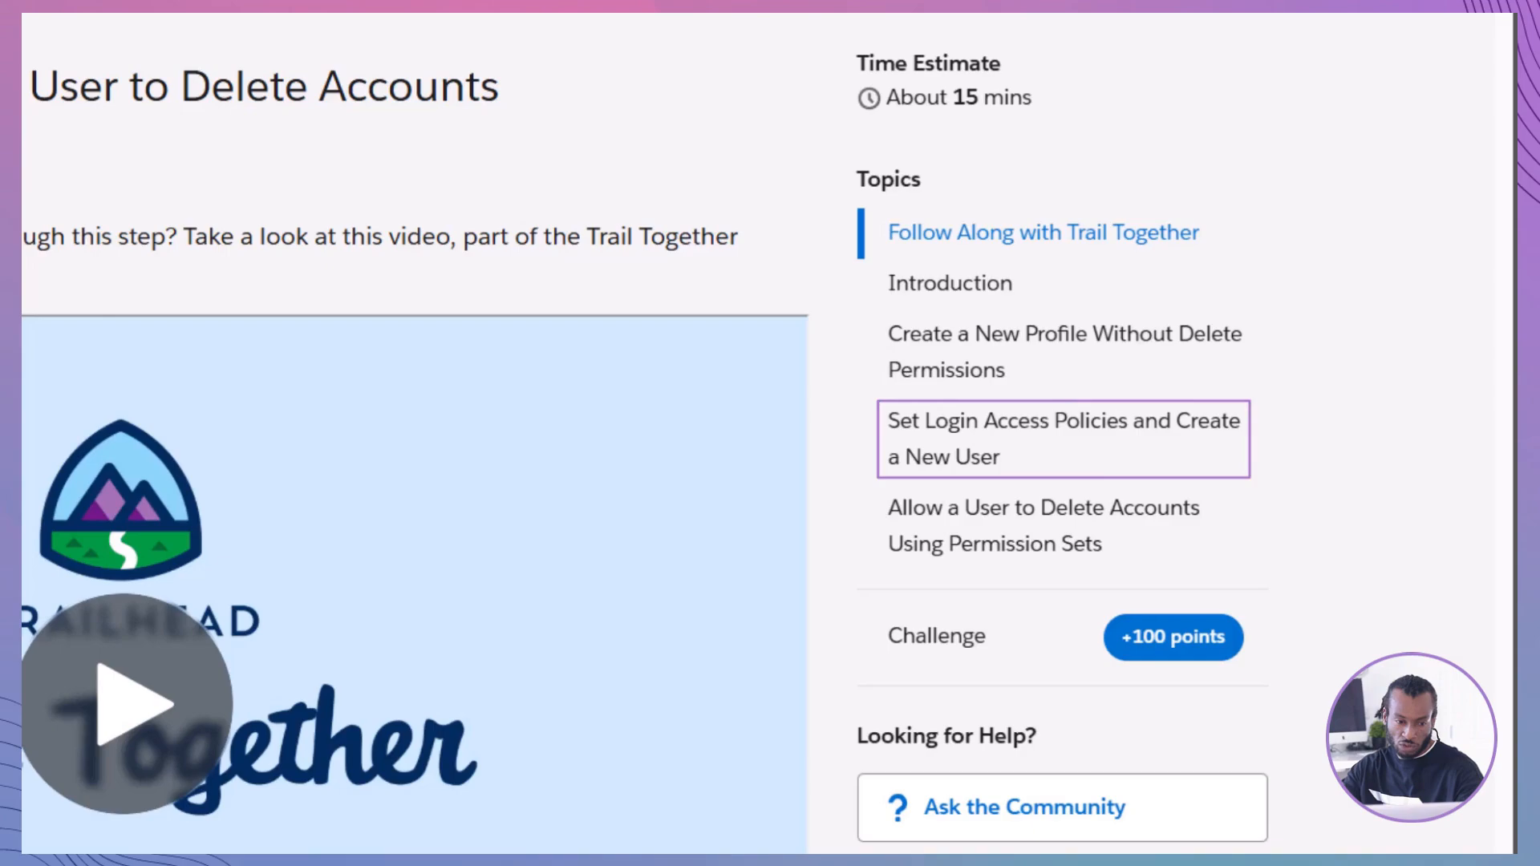
left_click(1043, 526)
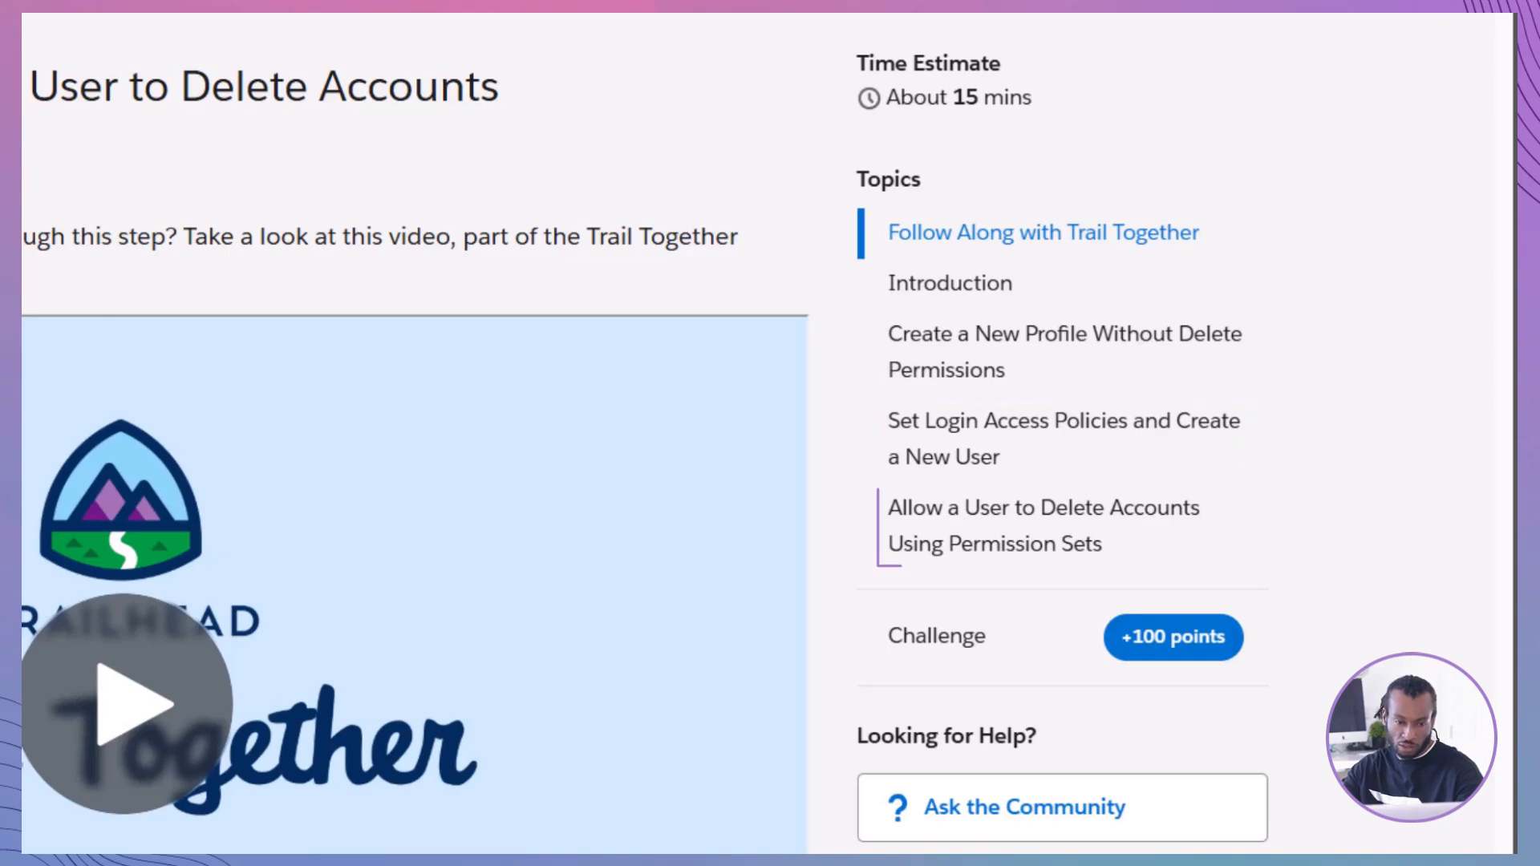
left_click(1043, 526)
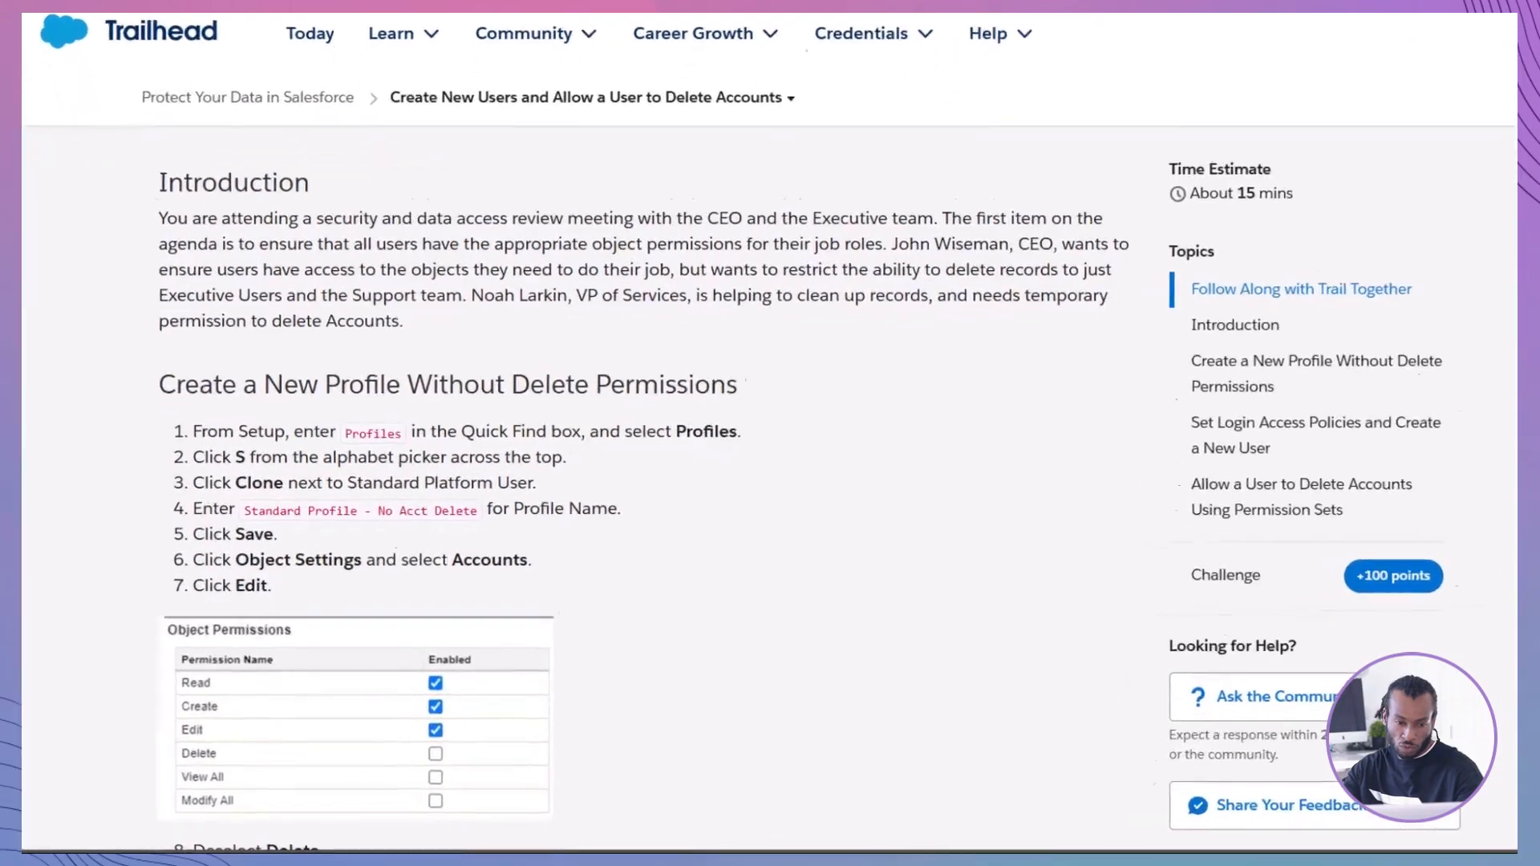
- Scroll through the Create a New Profile steps in Trailhead
scroll("down", 3)
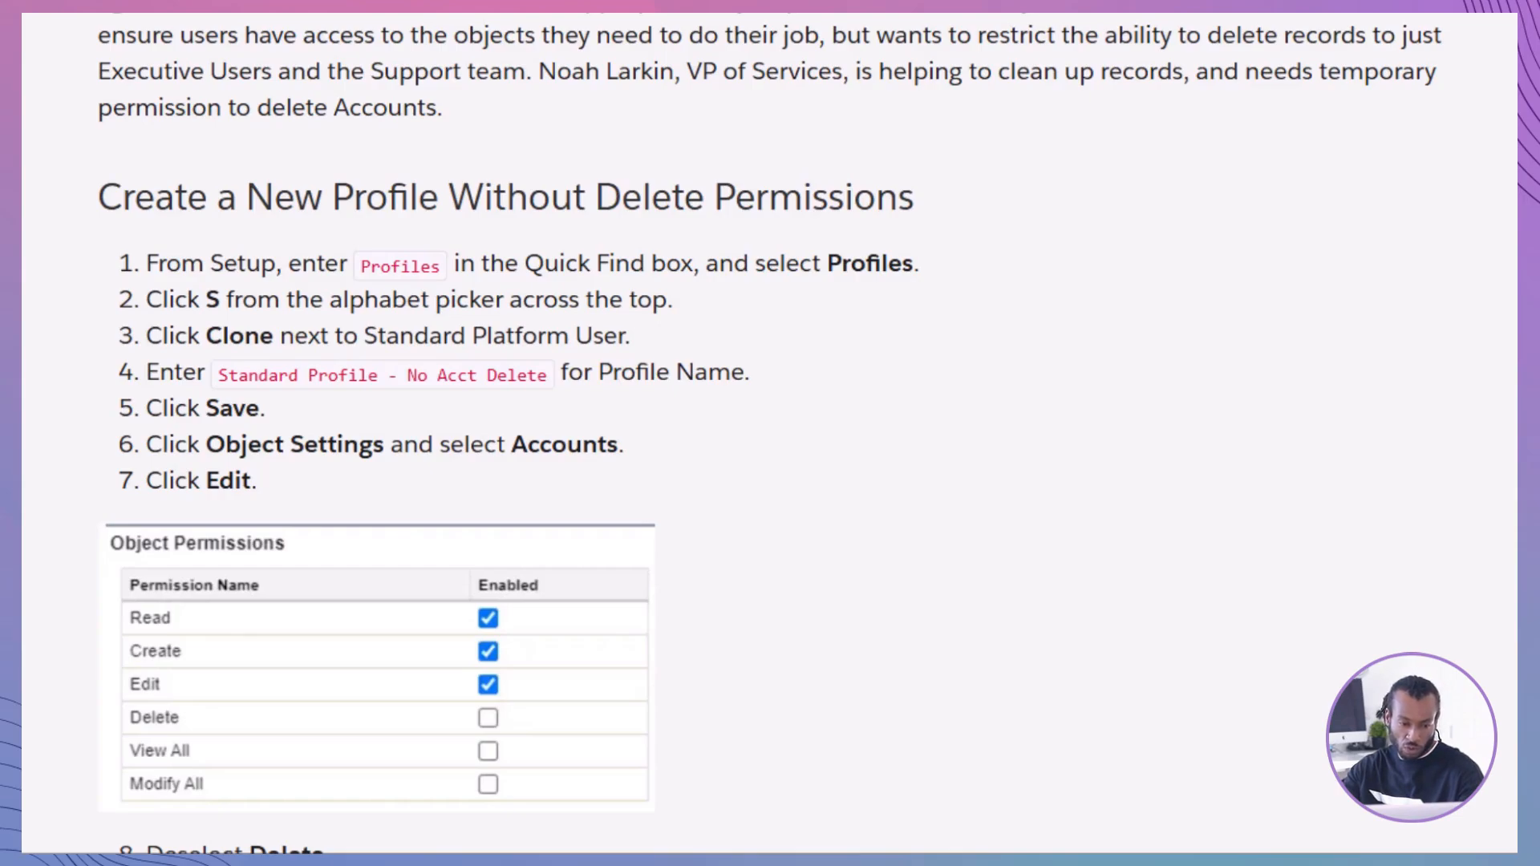
scroll("down", 3)
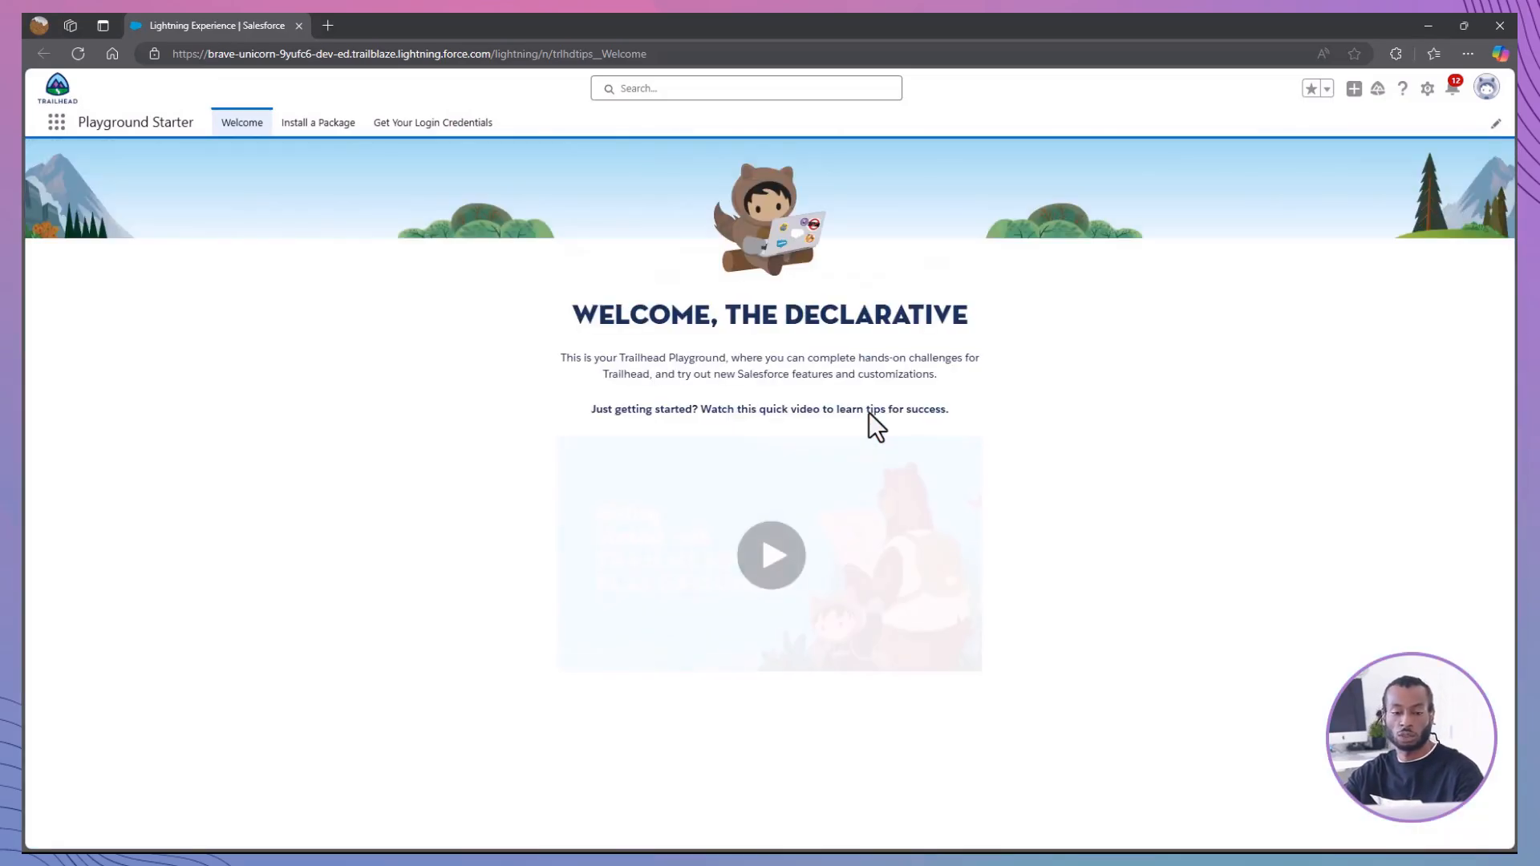
mouse_move(483, 578)
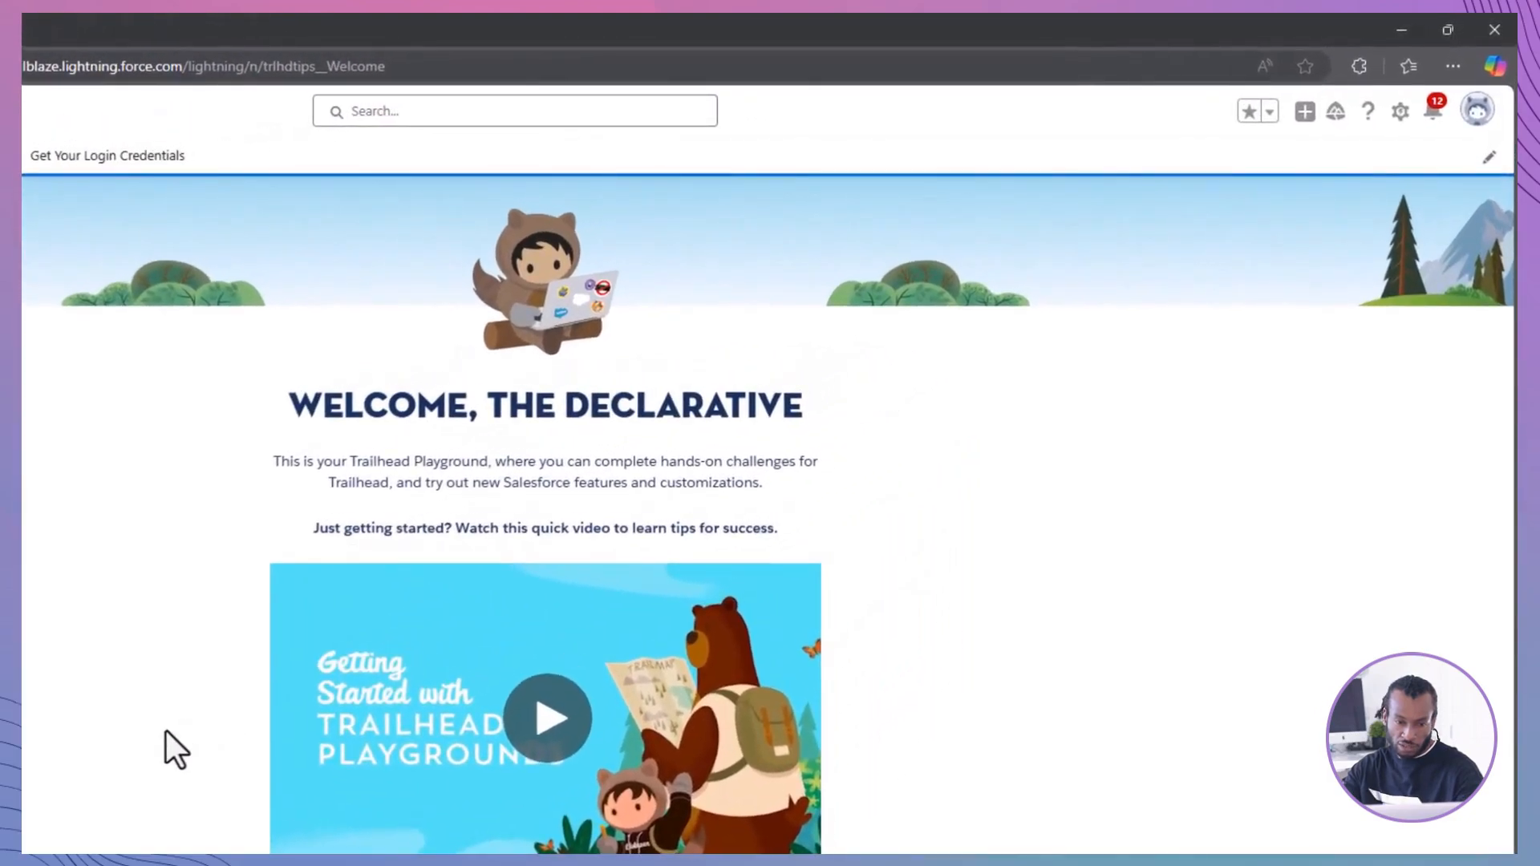
- Go to Setup from the gear menu in the playground org
left_click(1398, 111)
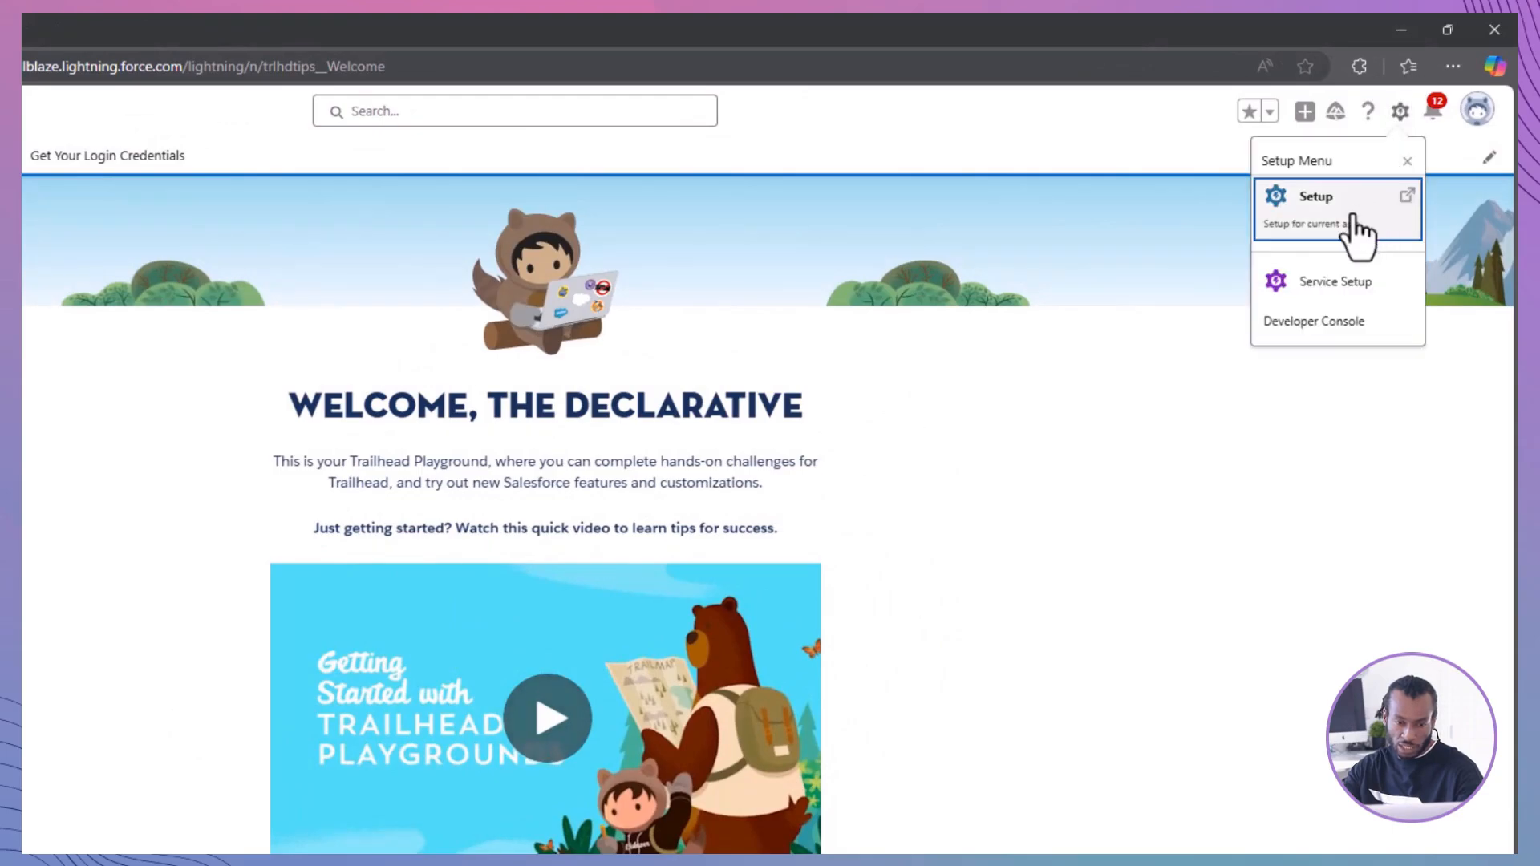
left_click(1315, 195)
type("p")
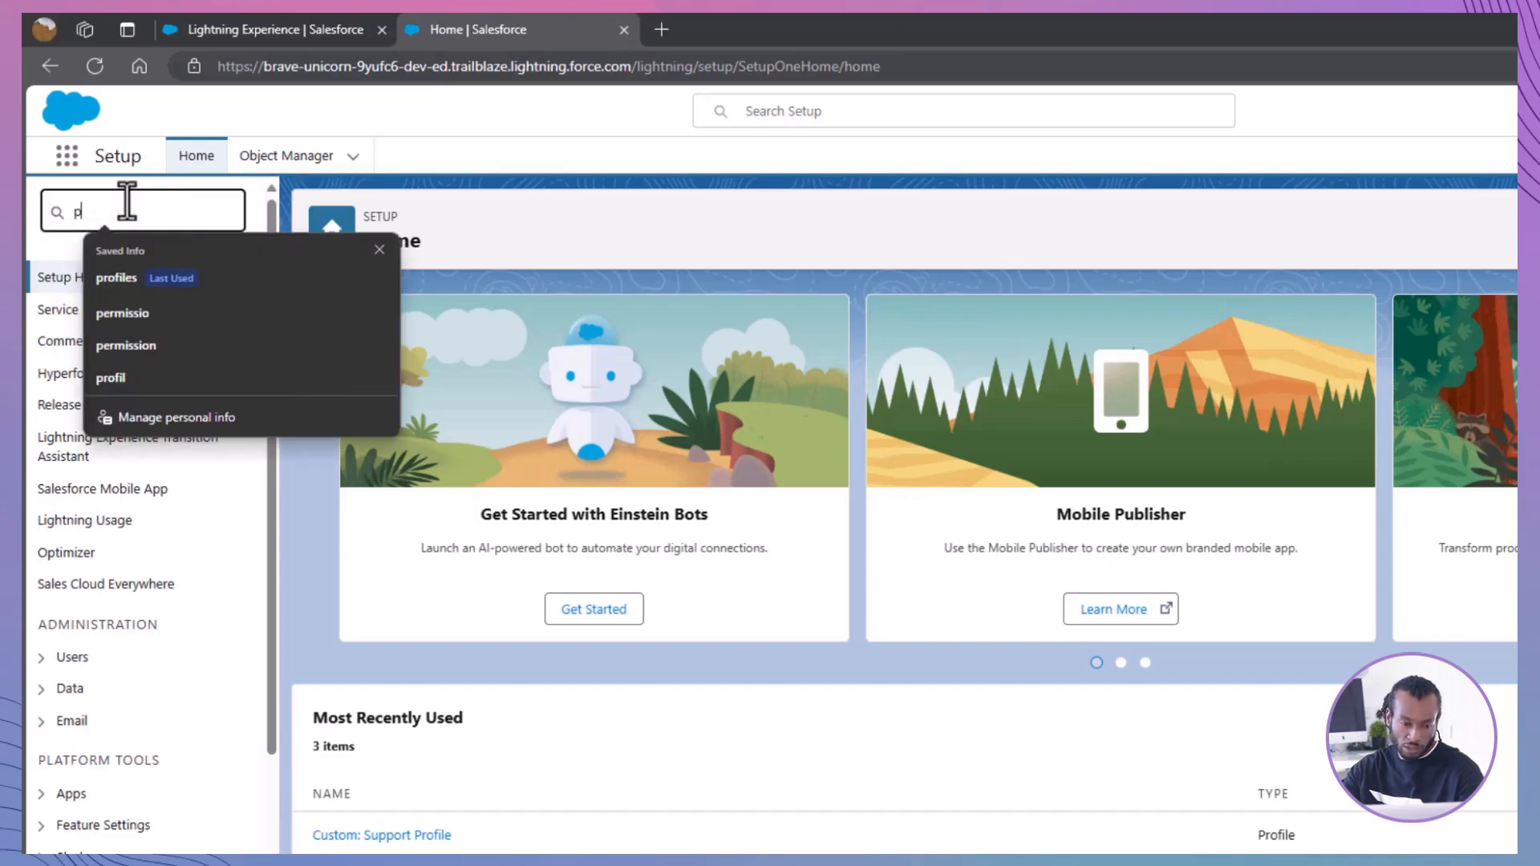
- Find Profiles via Quick Find and show the profiles list
type("rofil")
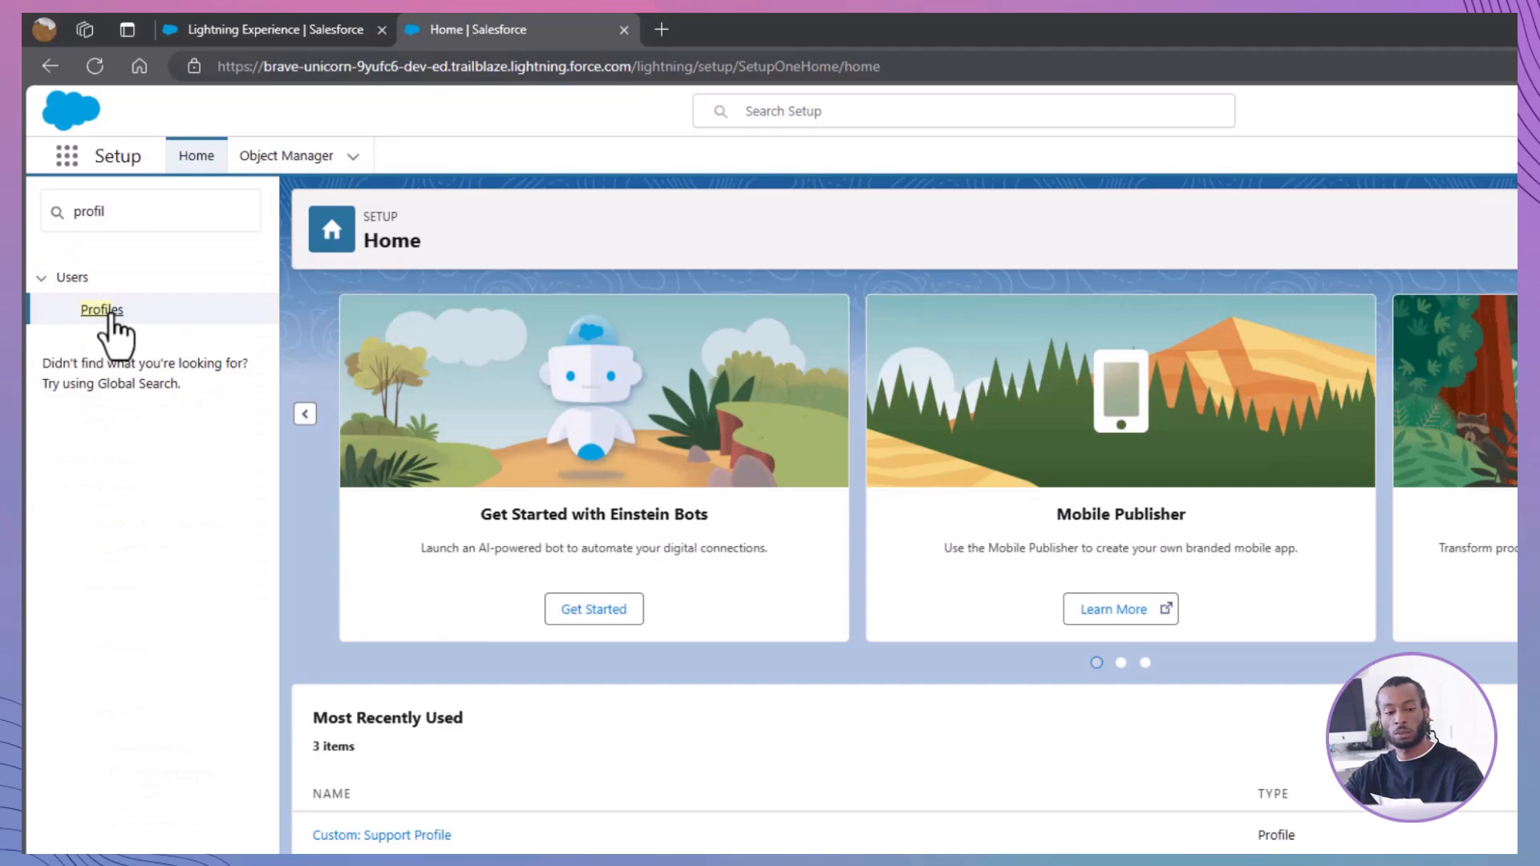
left_click(101, 310)
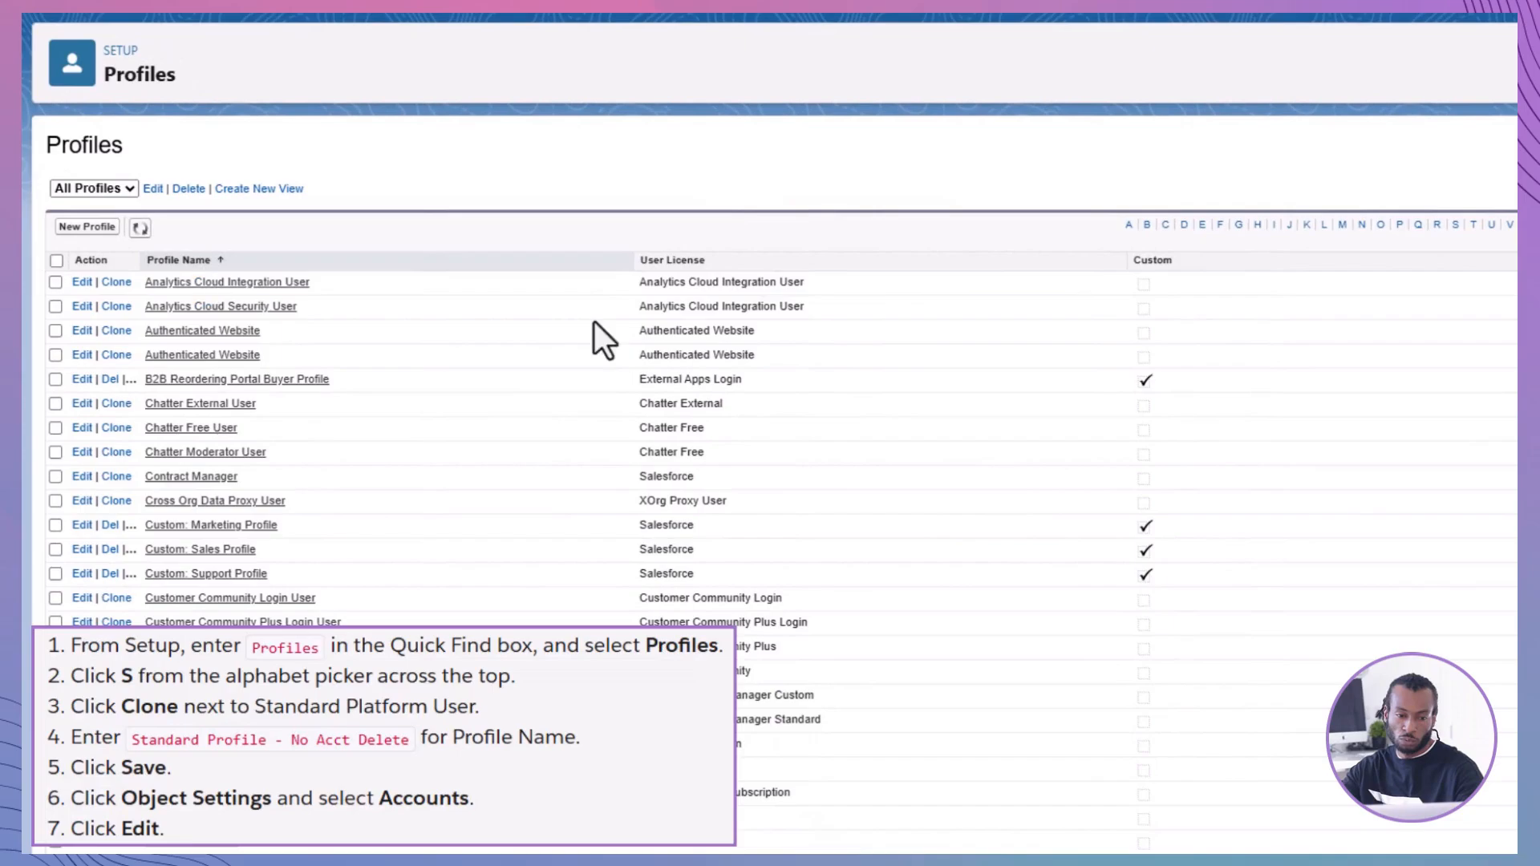
mouse_move(1453, 236)
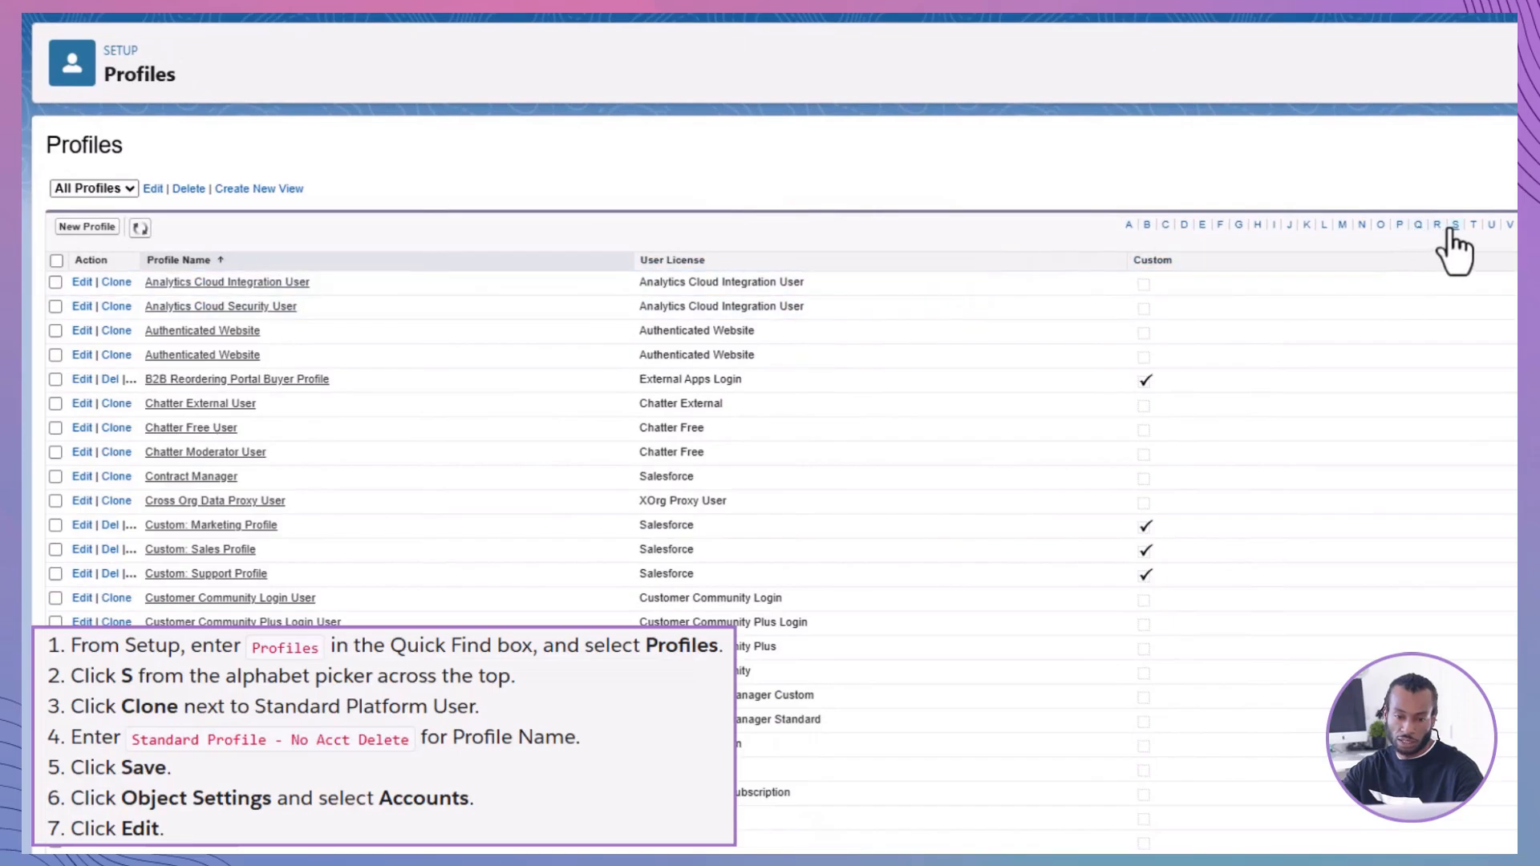
- Clone Standard Platform User as a new profile named 'Standard Profile - No Acct Delete' and save it
left_click(1455, 225)
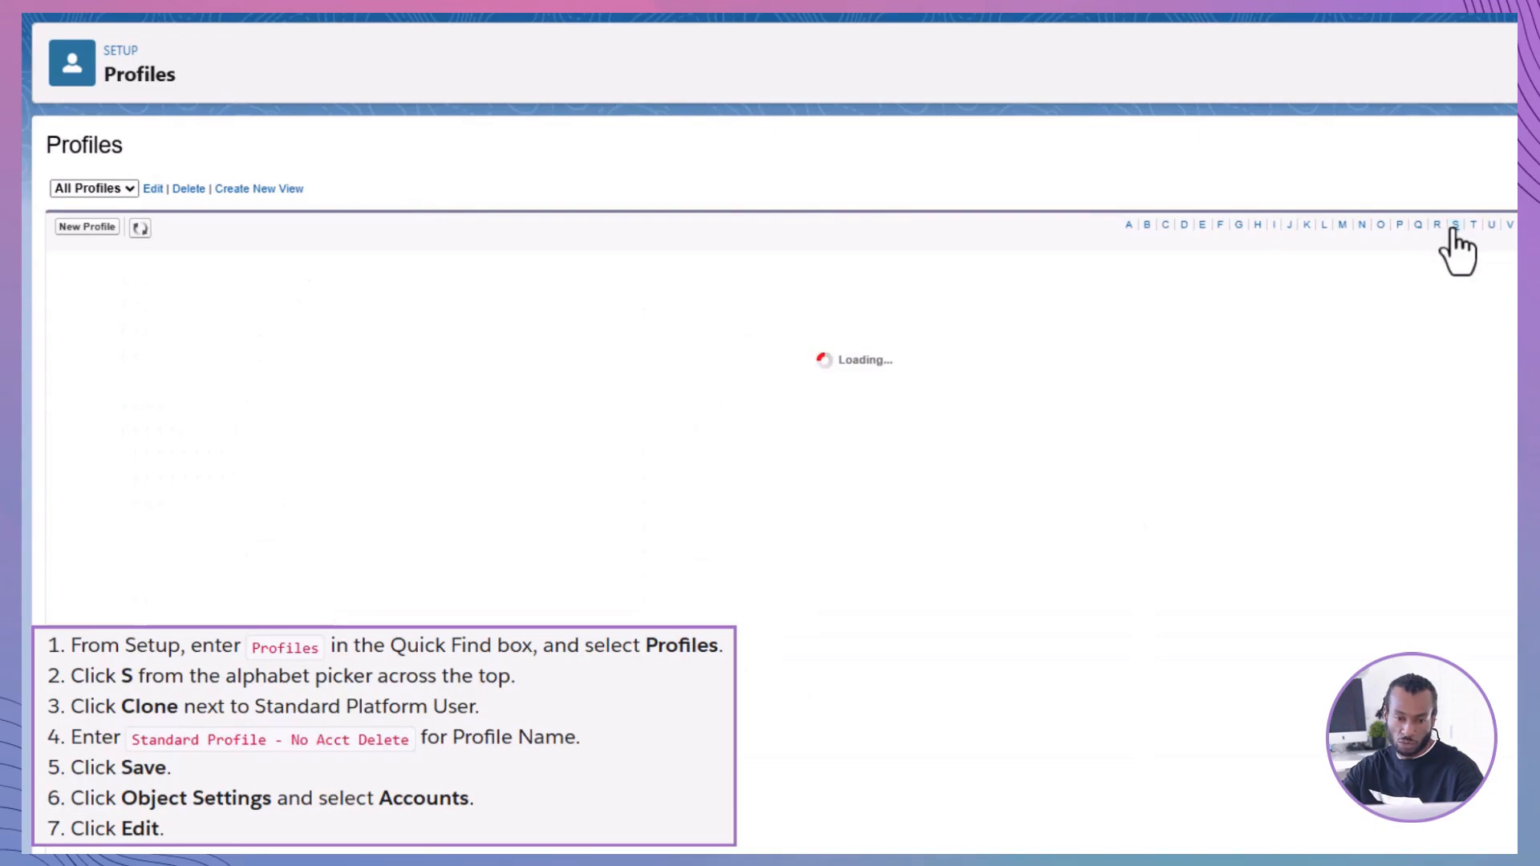
left_click(1456, 225)
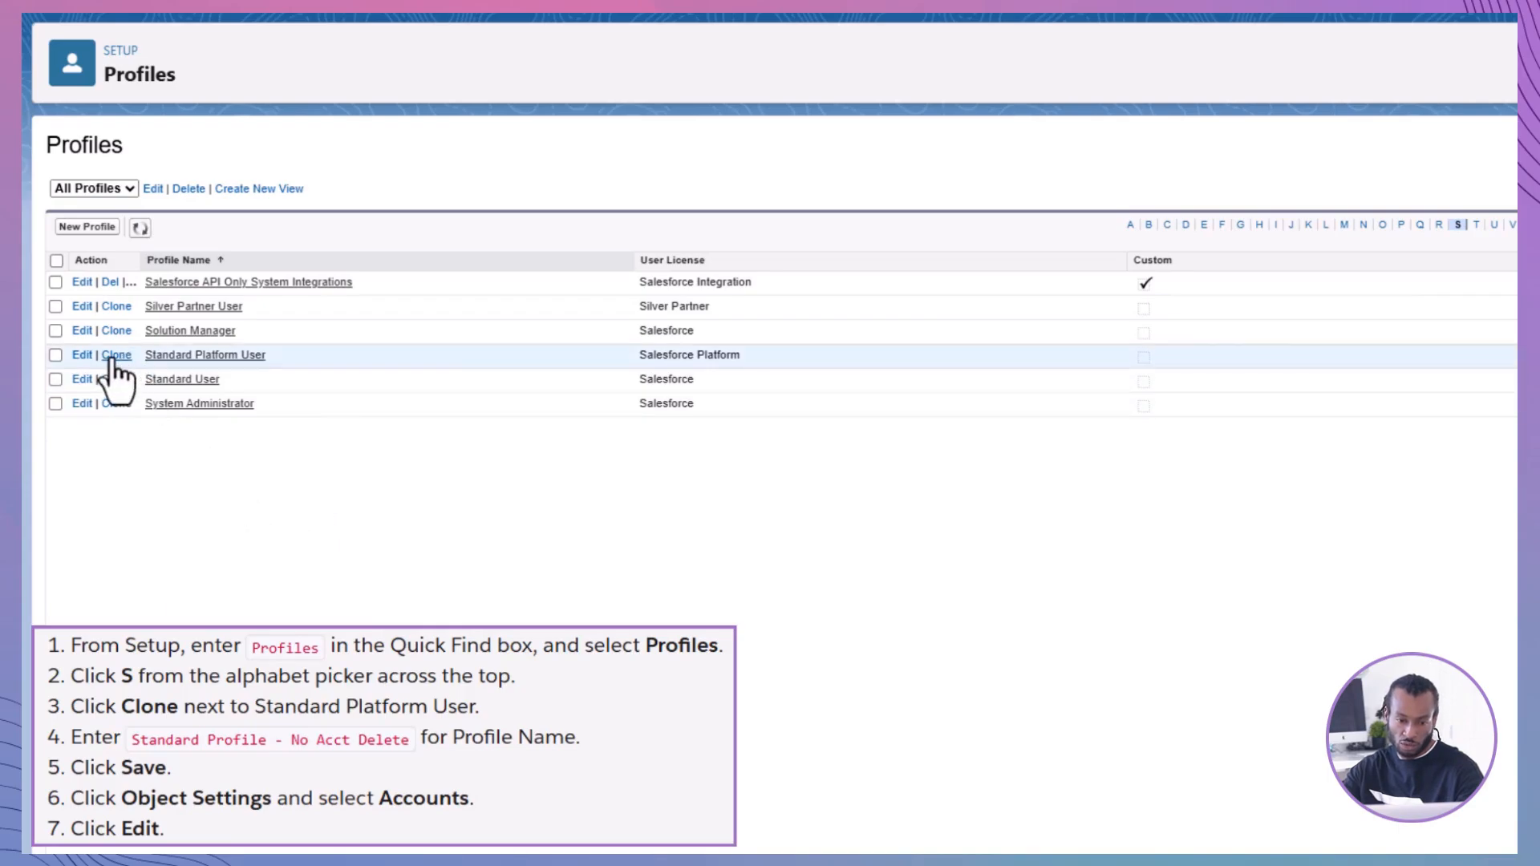
left_click(116, 355)
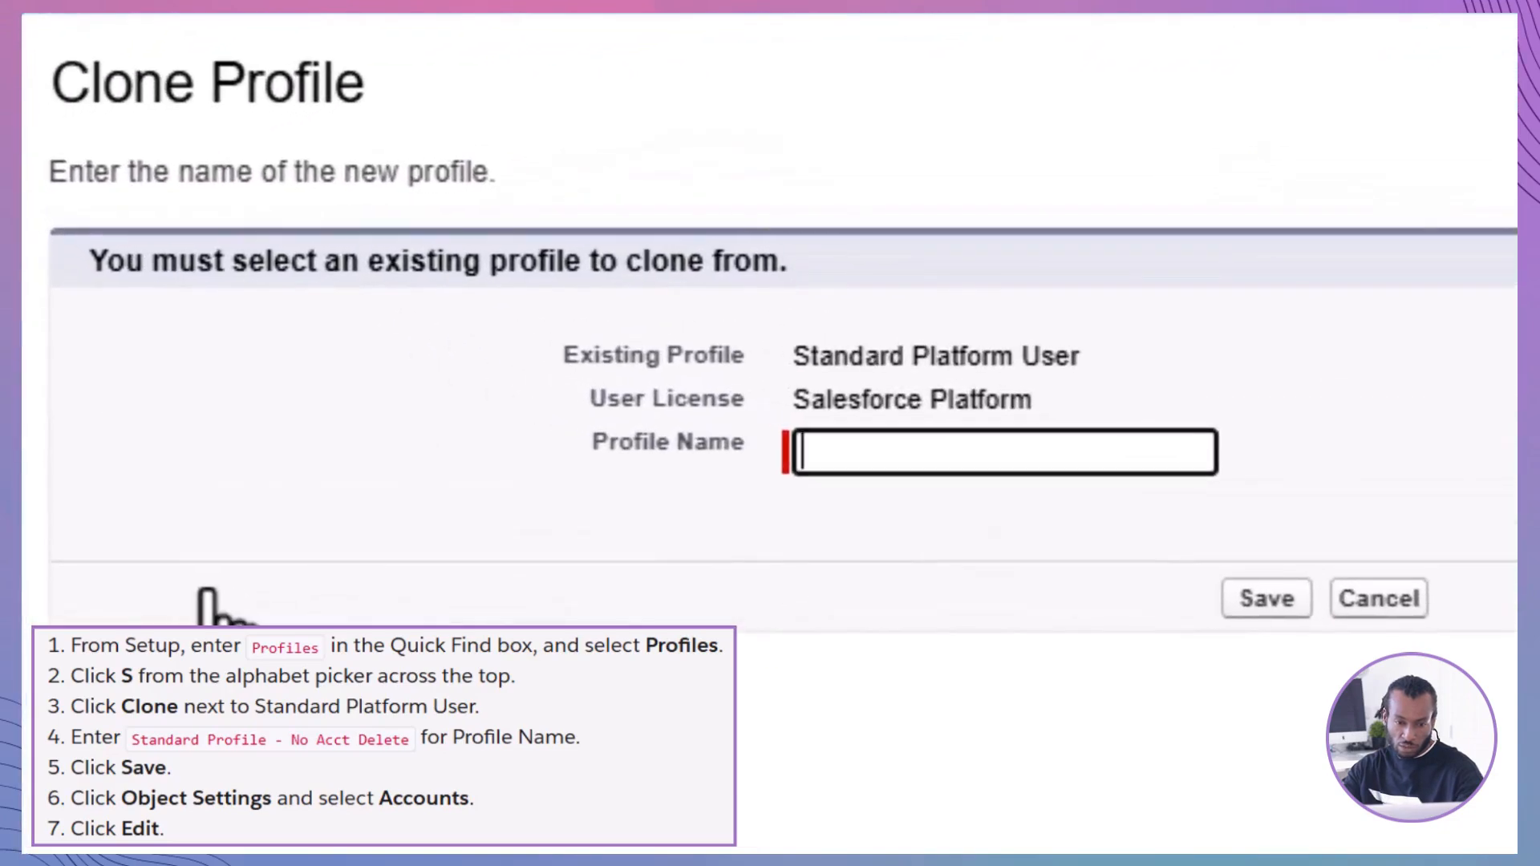
type("Standard Profile - No Acct Delete")
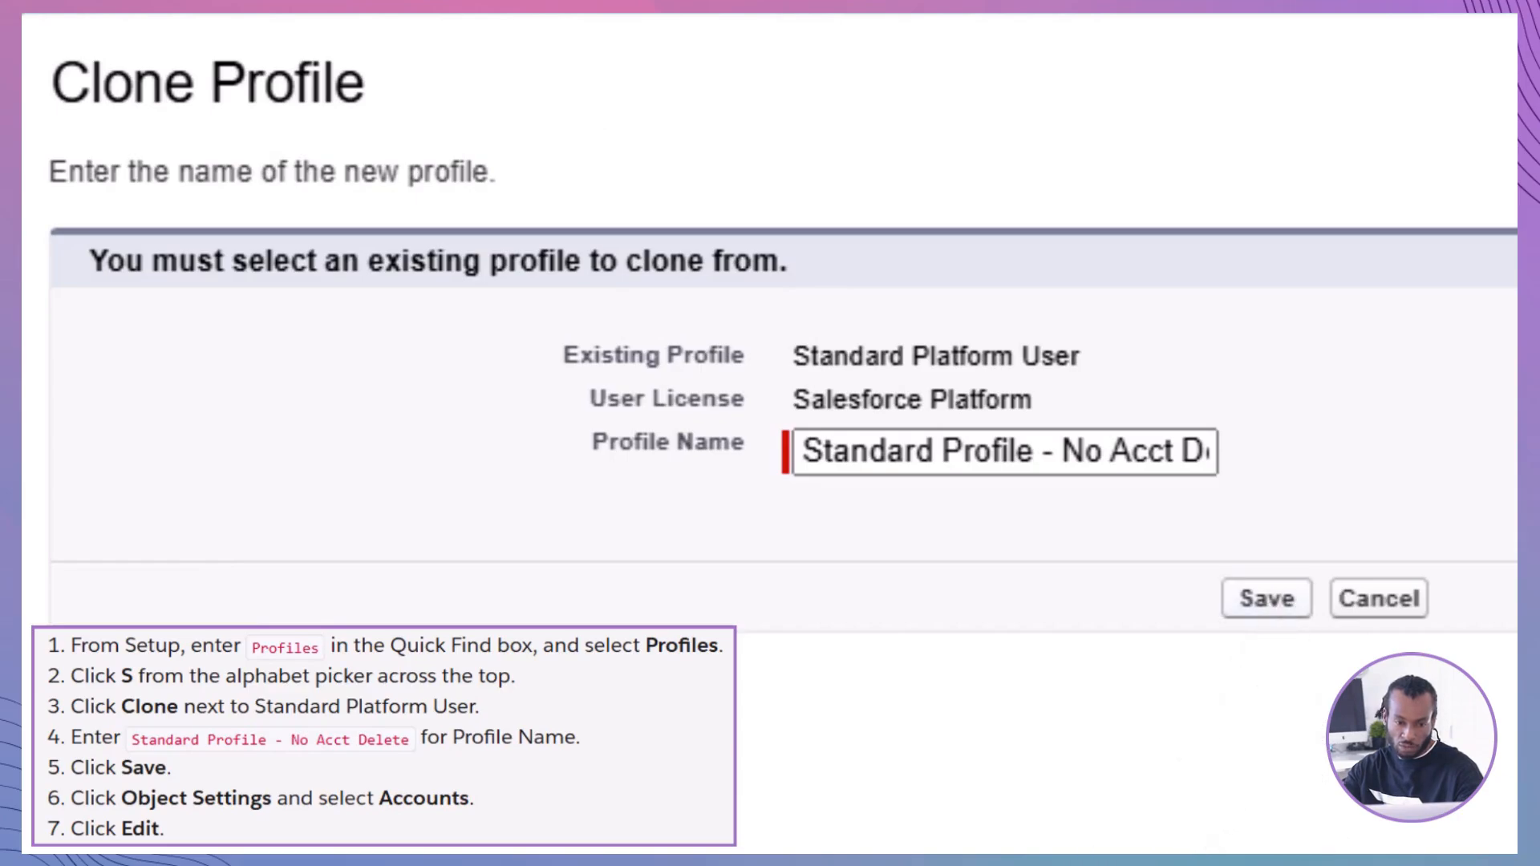
left_click(1265, 597)
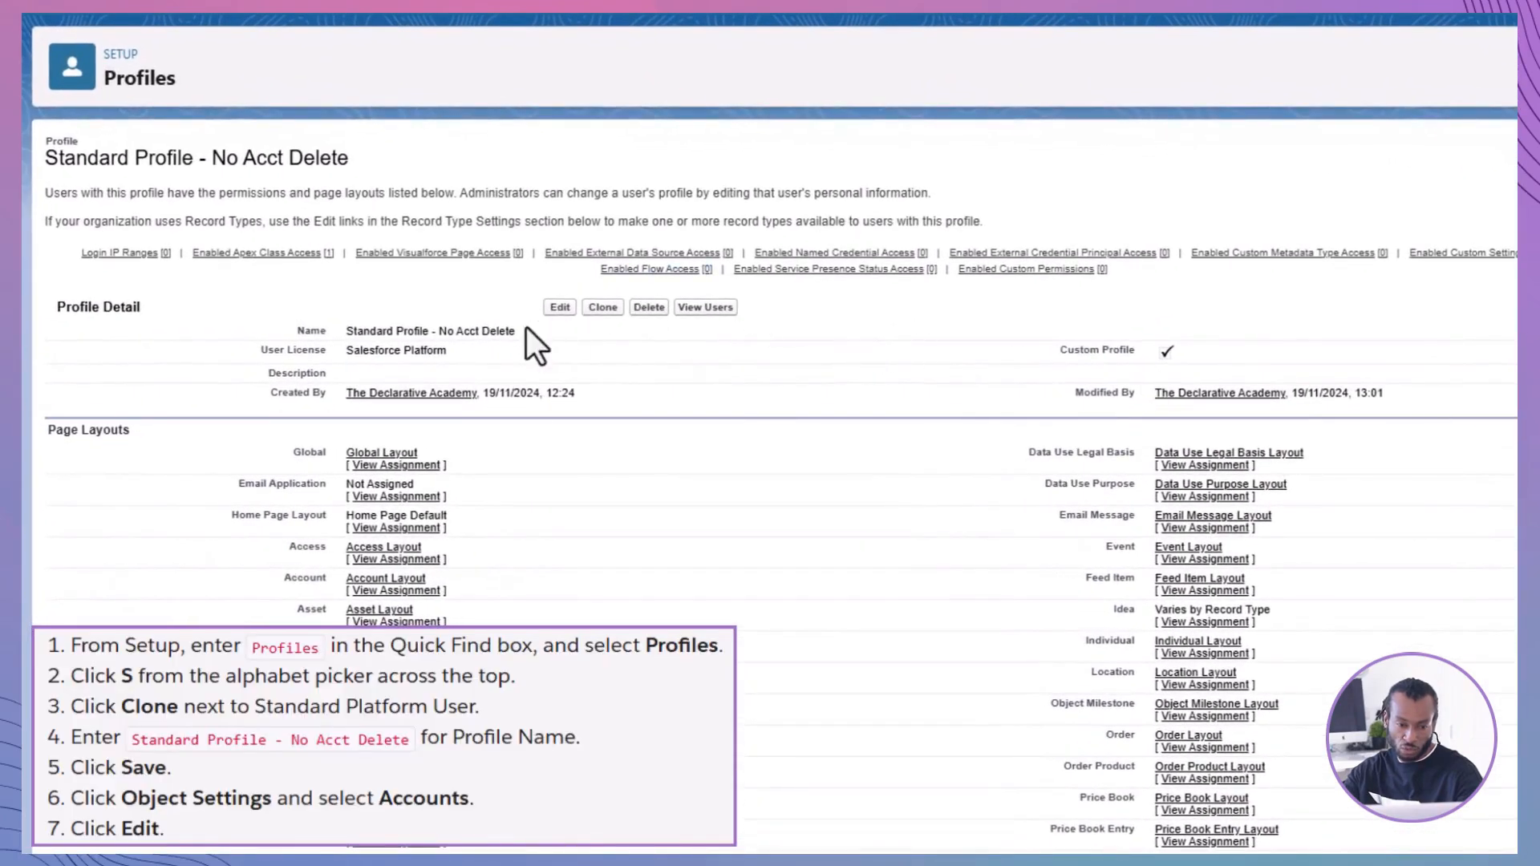
- Edit the new profile to remove the Delete permission for Accounts and save it
left_click(558, 306)
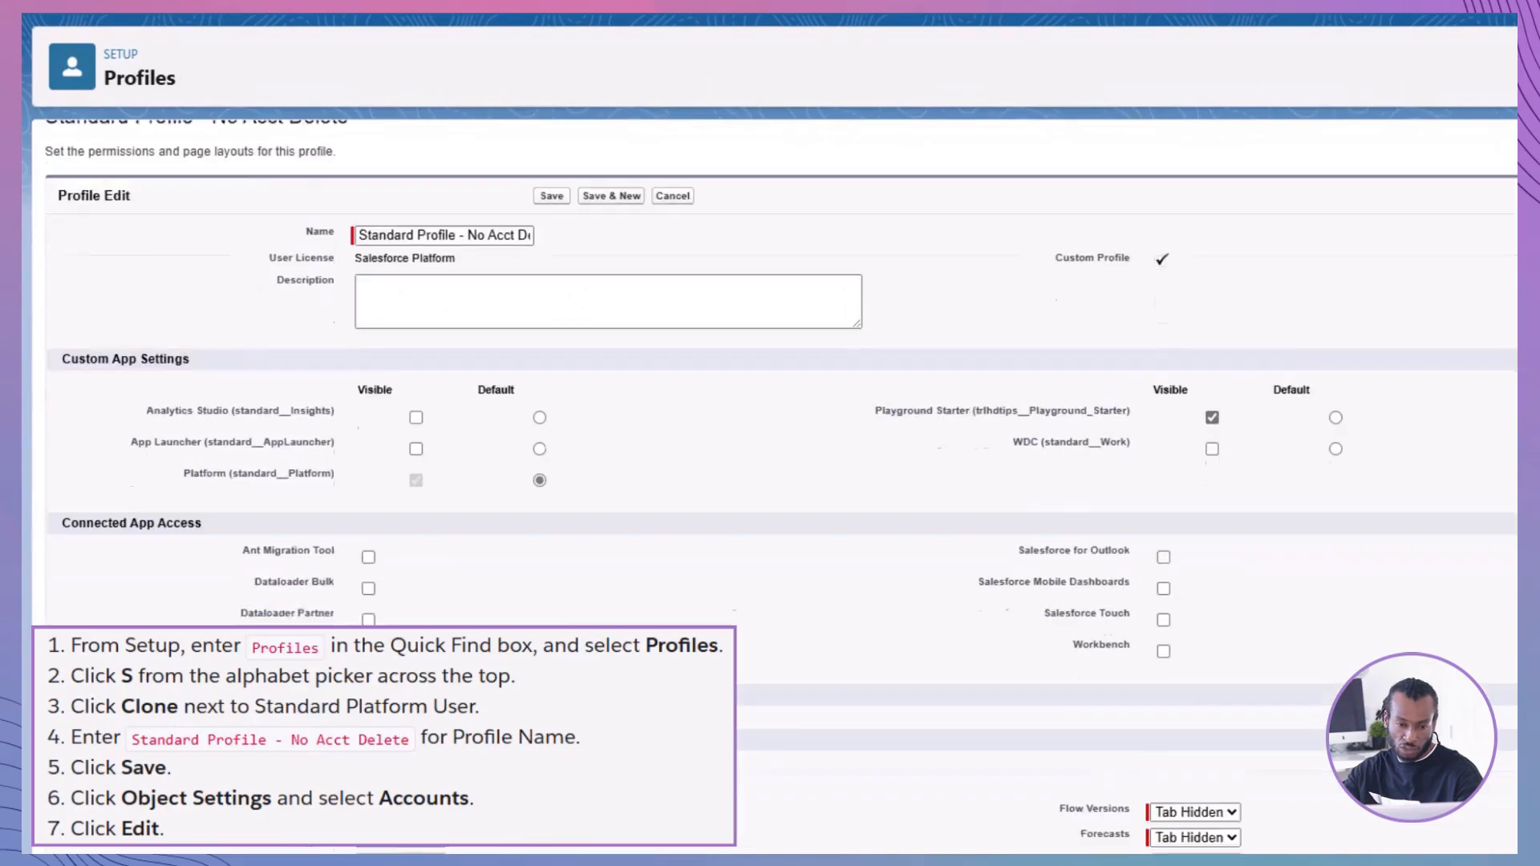
scroll("down", 3)
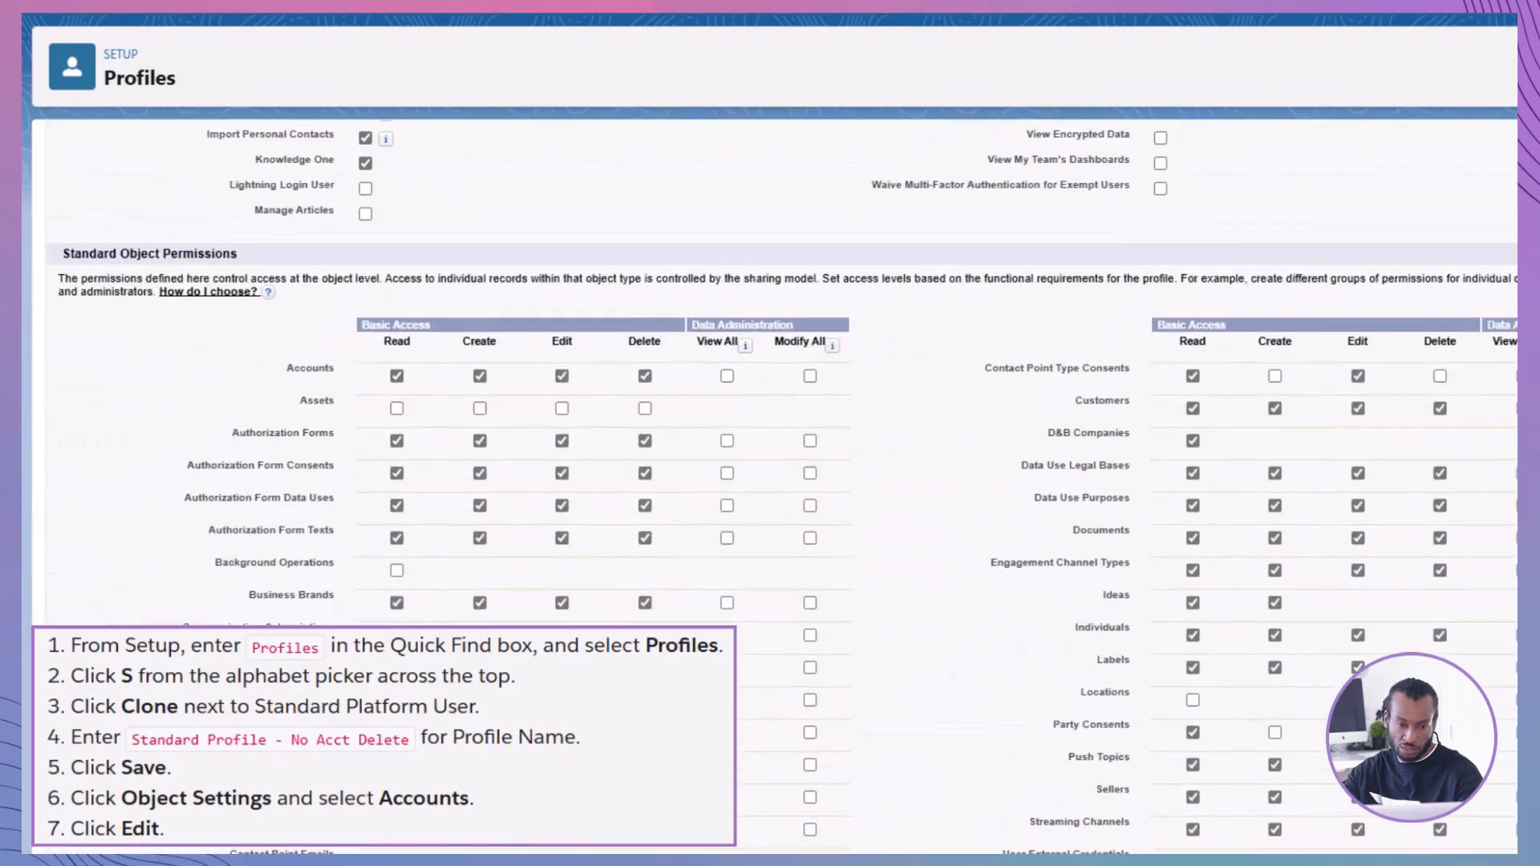
scroll("up", 3)
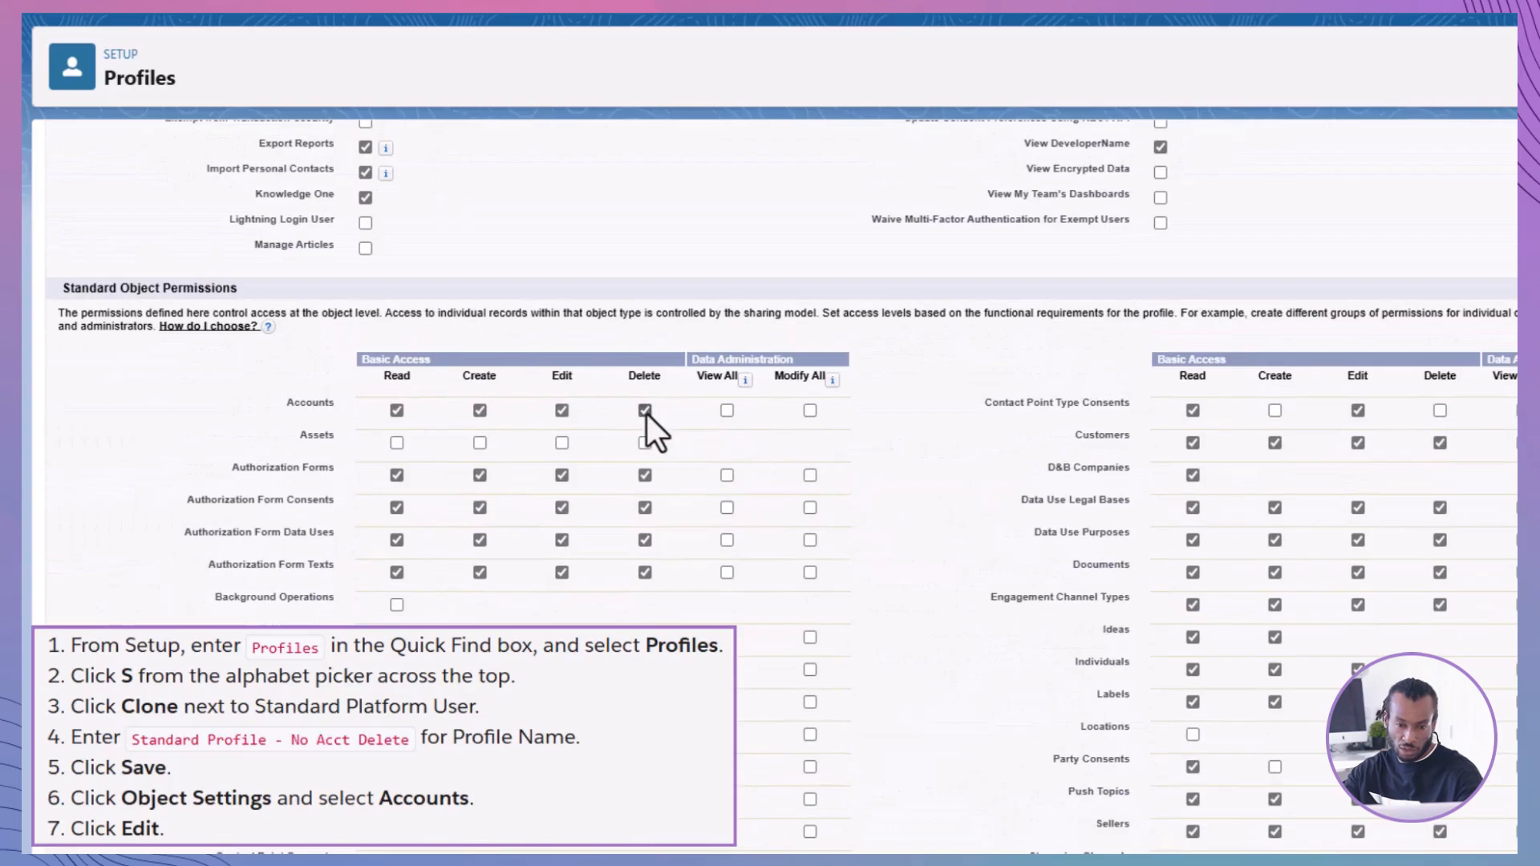
left_click(645, 410)
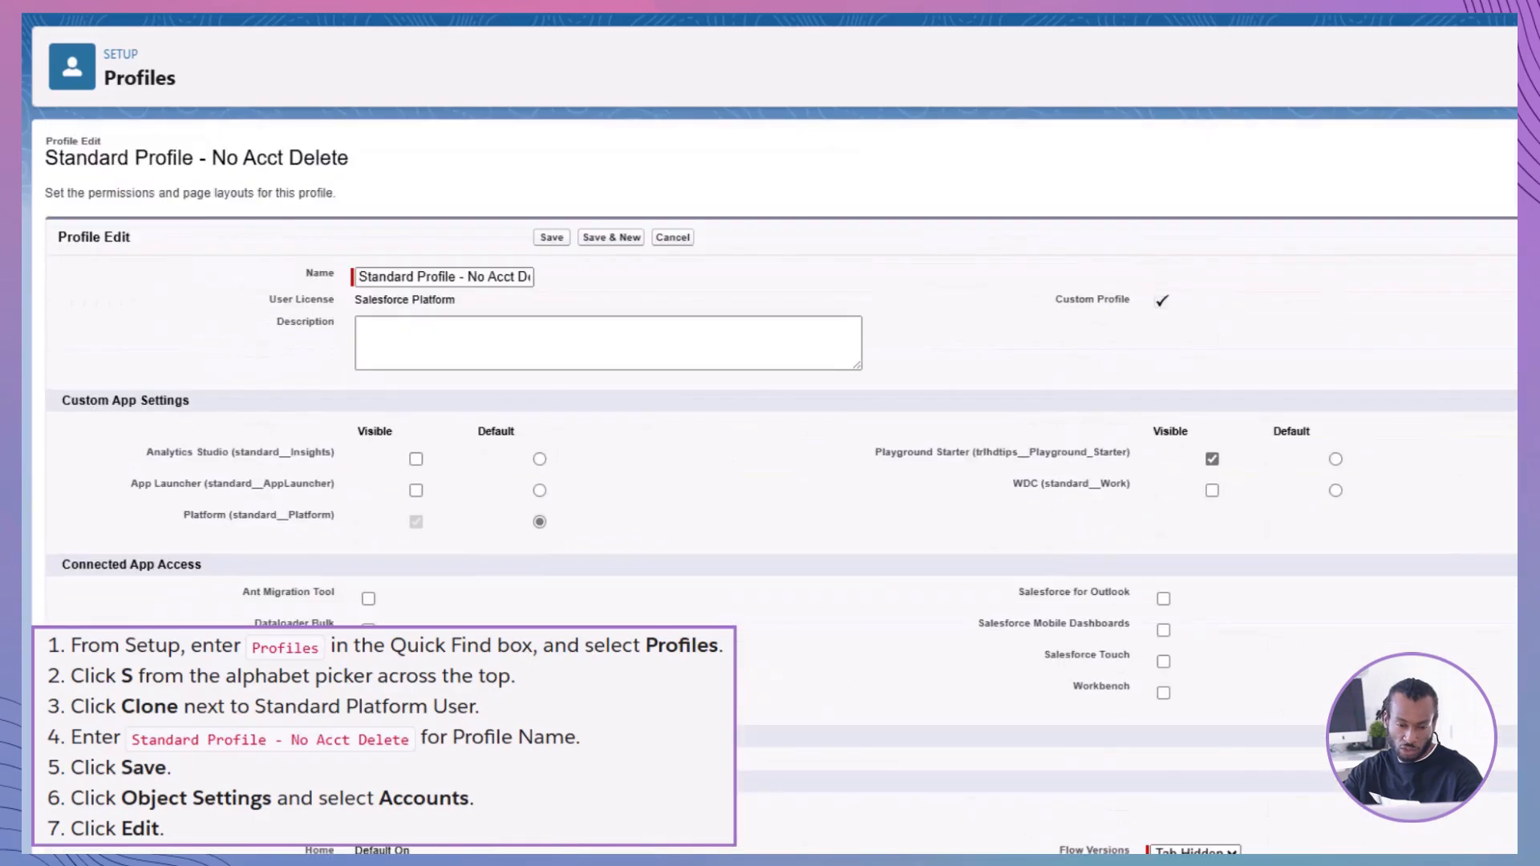
left_click(550, 237)
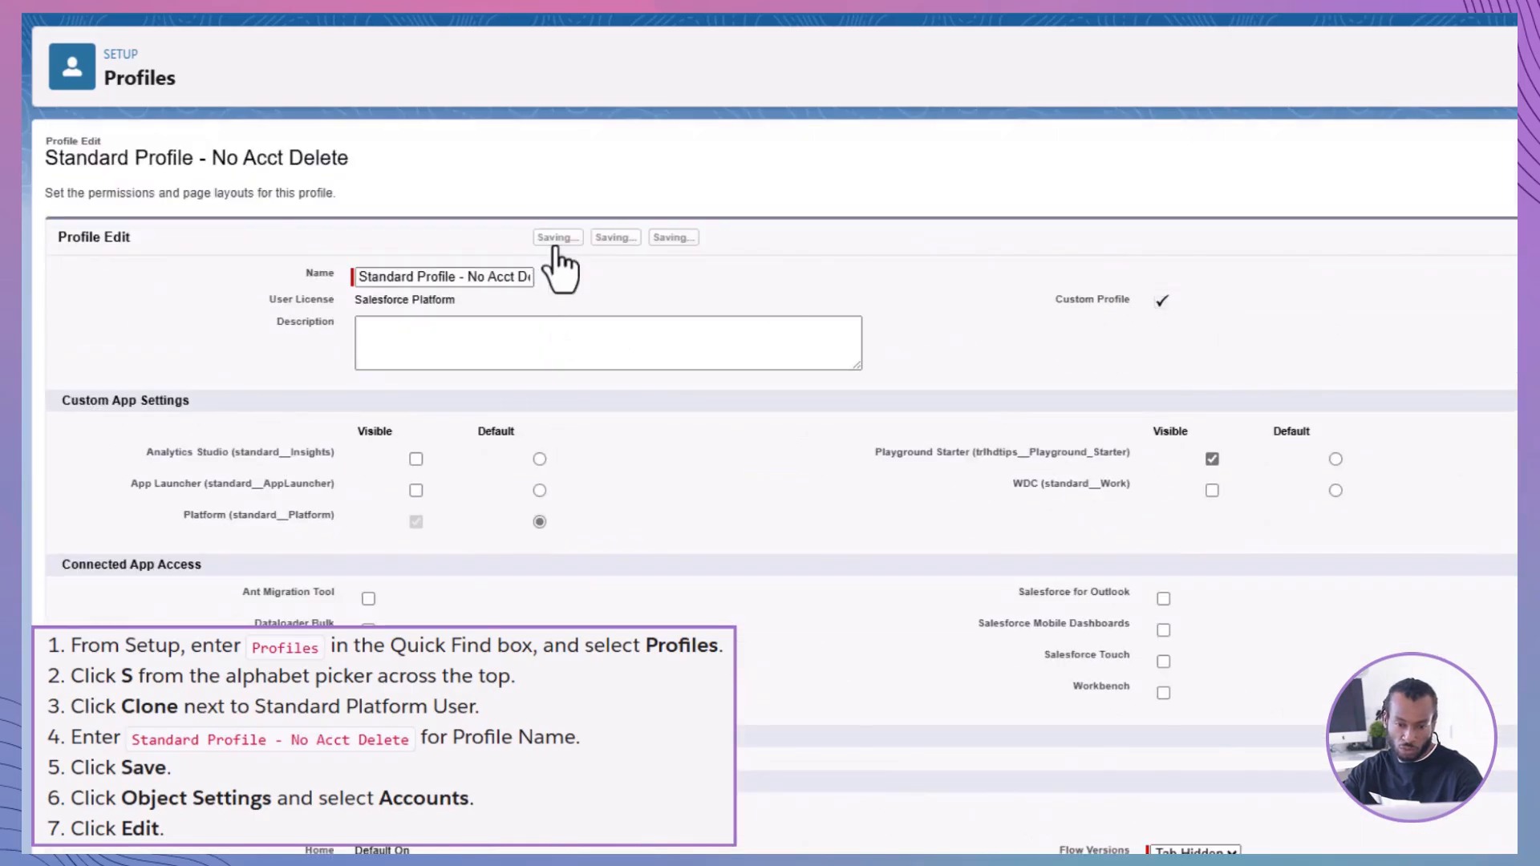
left_click(557, 238)
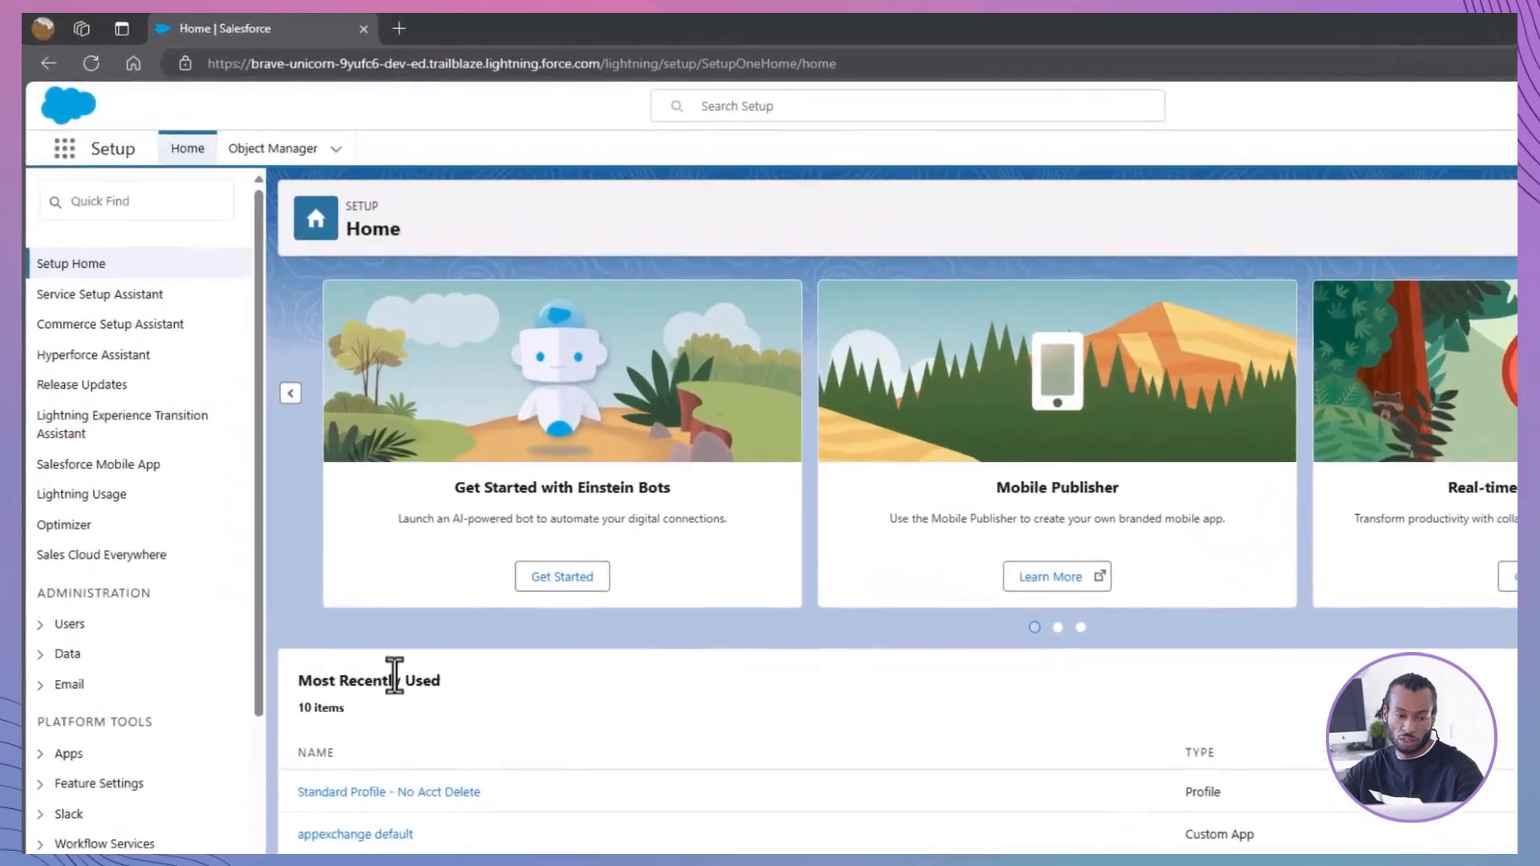
- Enable Administrators Can Log in as Any User in Login Access Policies and save
left_click(134, 200)
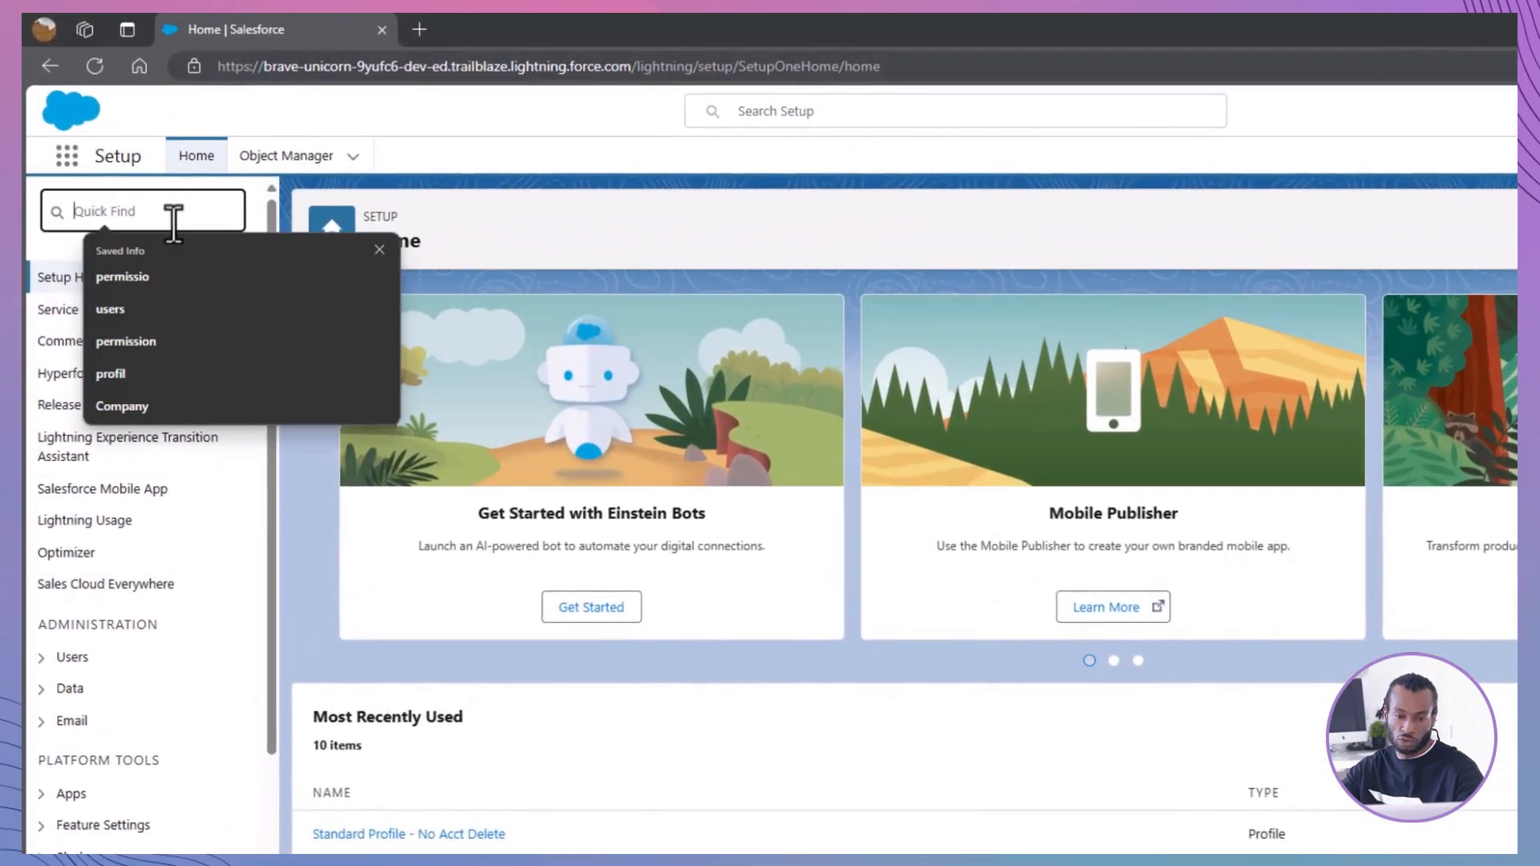
type("login acce")
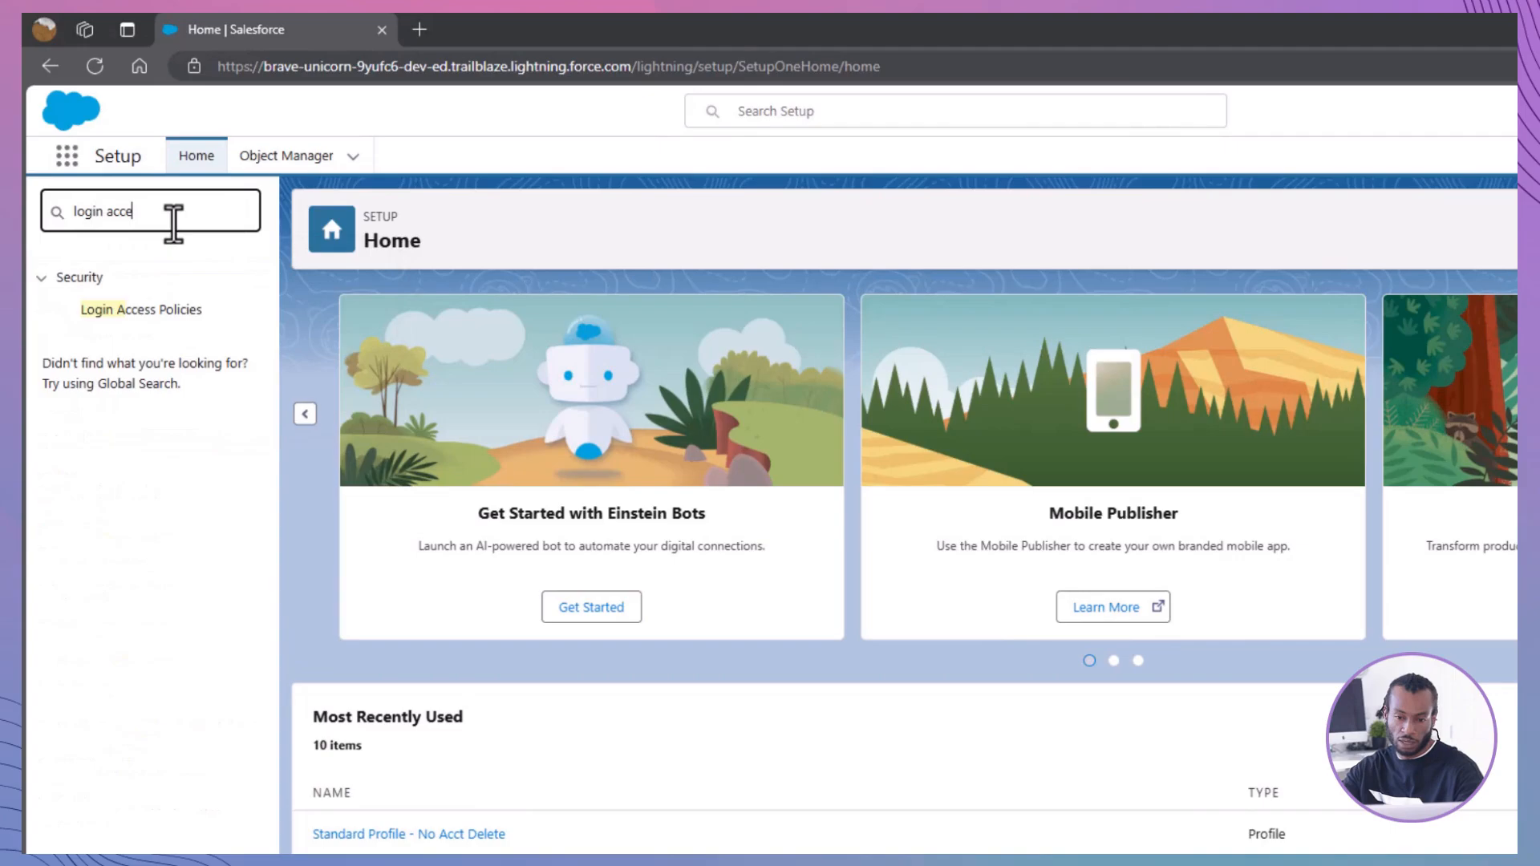
mouse_move(1038, 329)
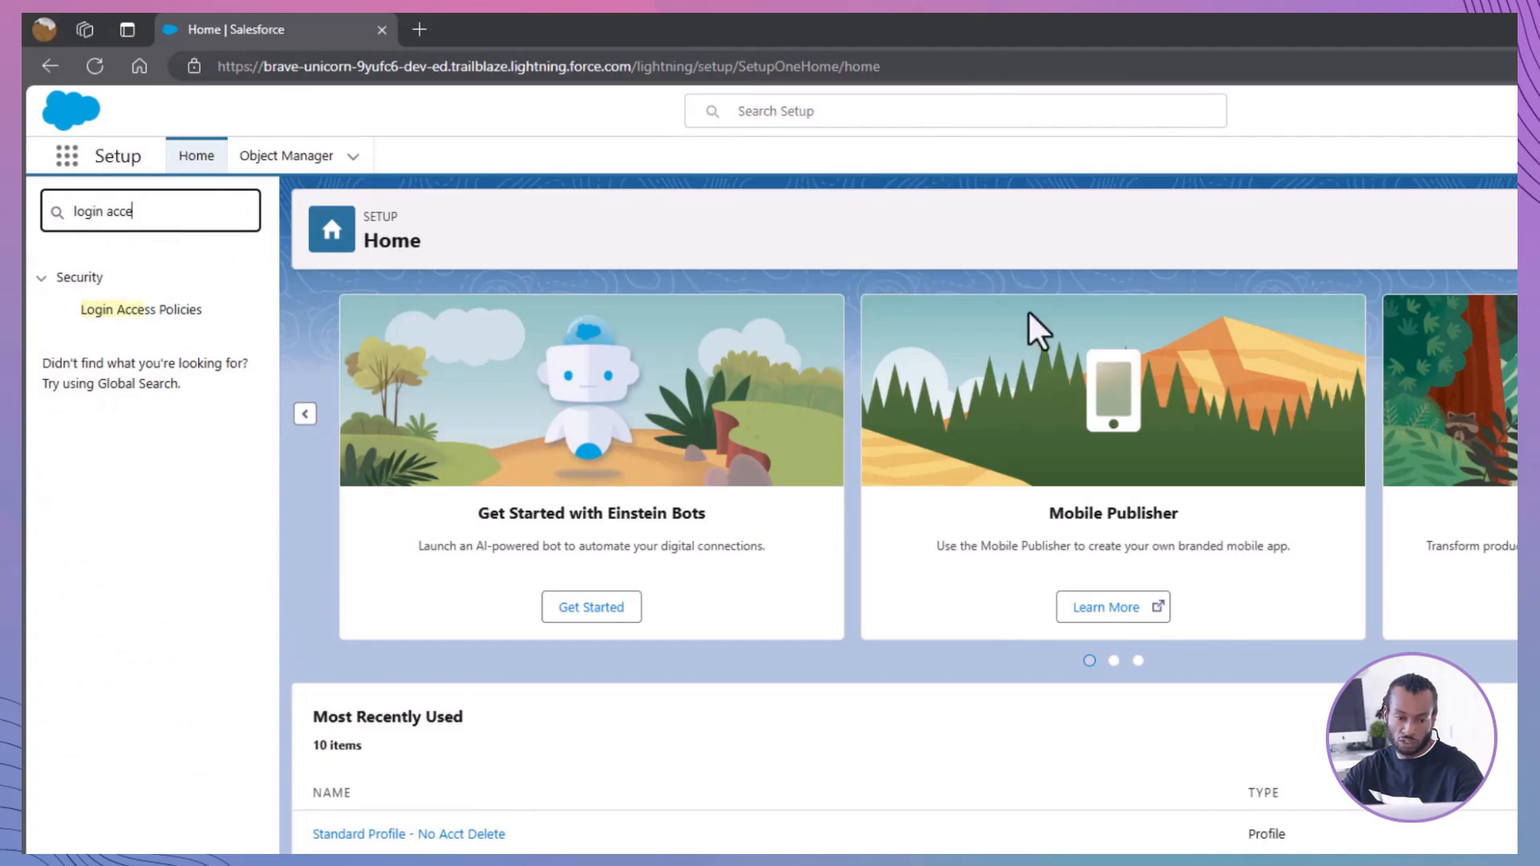
left_click(141, 309)
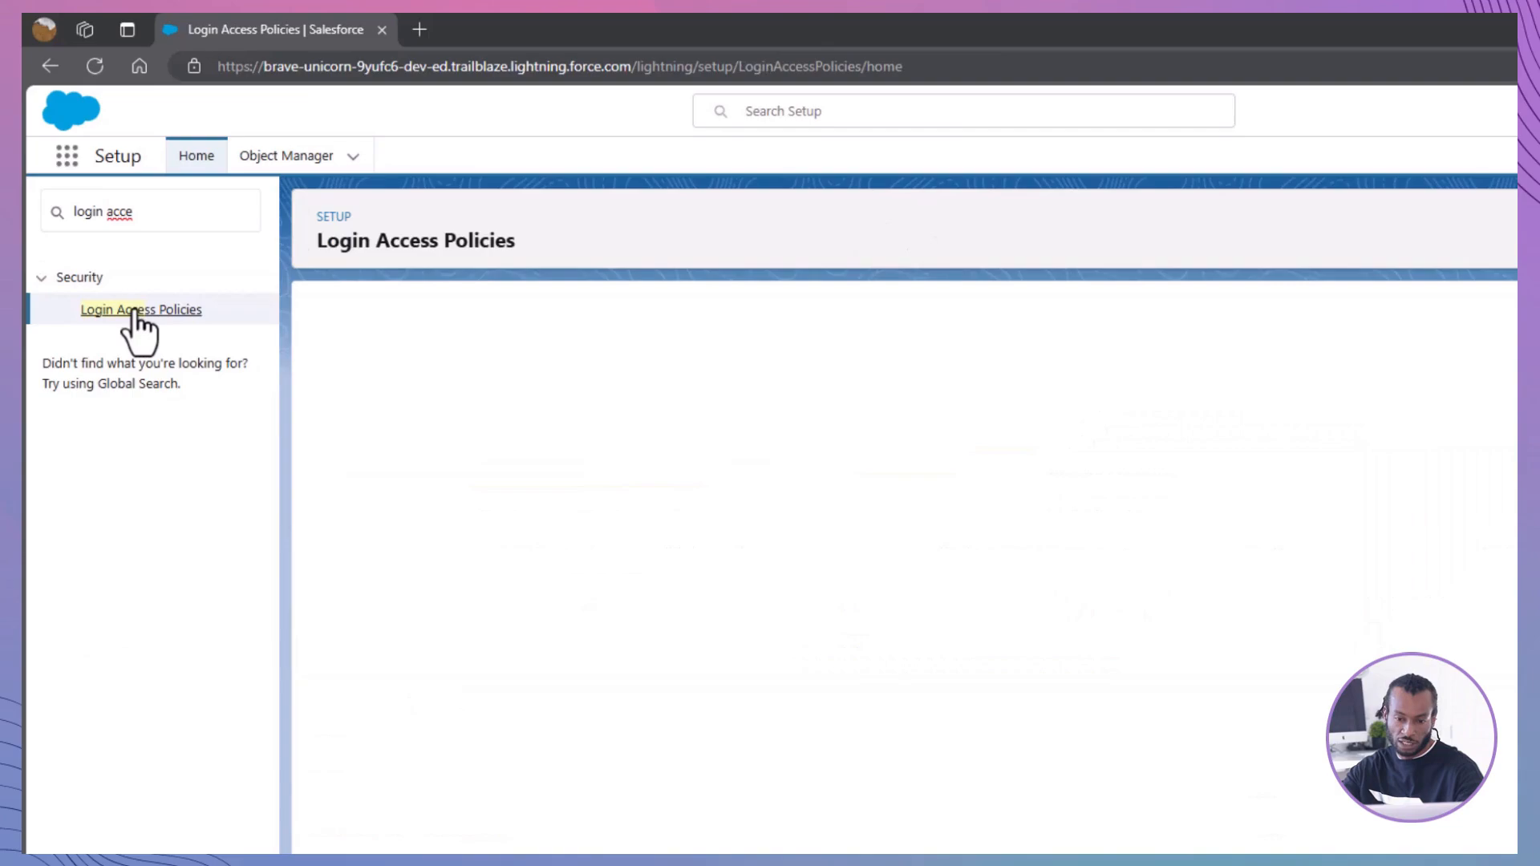
left_click(141, 309)
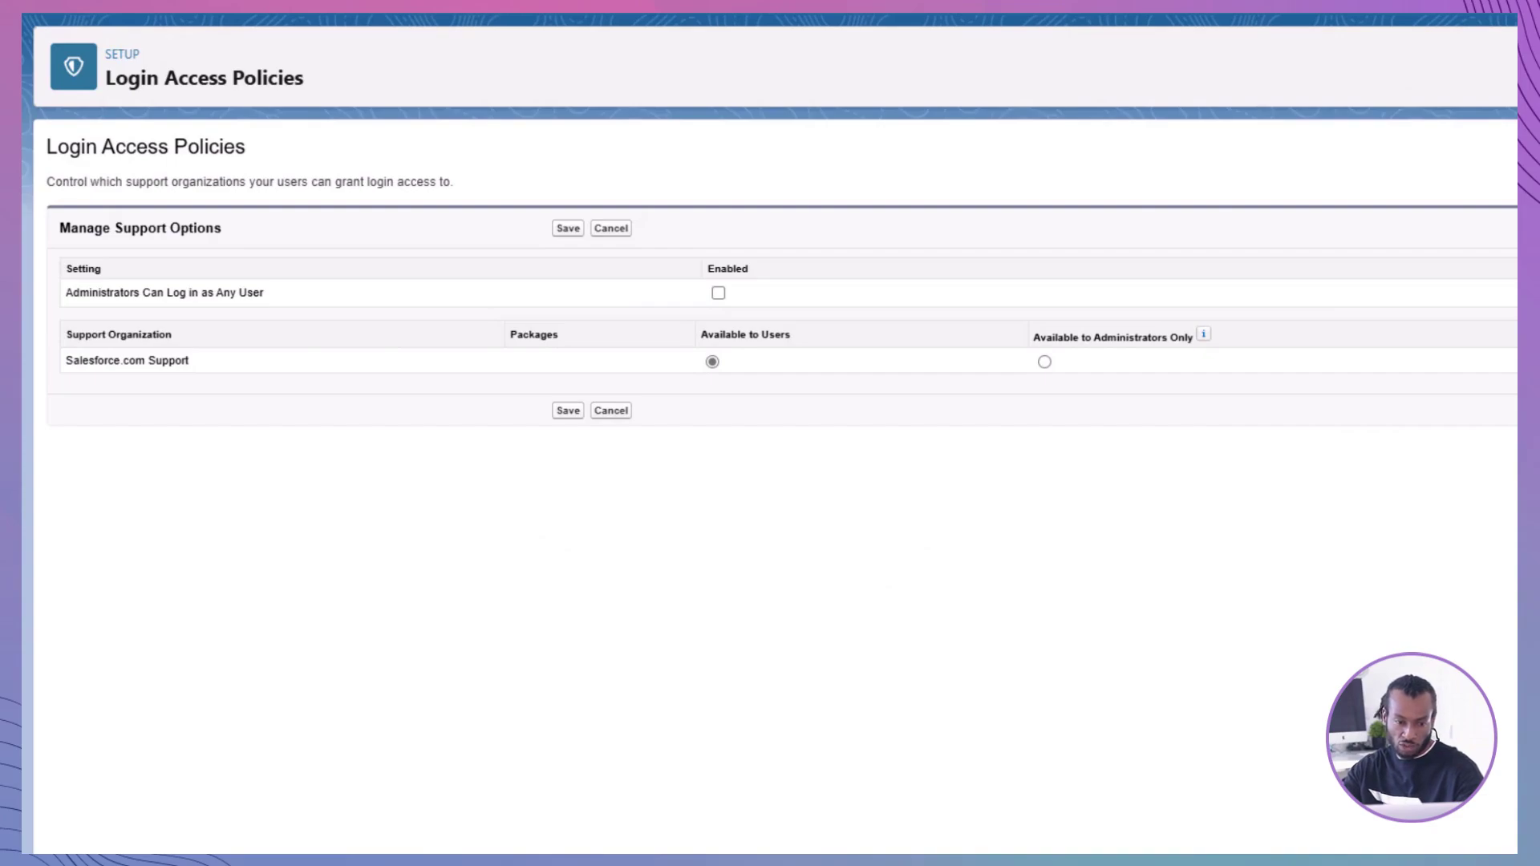
mouse_move(344, 513)
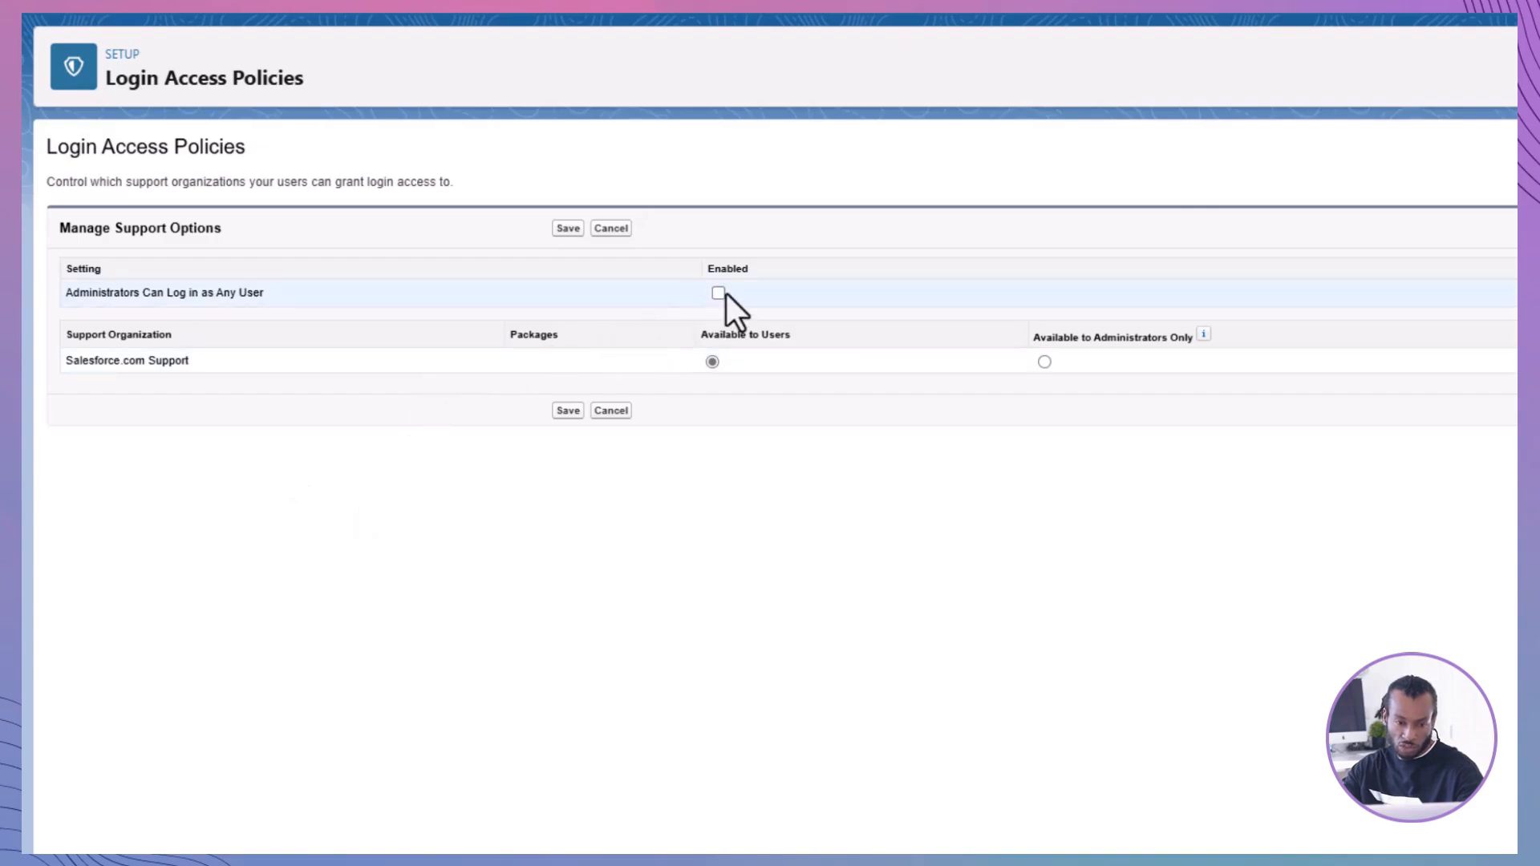
left_click(718, 292)
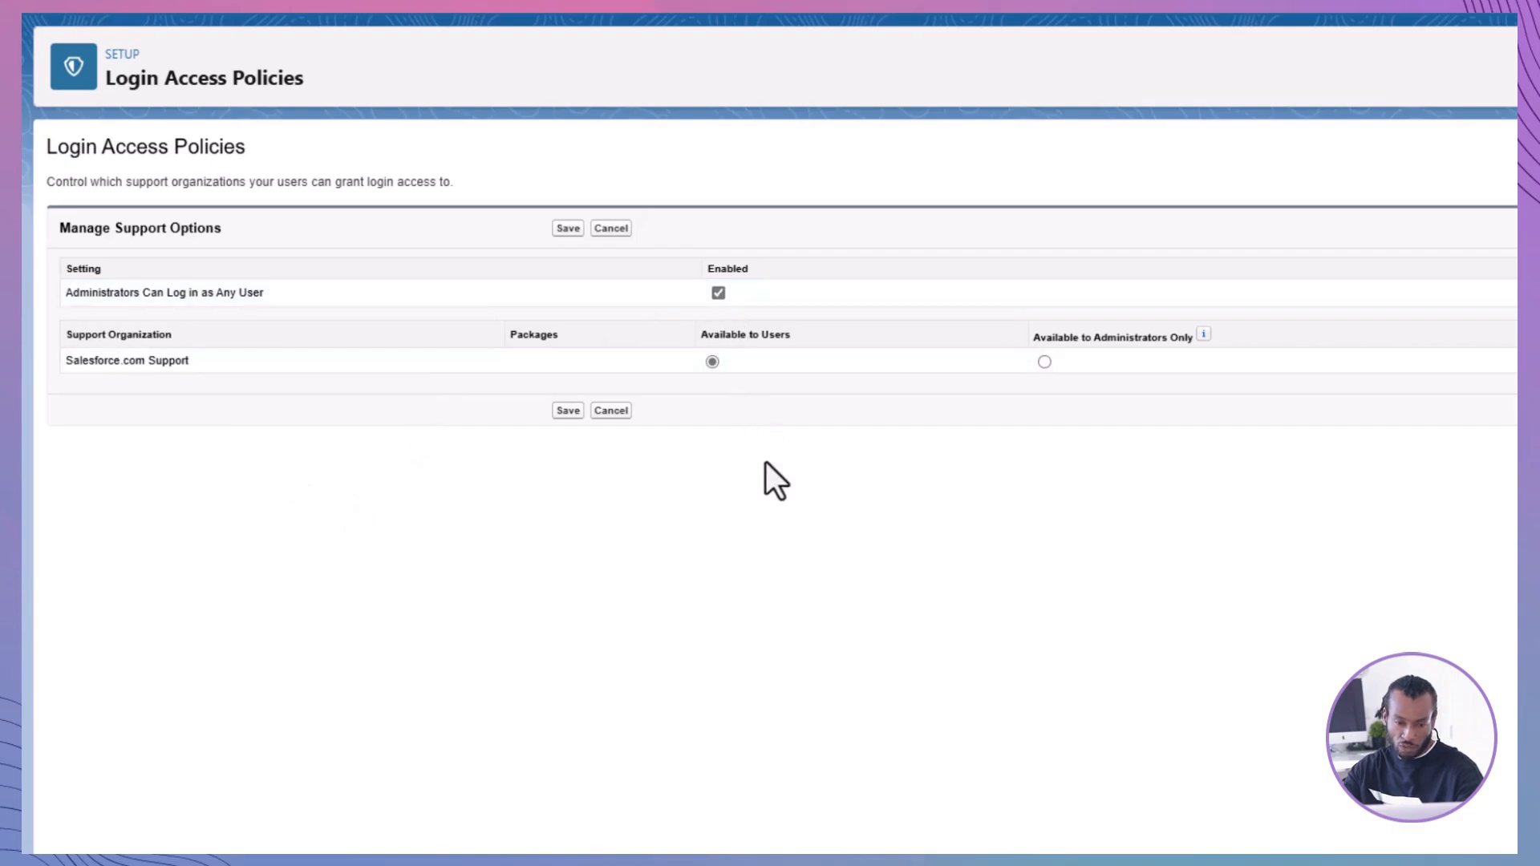
mouse_move(576, 459)
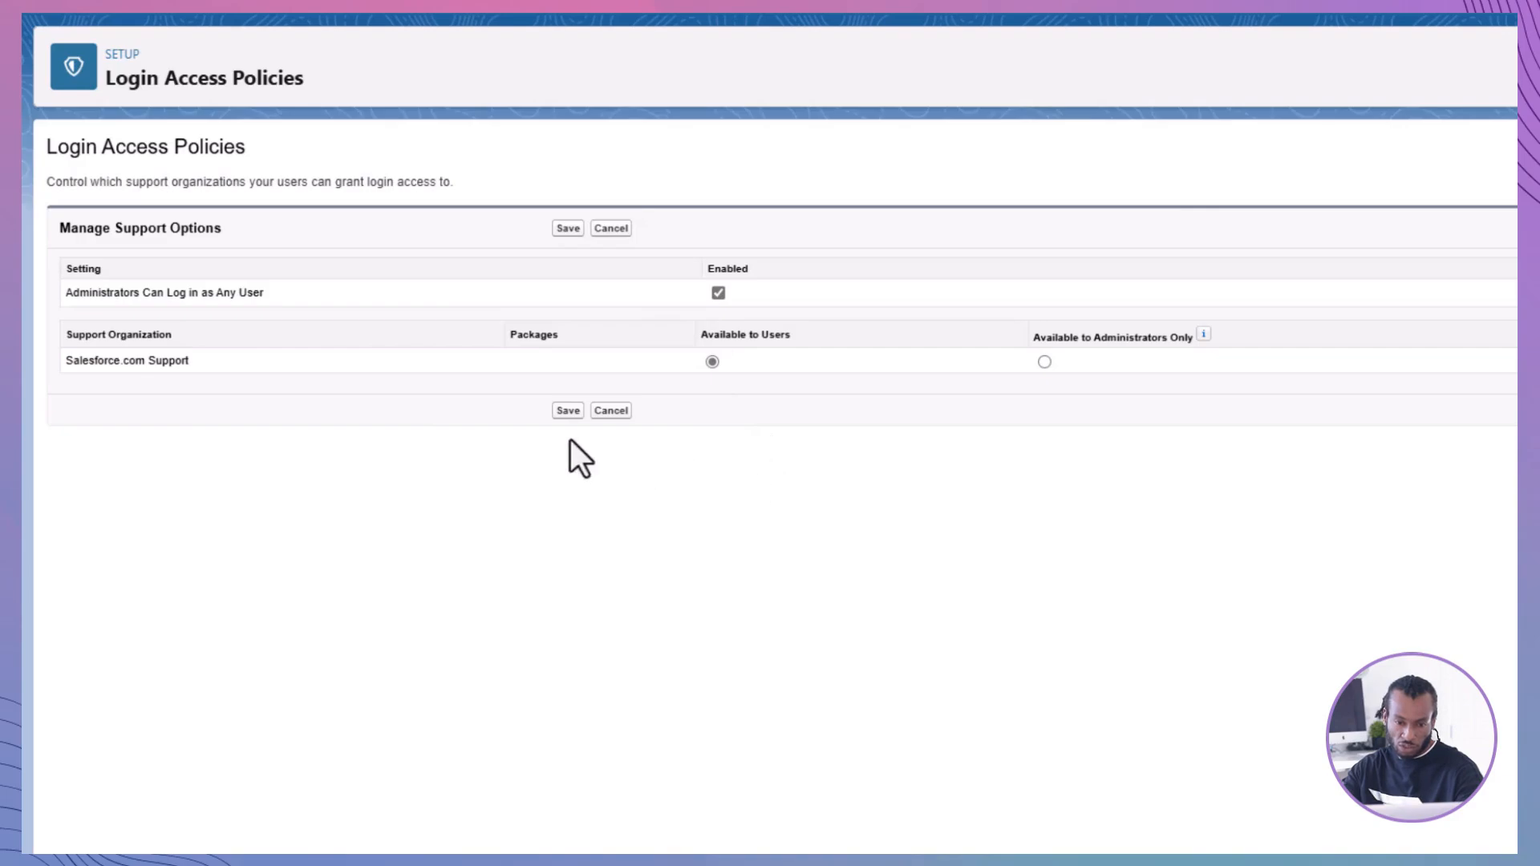
left_click(566, 411)
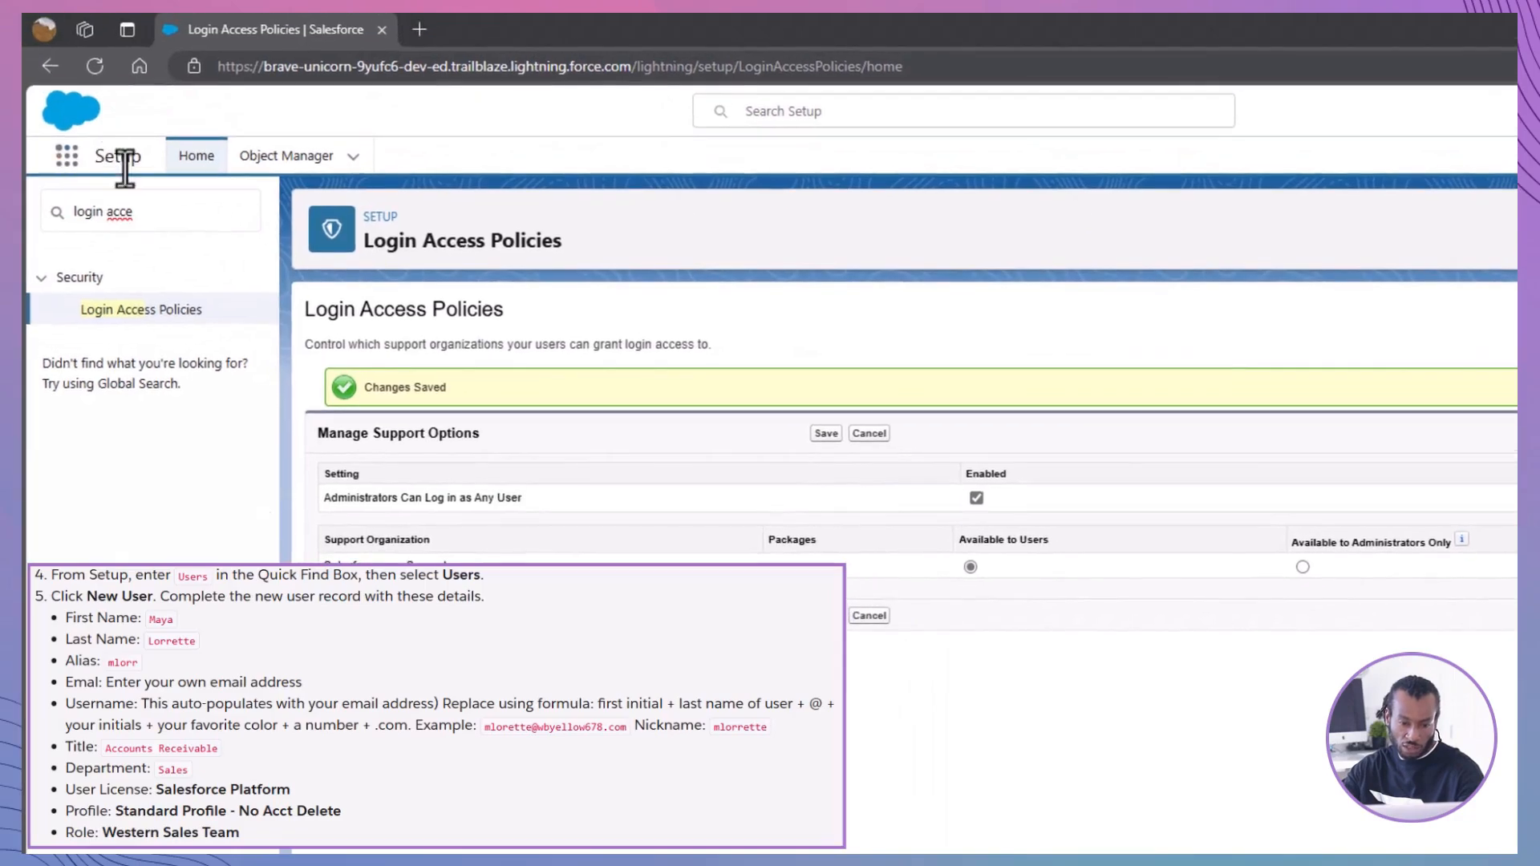
type("user")
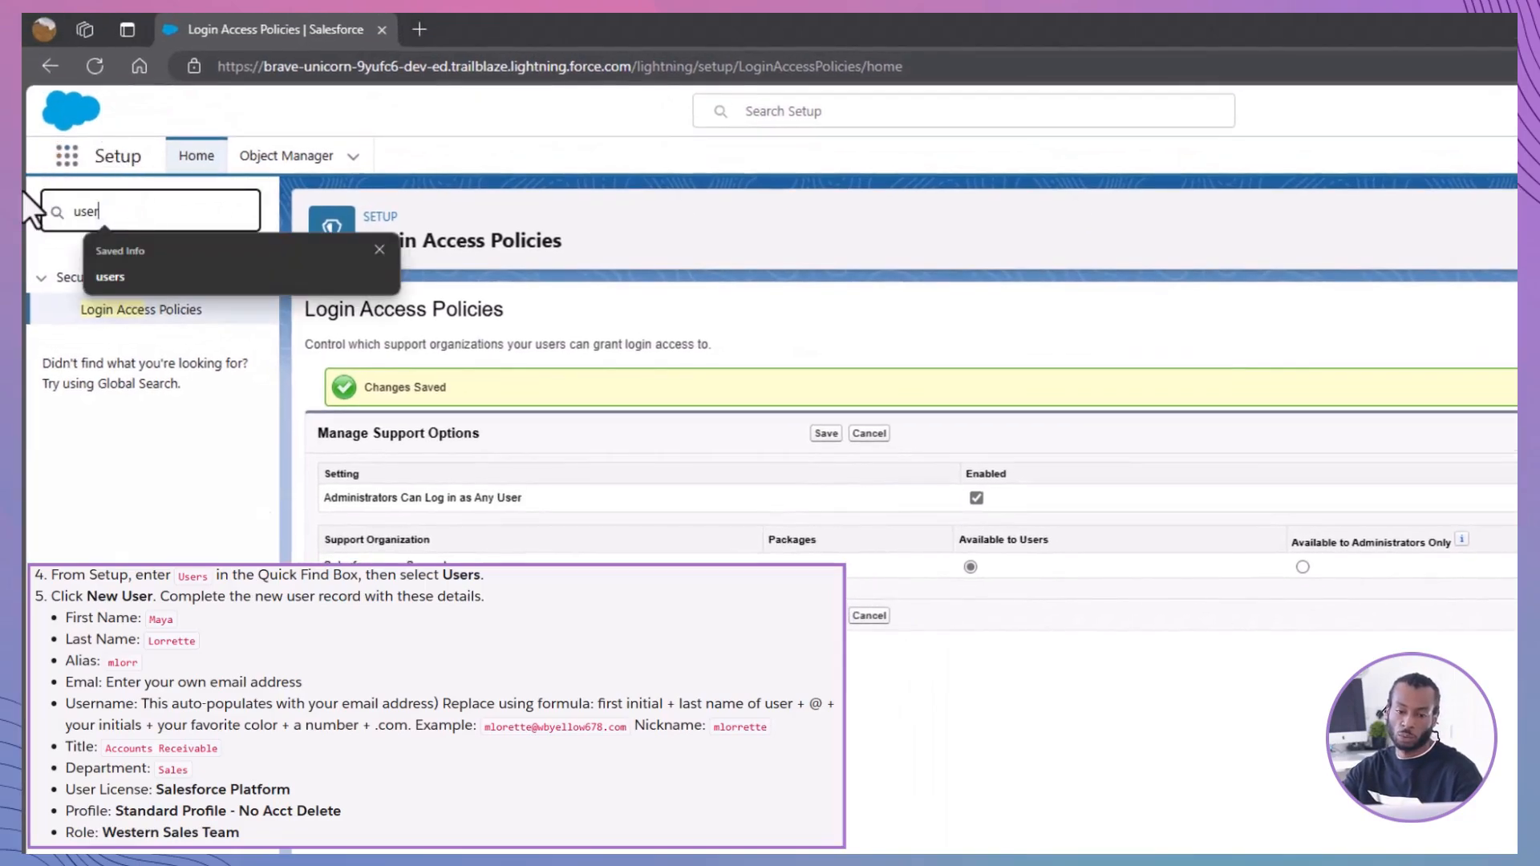
left_click(109, 278)
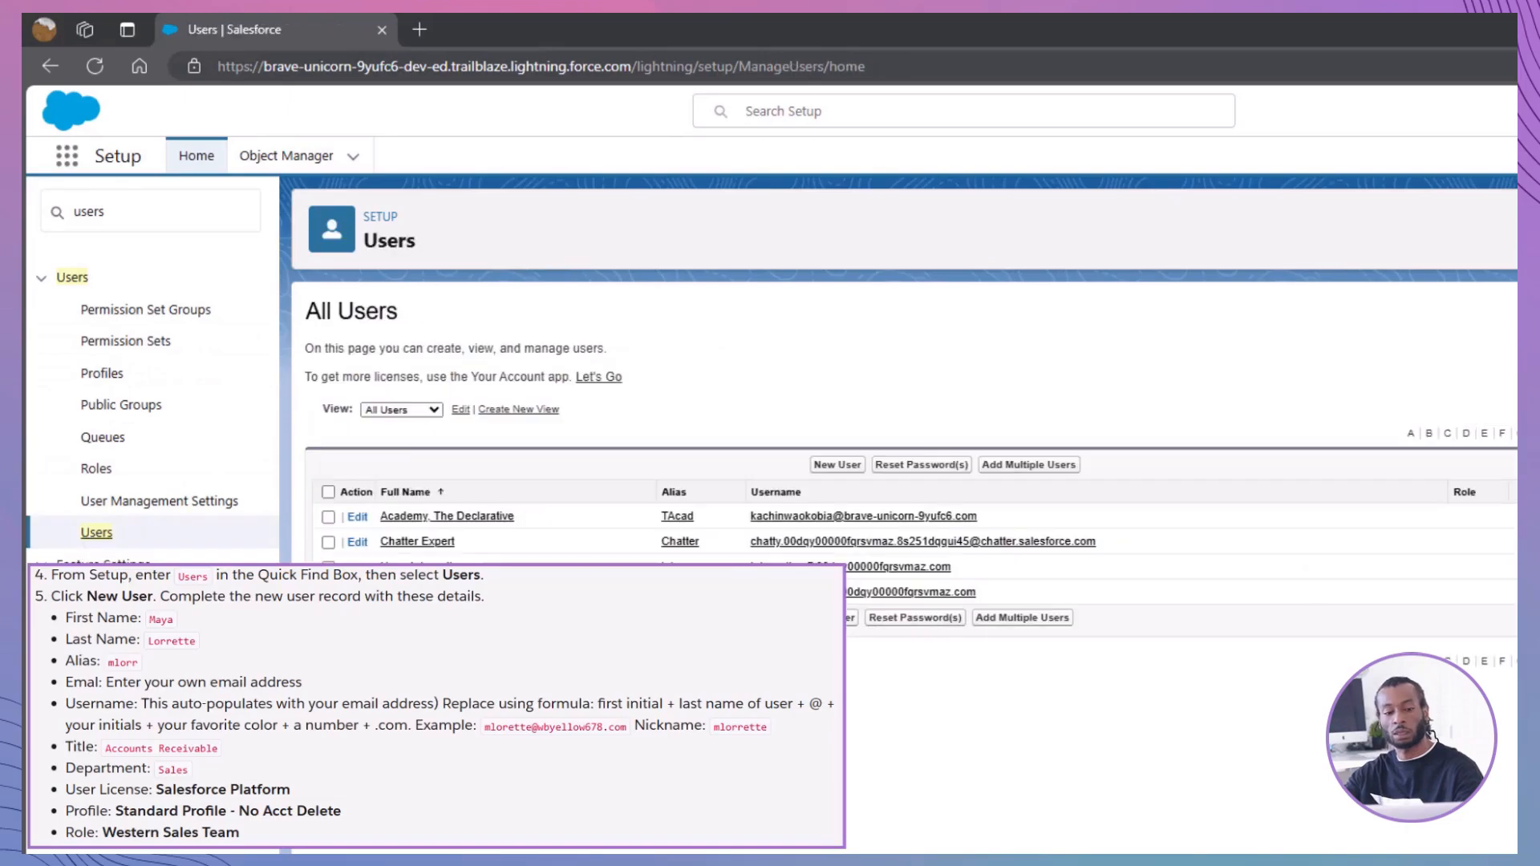
left_click(834, 465)
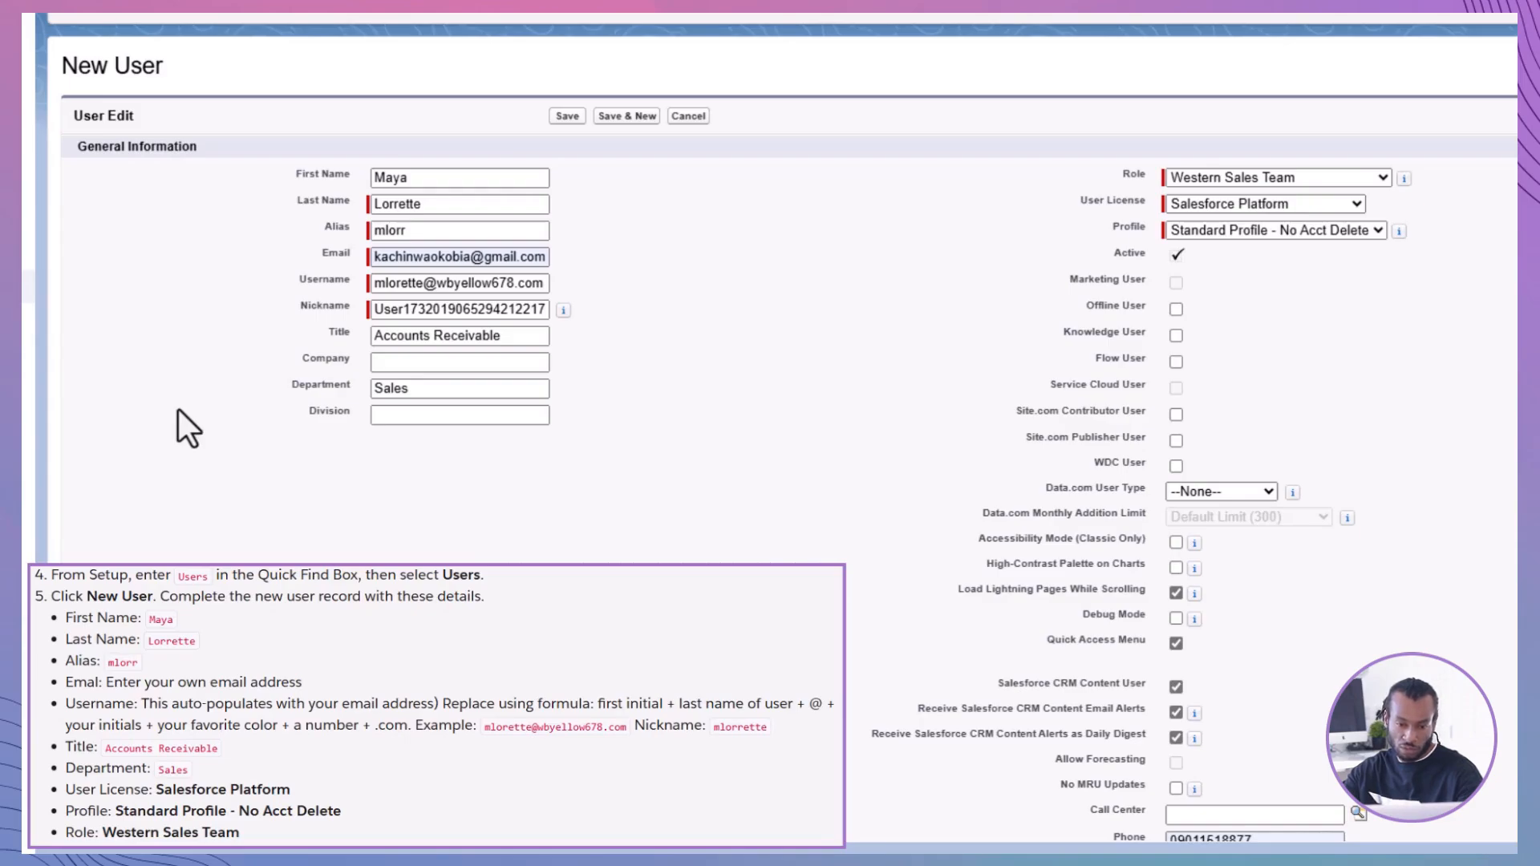
scroll("down", 3)
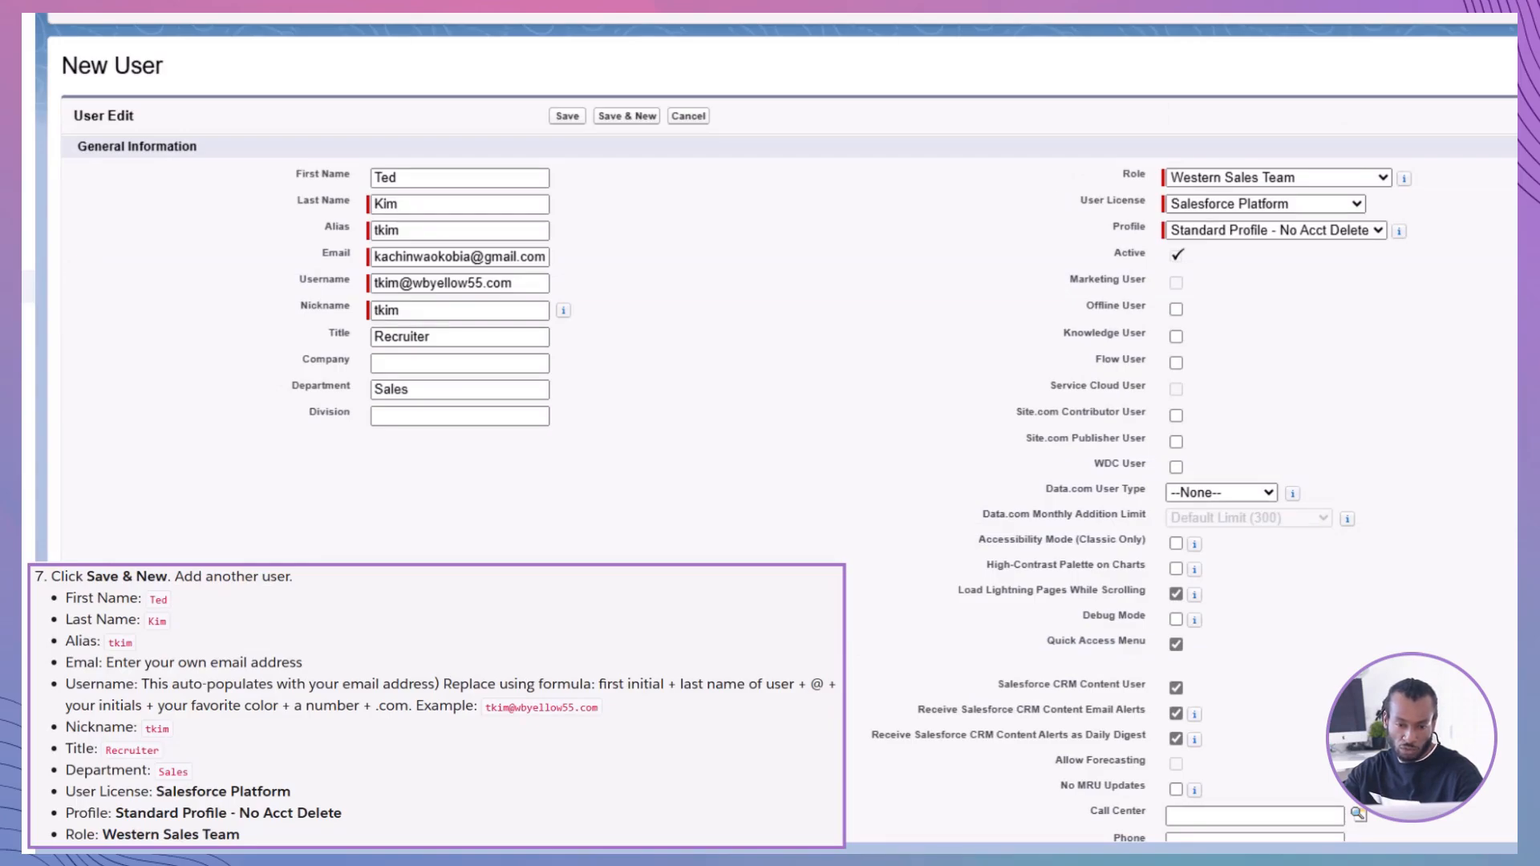
left_click(567, 116)
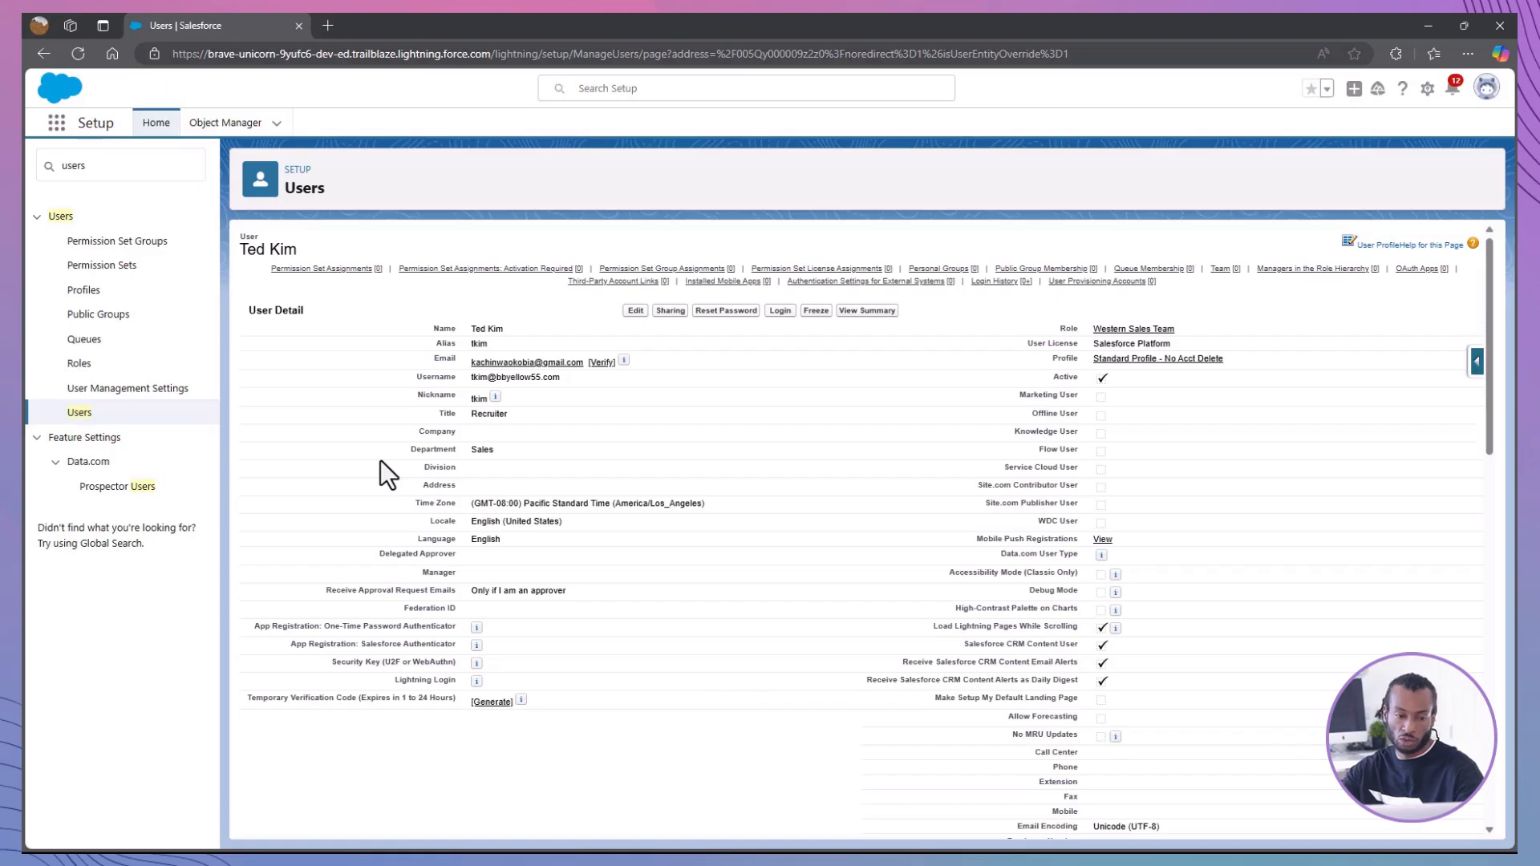
mouse_move(182, 702)
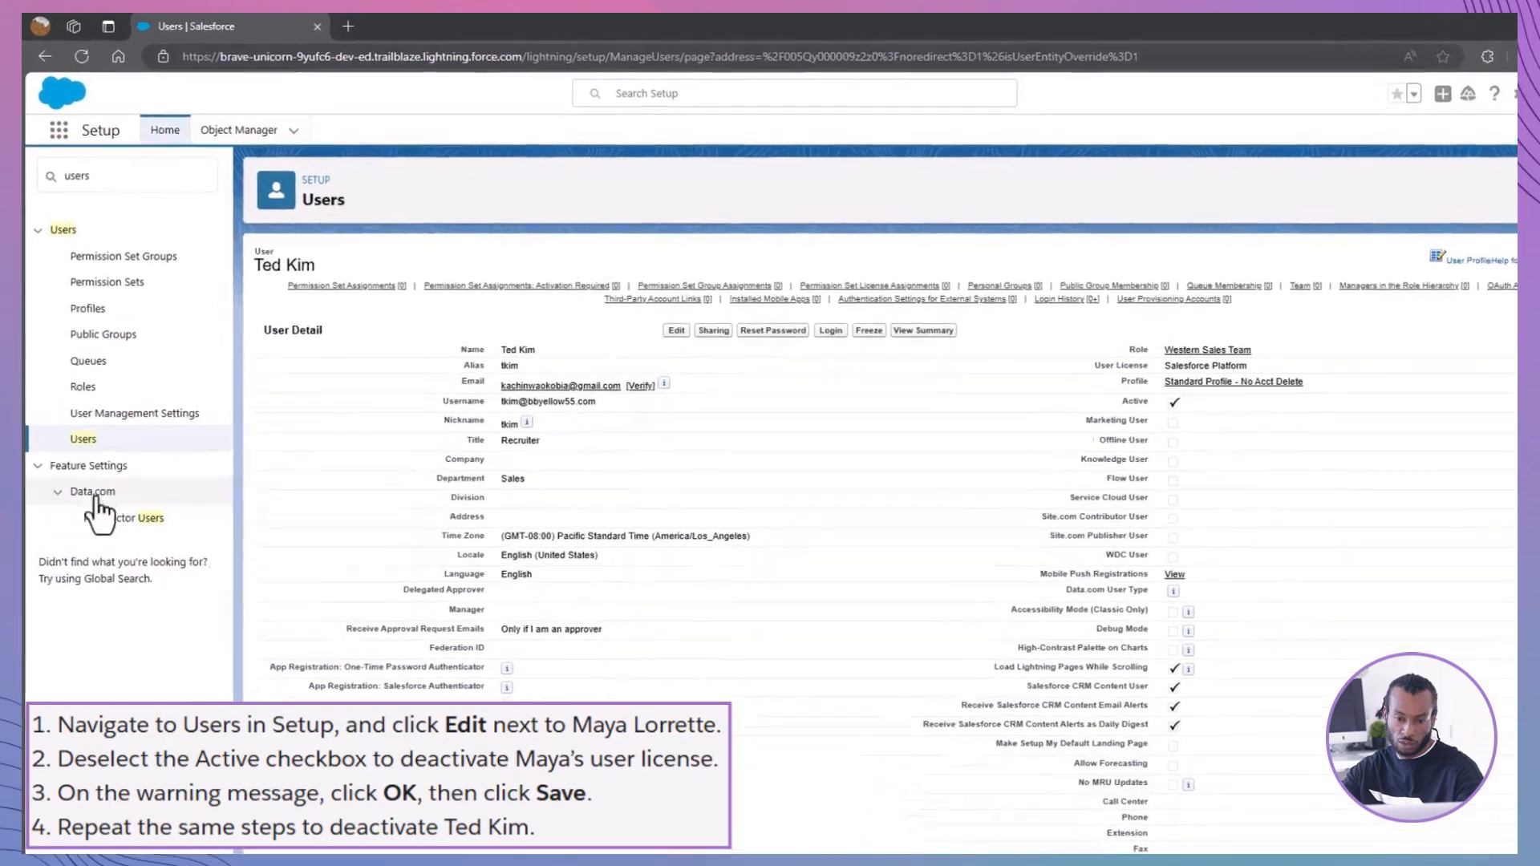
left_click(82, 440)
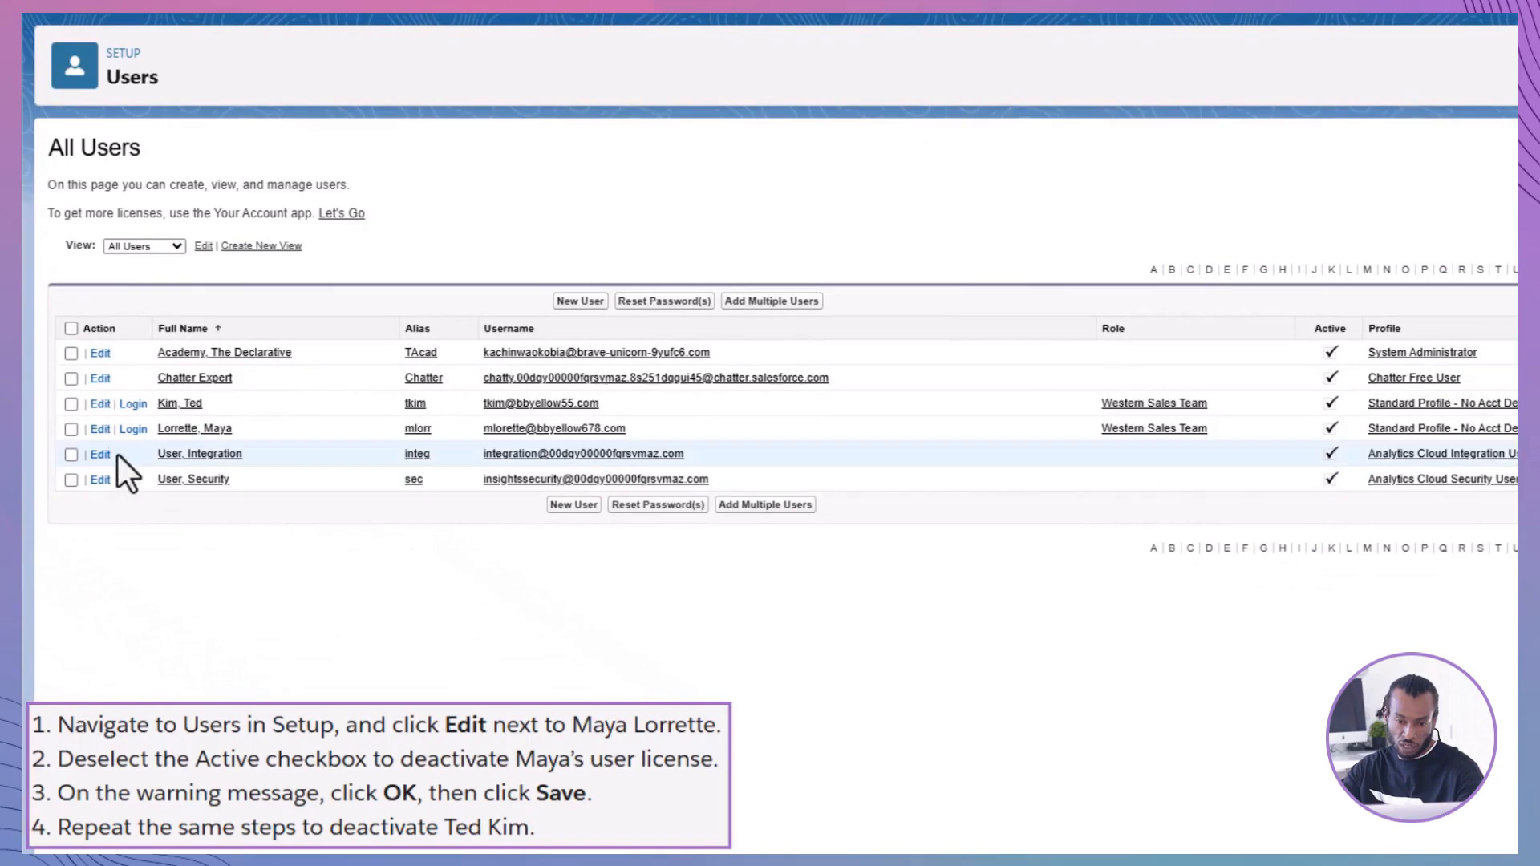
left_click(100, 429)
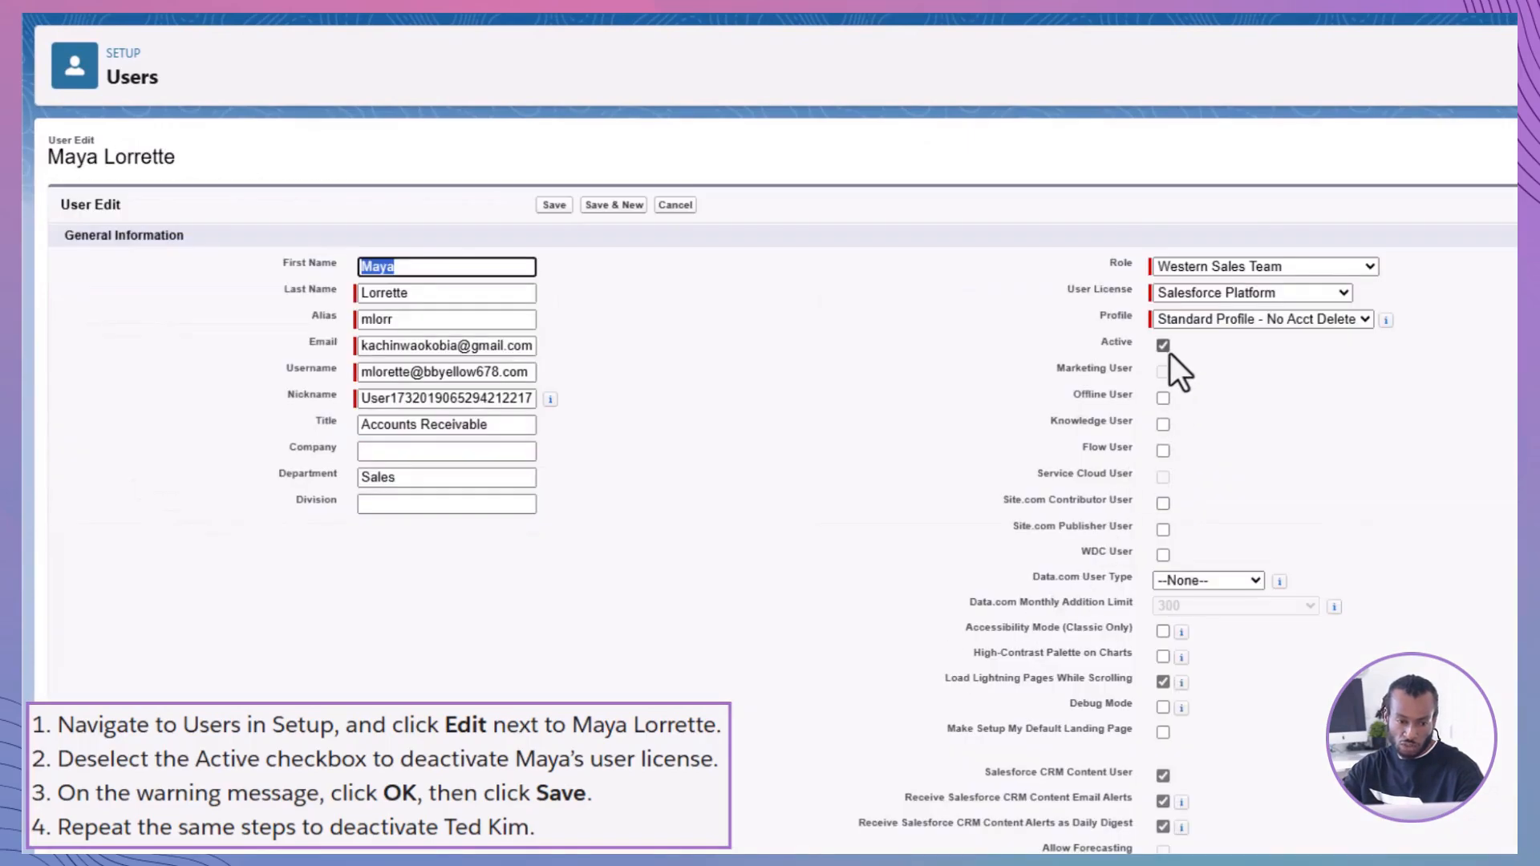
left_click(1163, 345)
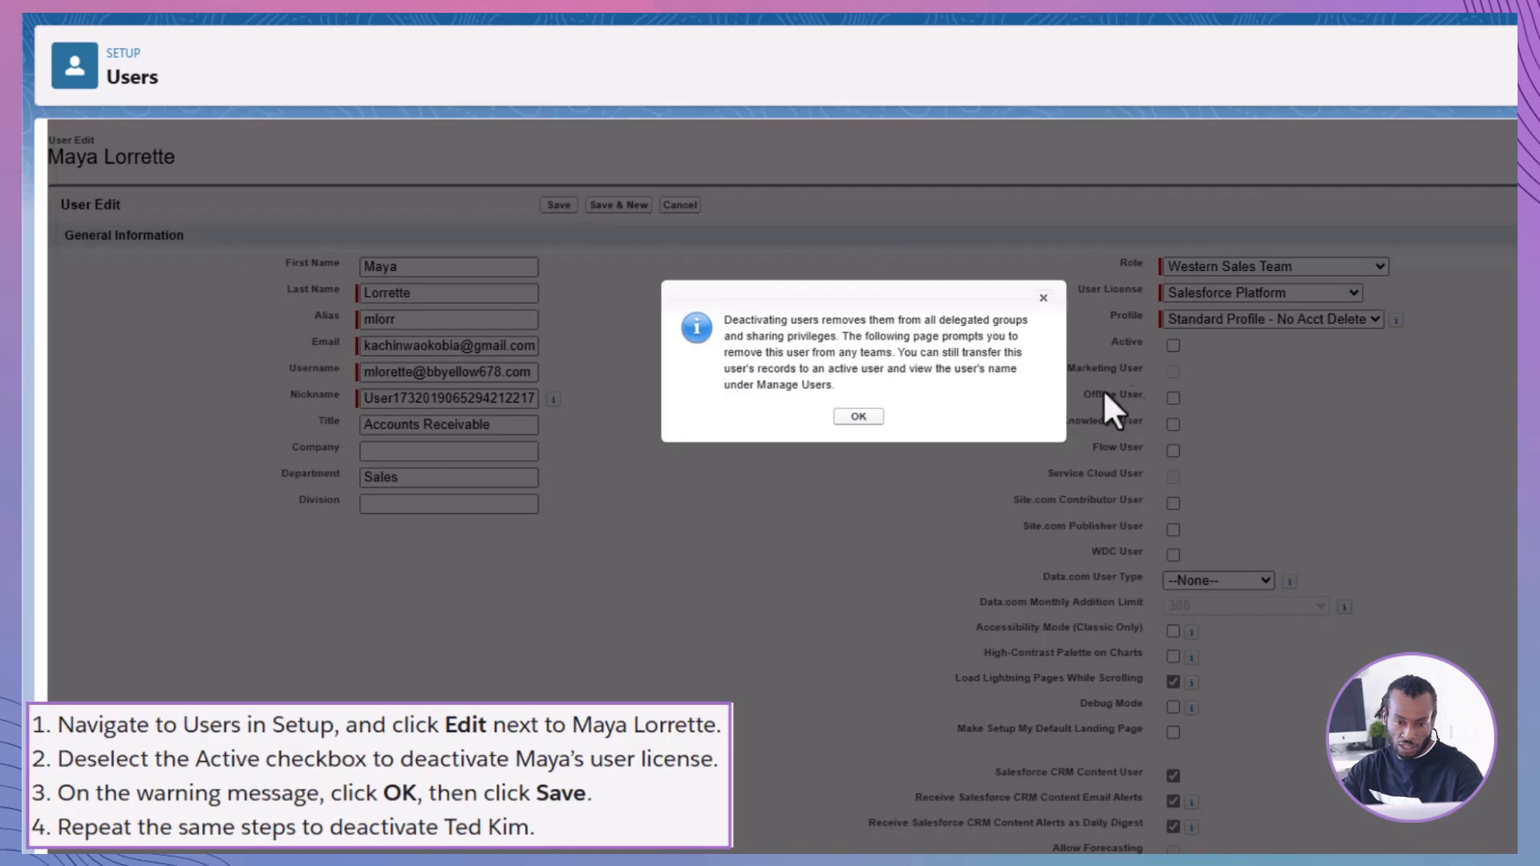
left_click(857, 416)
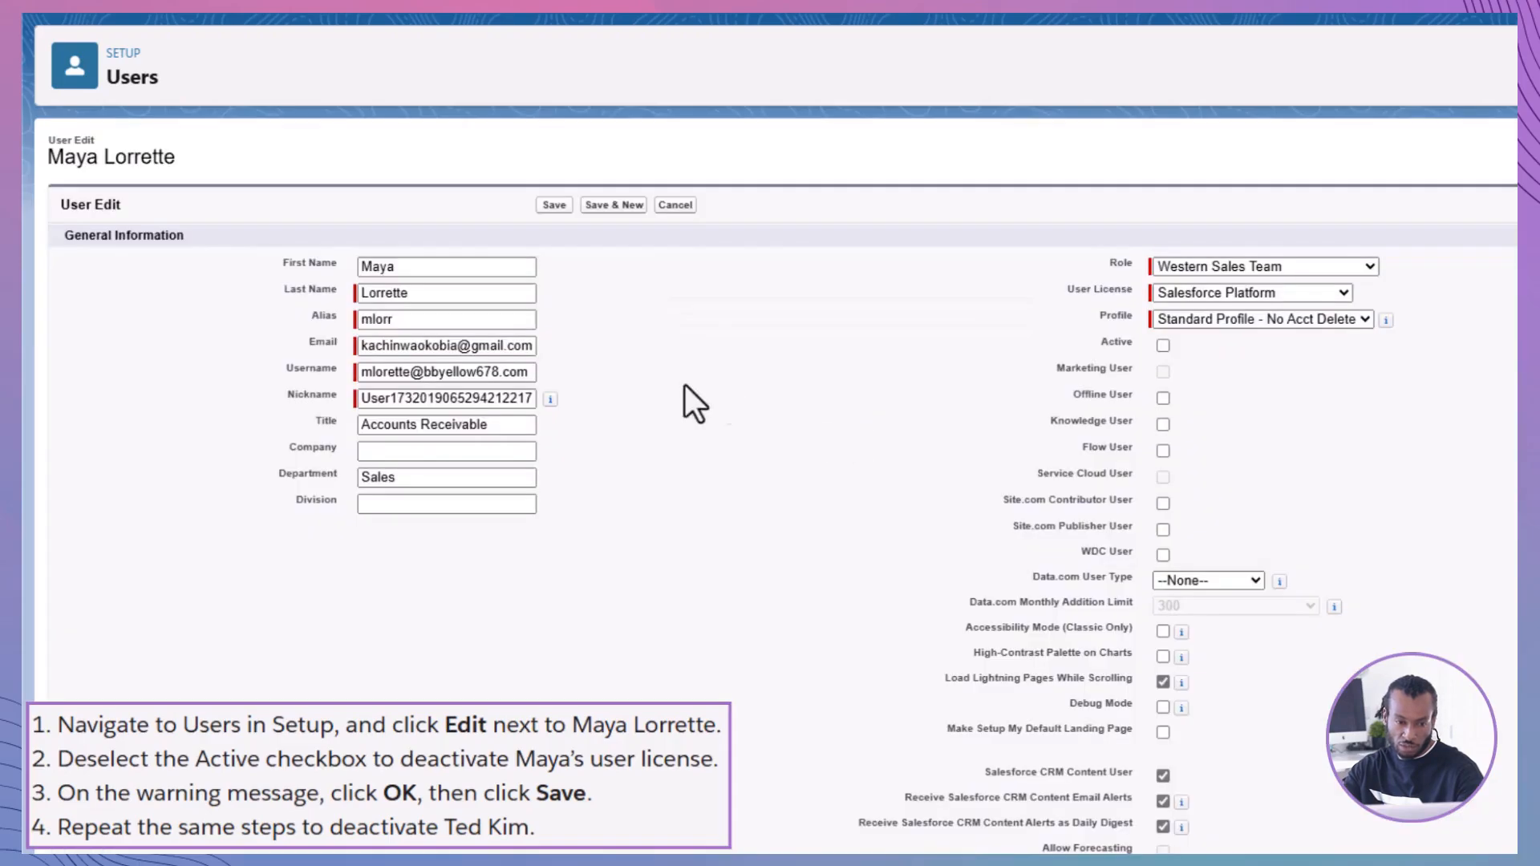
left_click(553, 205)
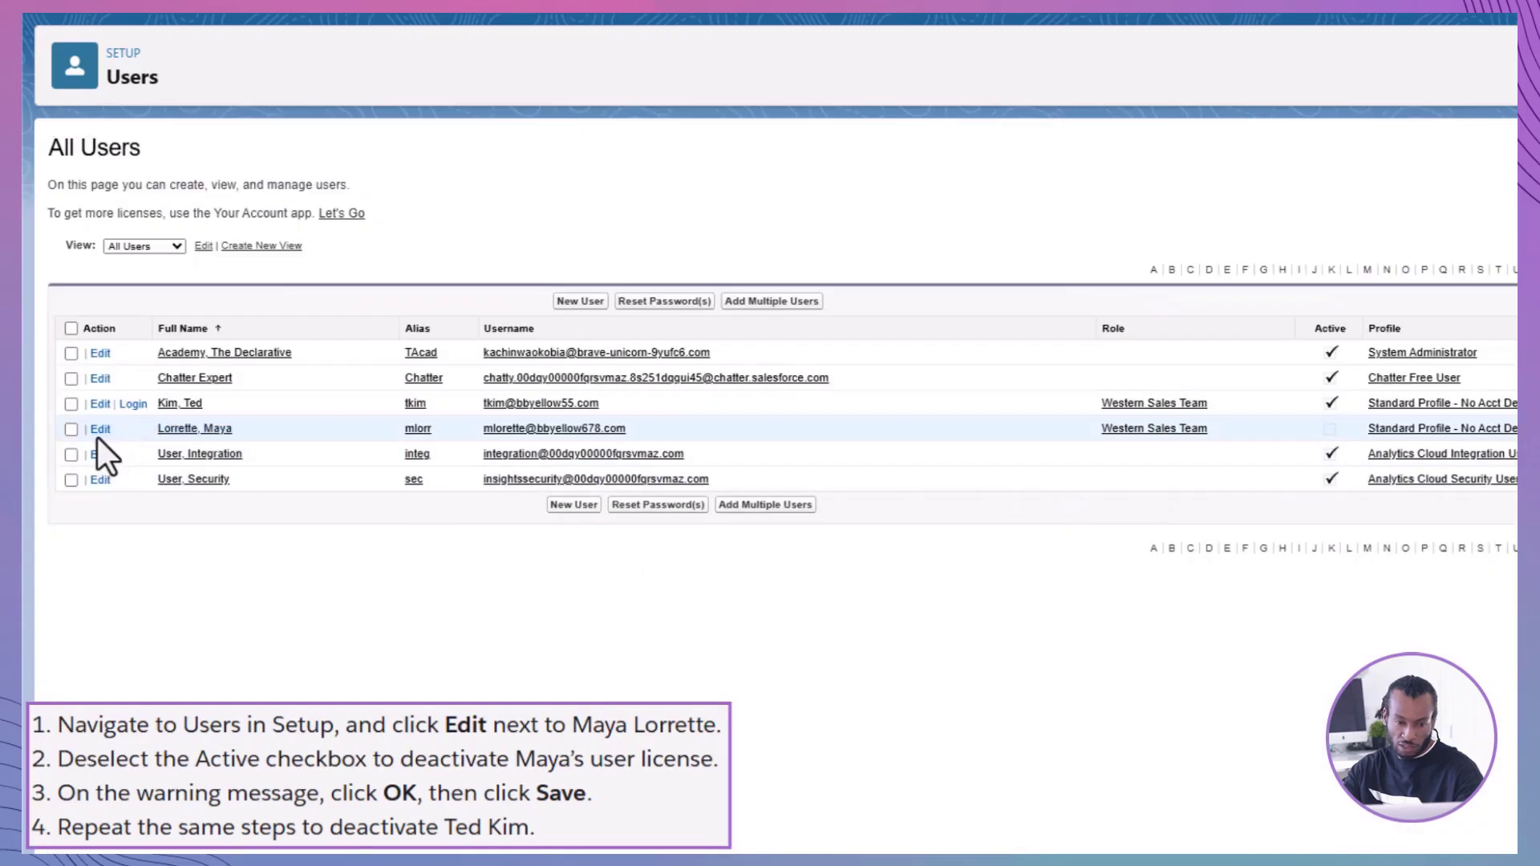
left_click(98, 403)
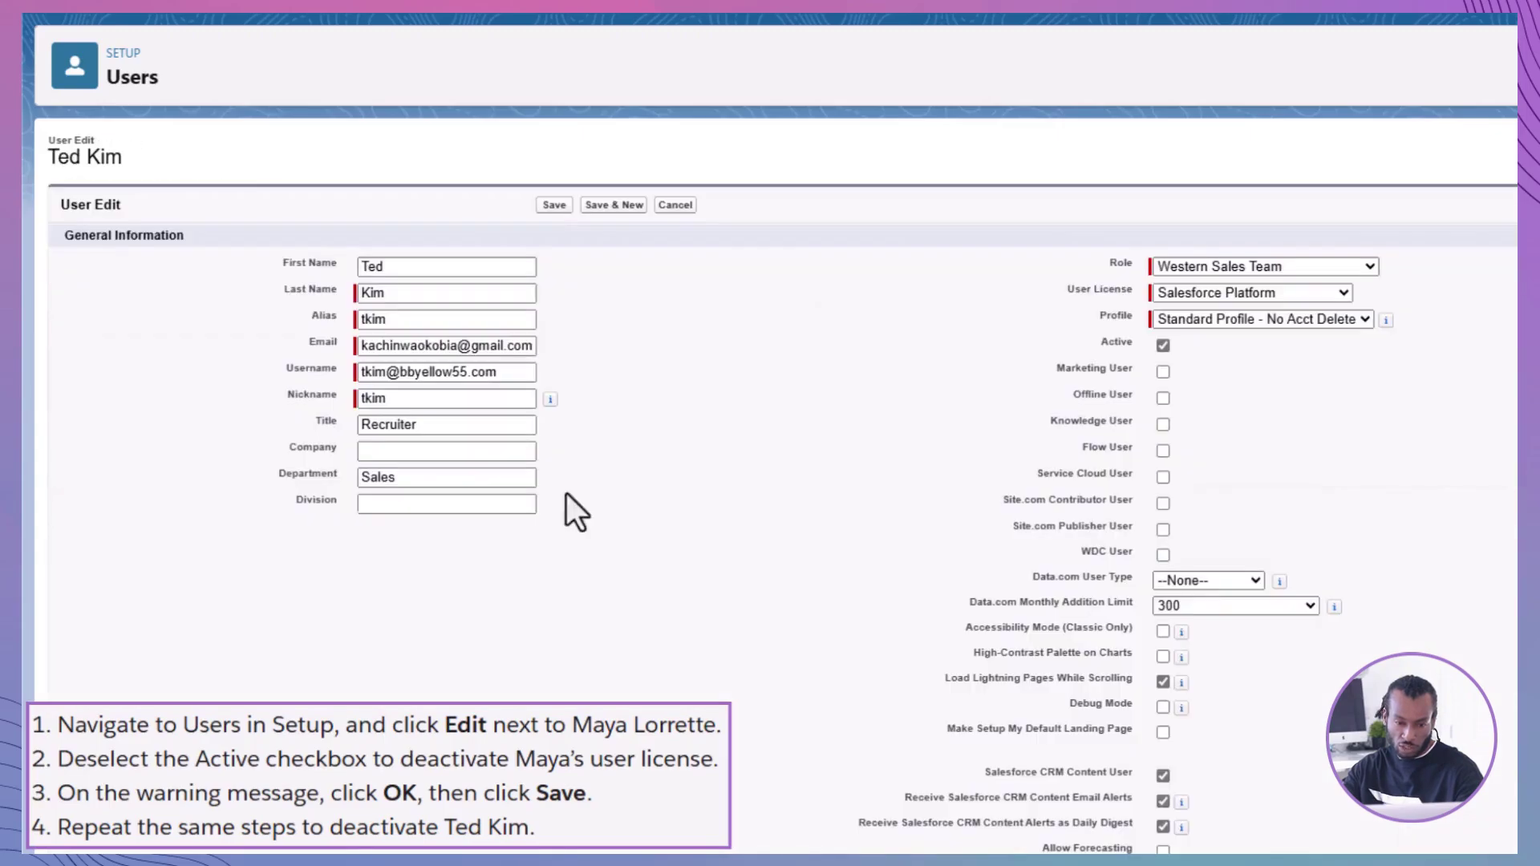
left_click(1163, 345)
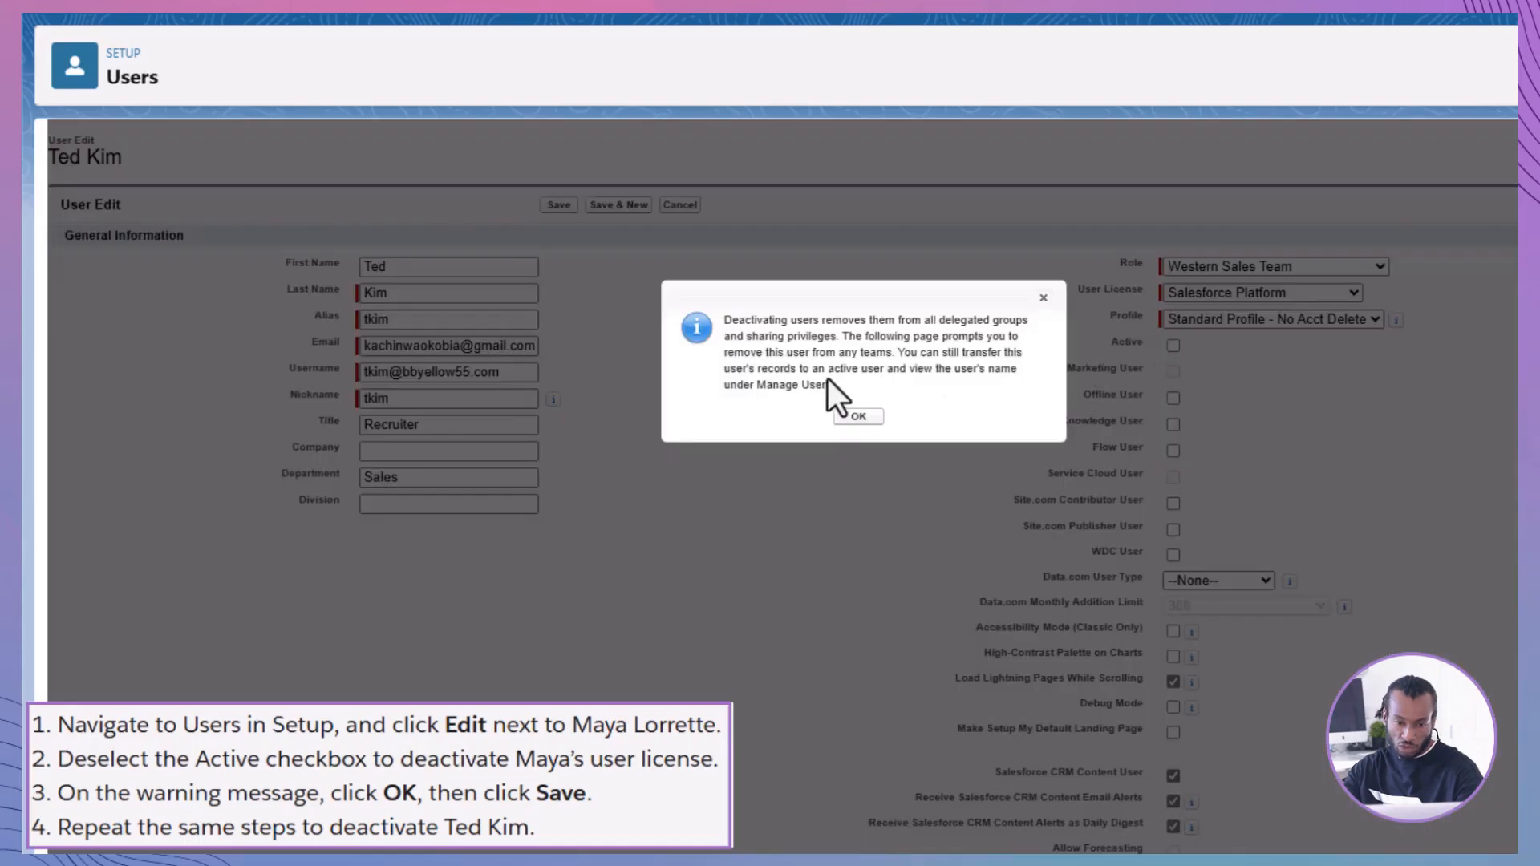
left_click(857, 416)
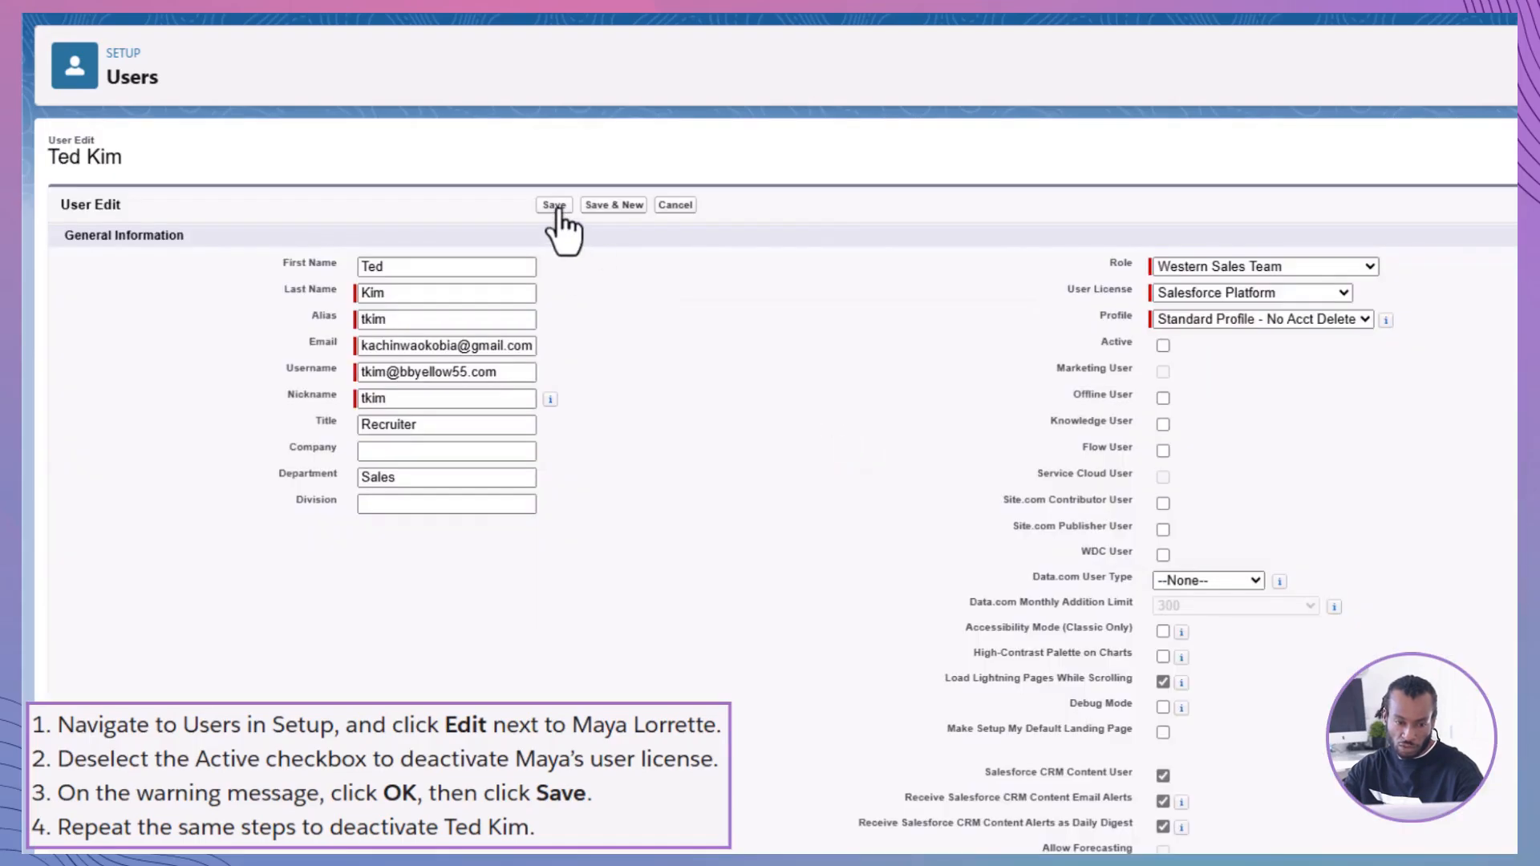
left_click(553, 204)
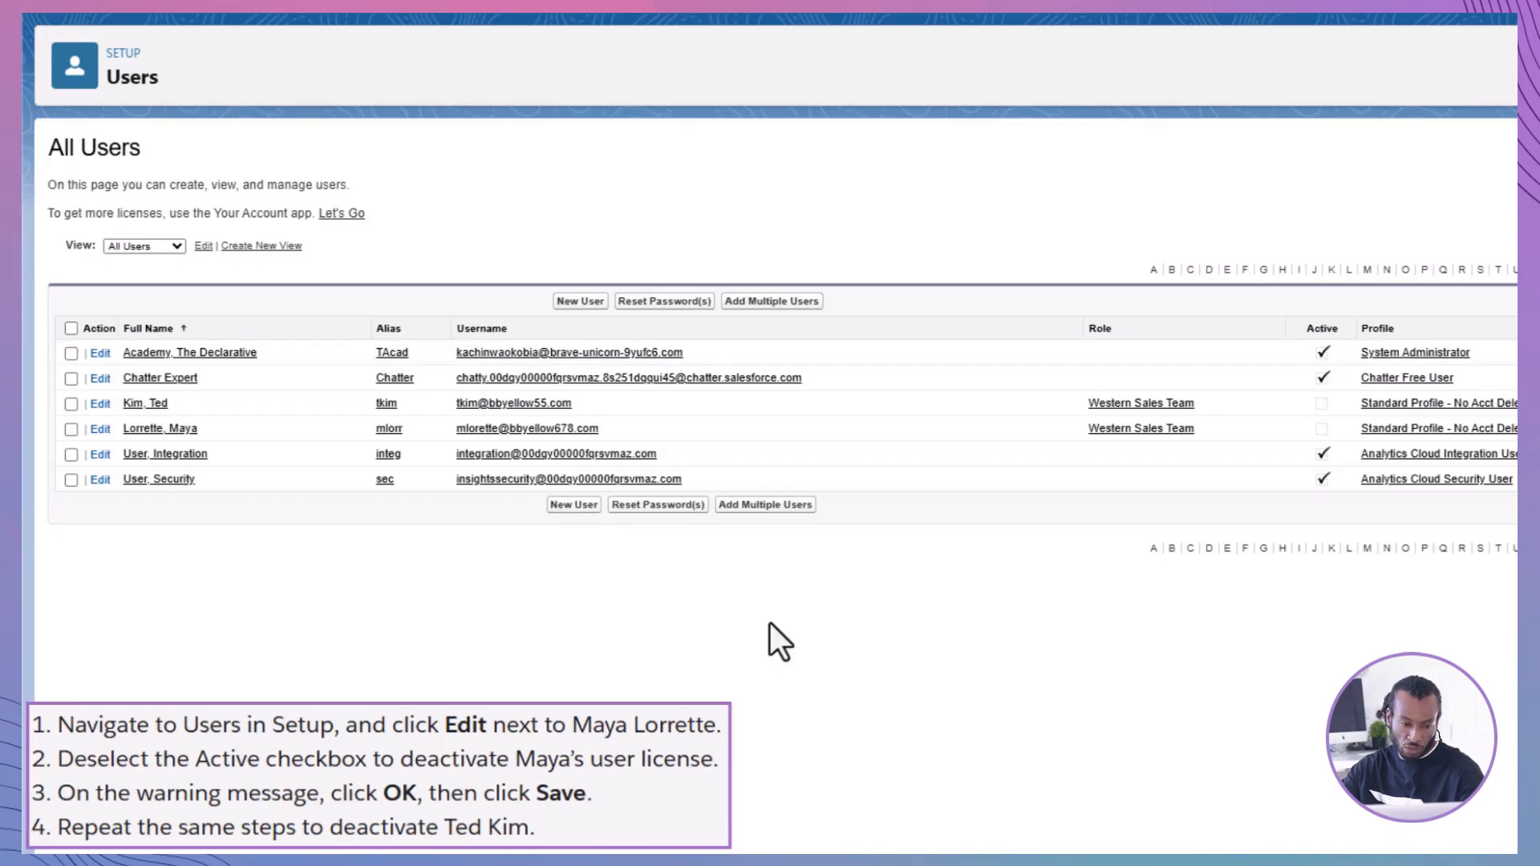
- Find Permission Sets via Quick Find and show the Permission Sets list
left_click(579, 300)
type("permiss")
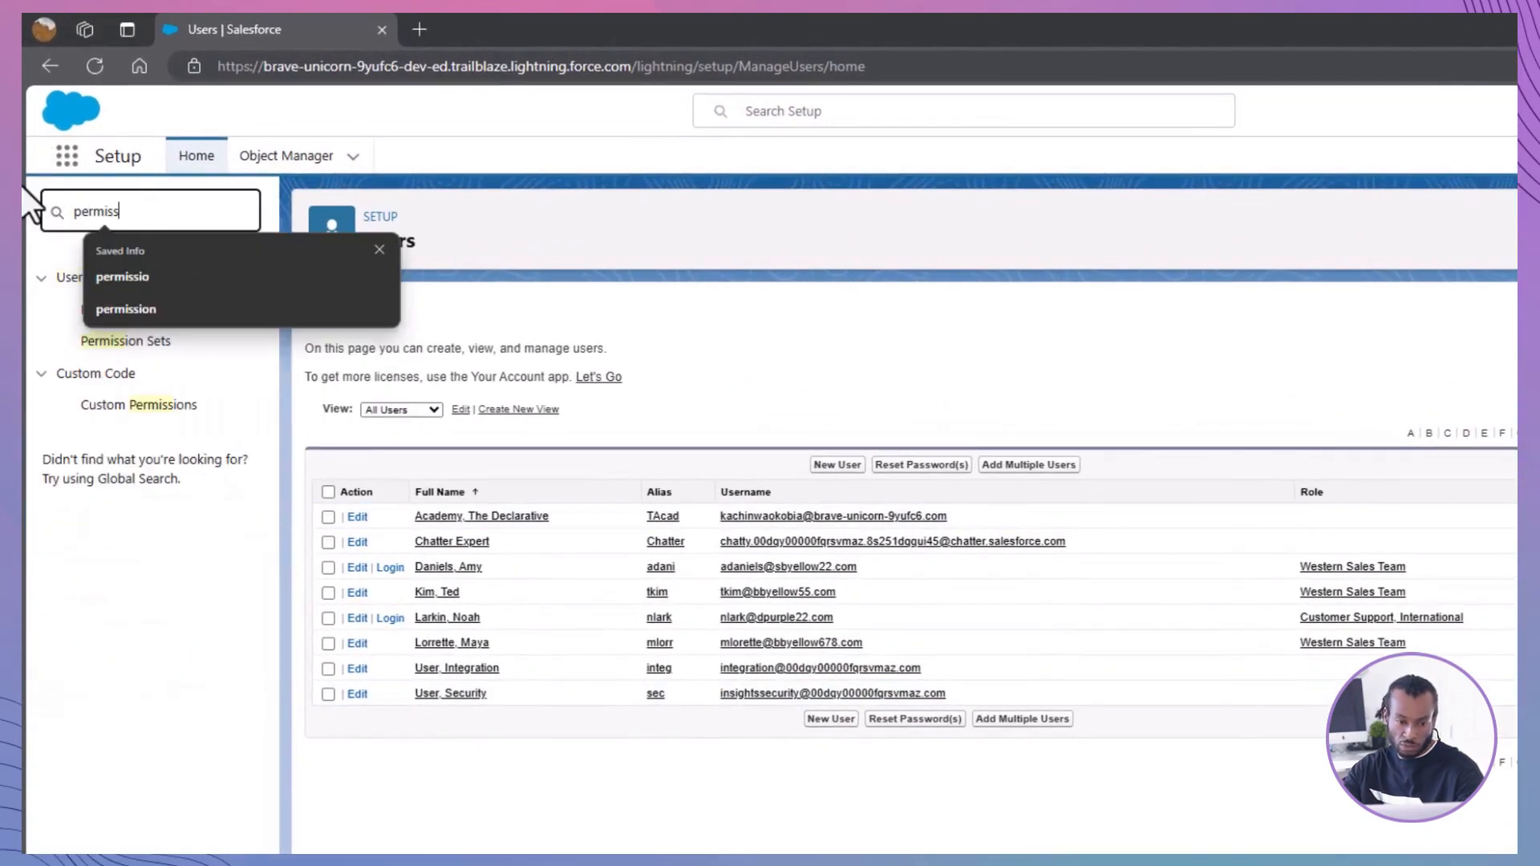
left_click(125, 340)
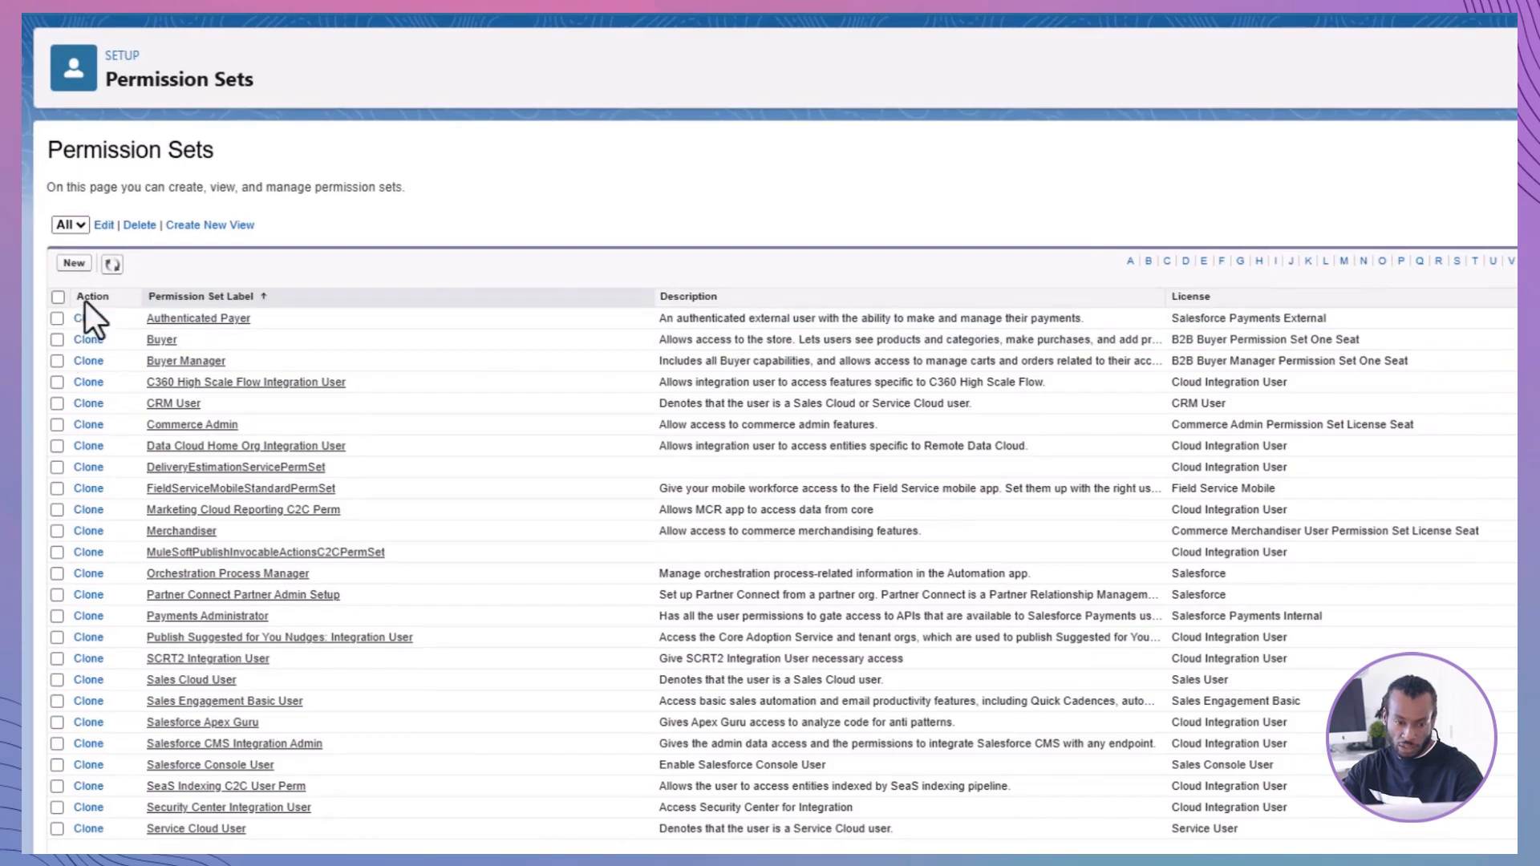
- Create permission set 'Delete Accounts', description 'Grants delete accounts permission', license Salesforce Platform, and save
left_click(72, 262)
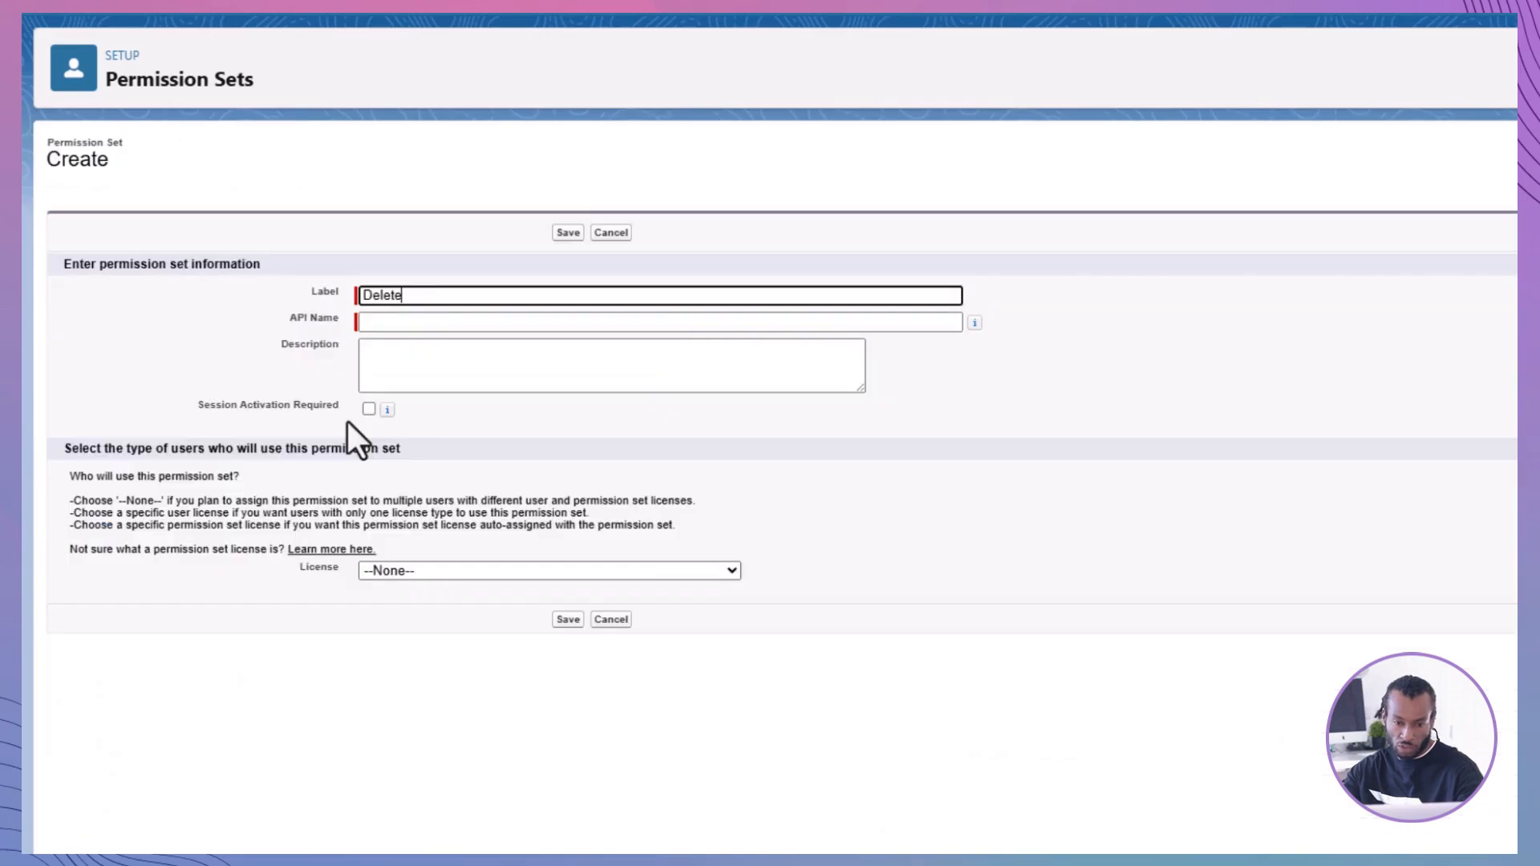
type("Accounts")
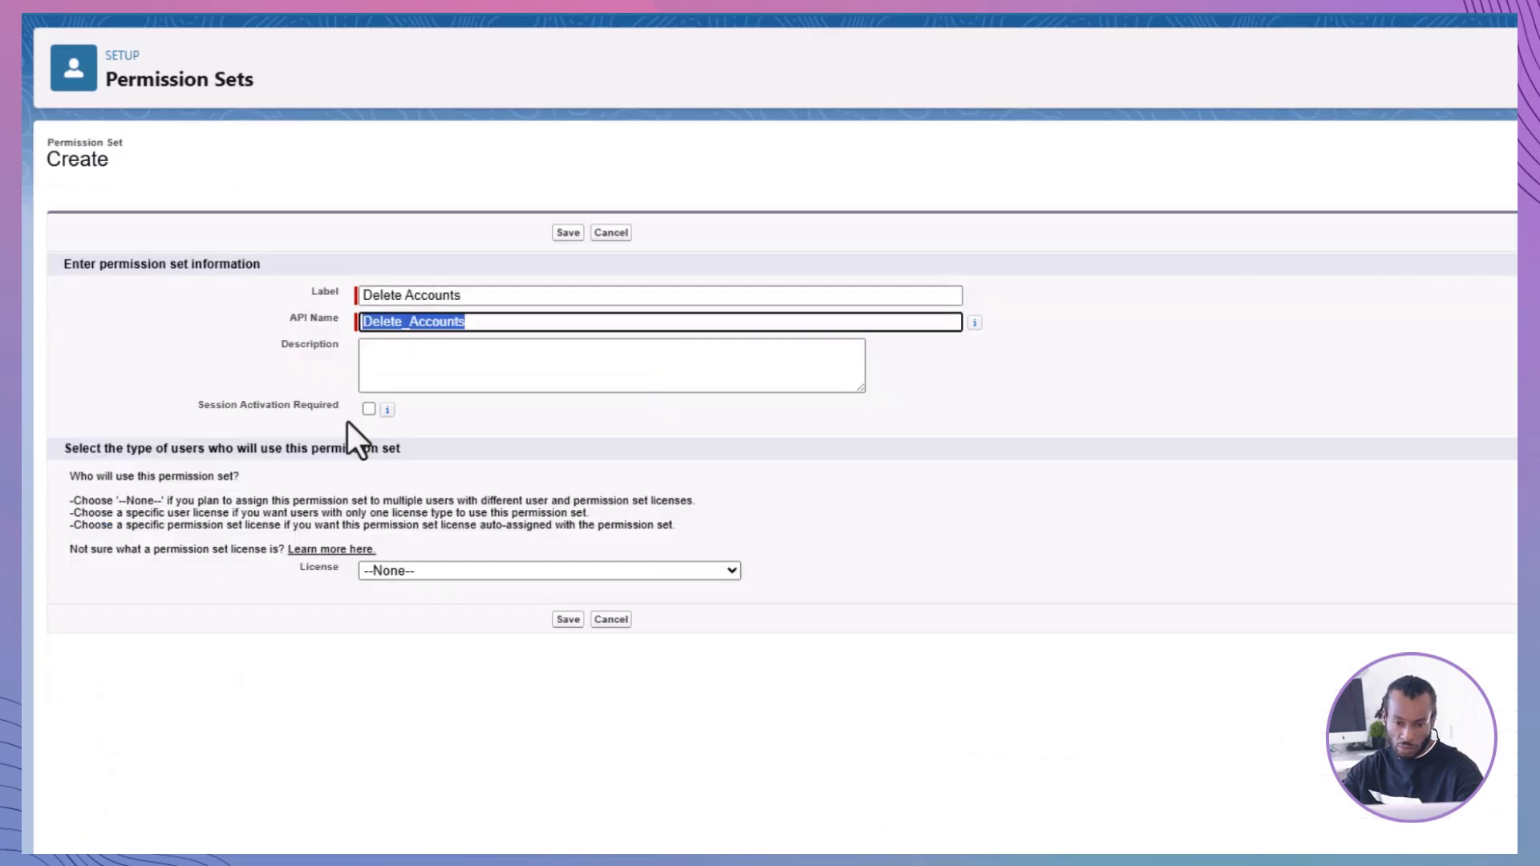
type("Gran")
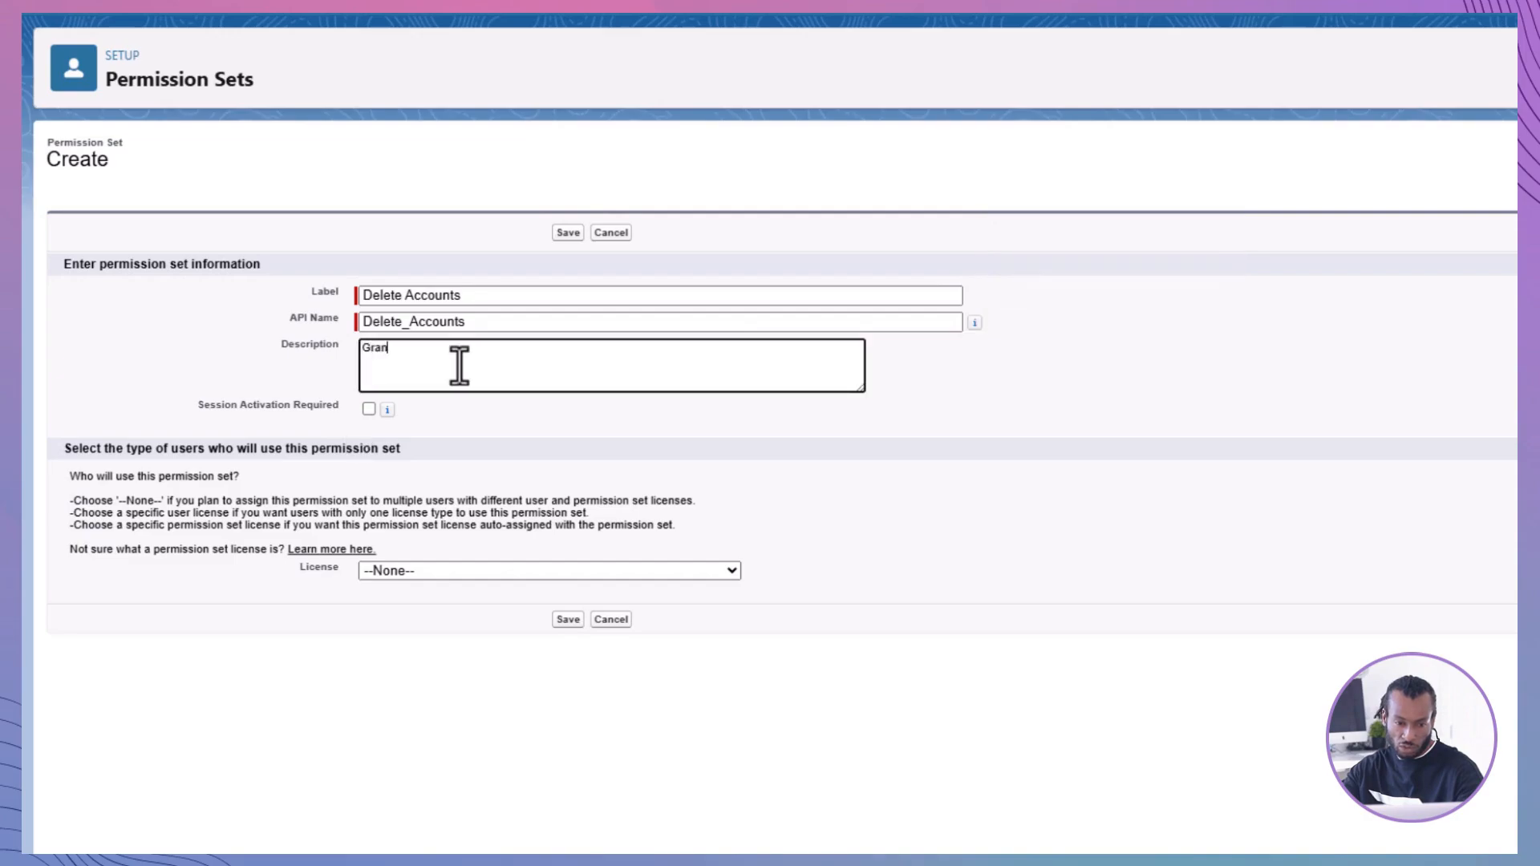
type("ts delete")
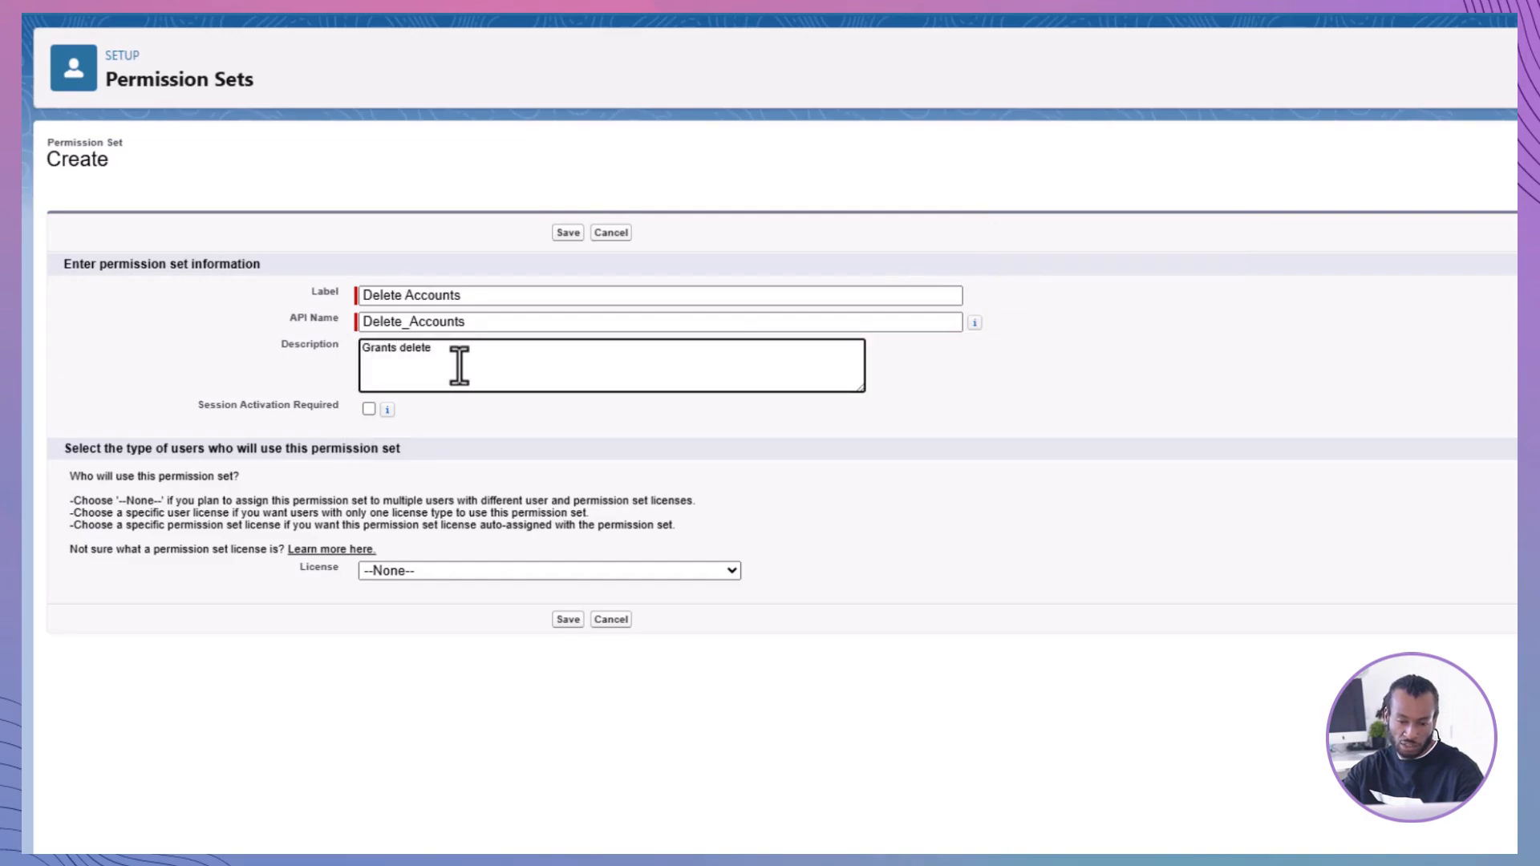
type("accounts per")
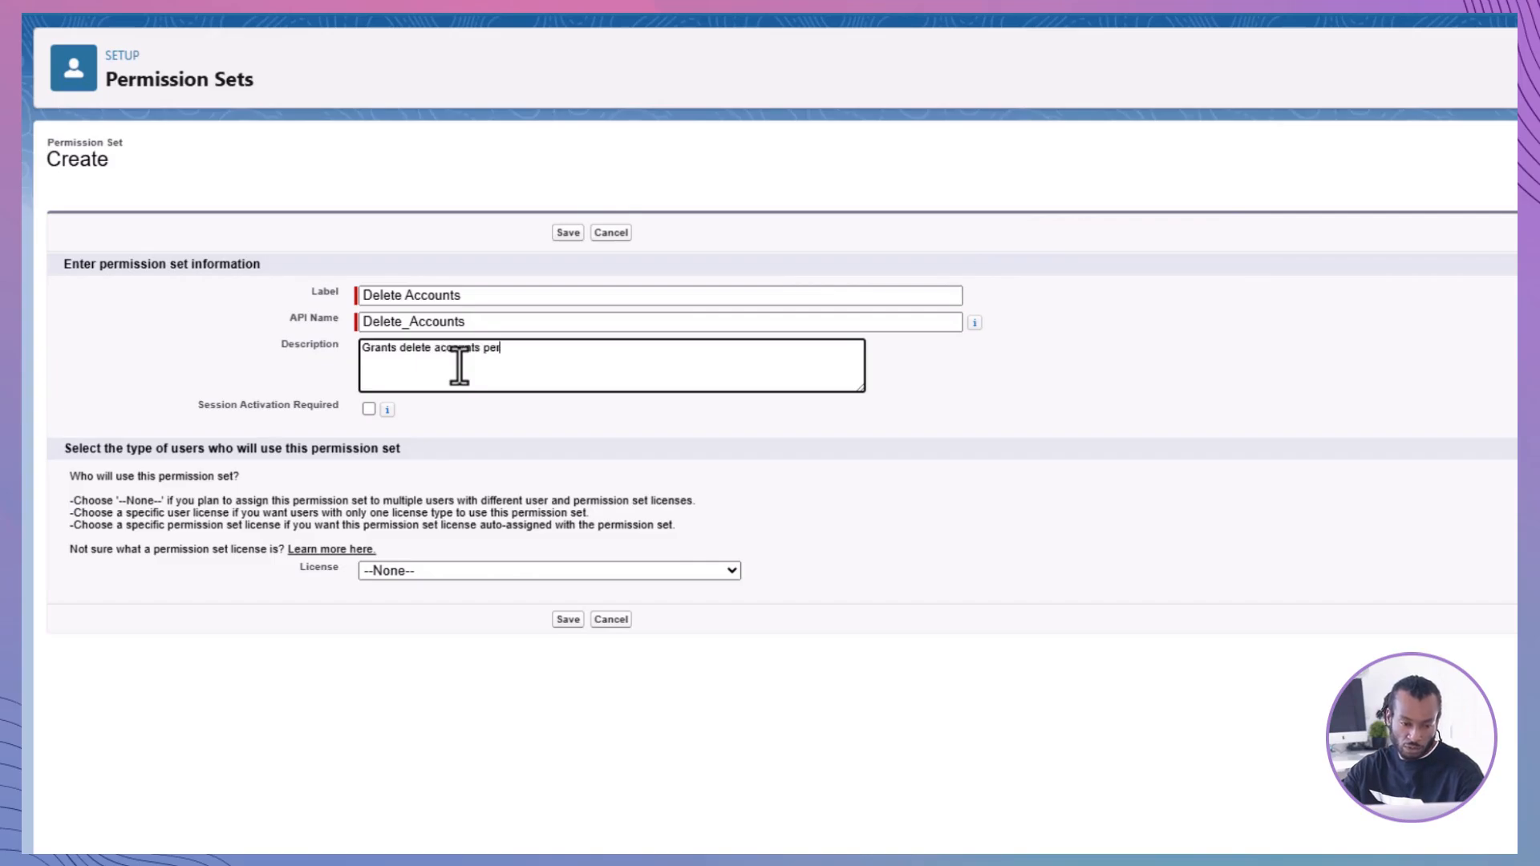
left_click(546, 571)
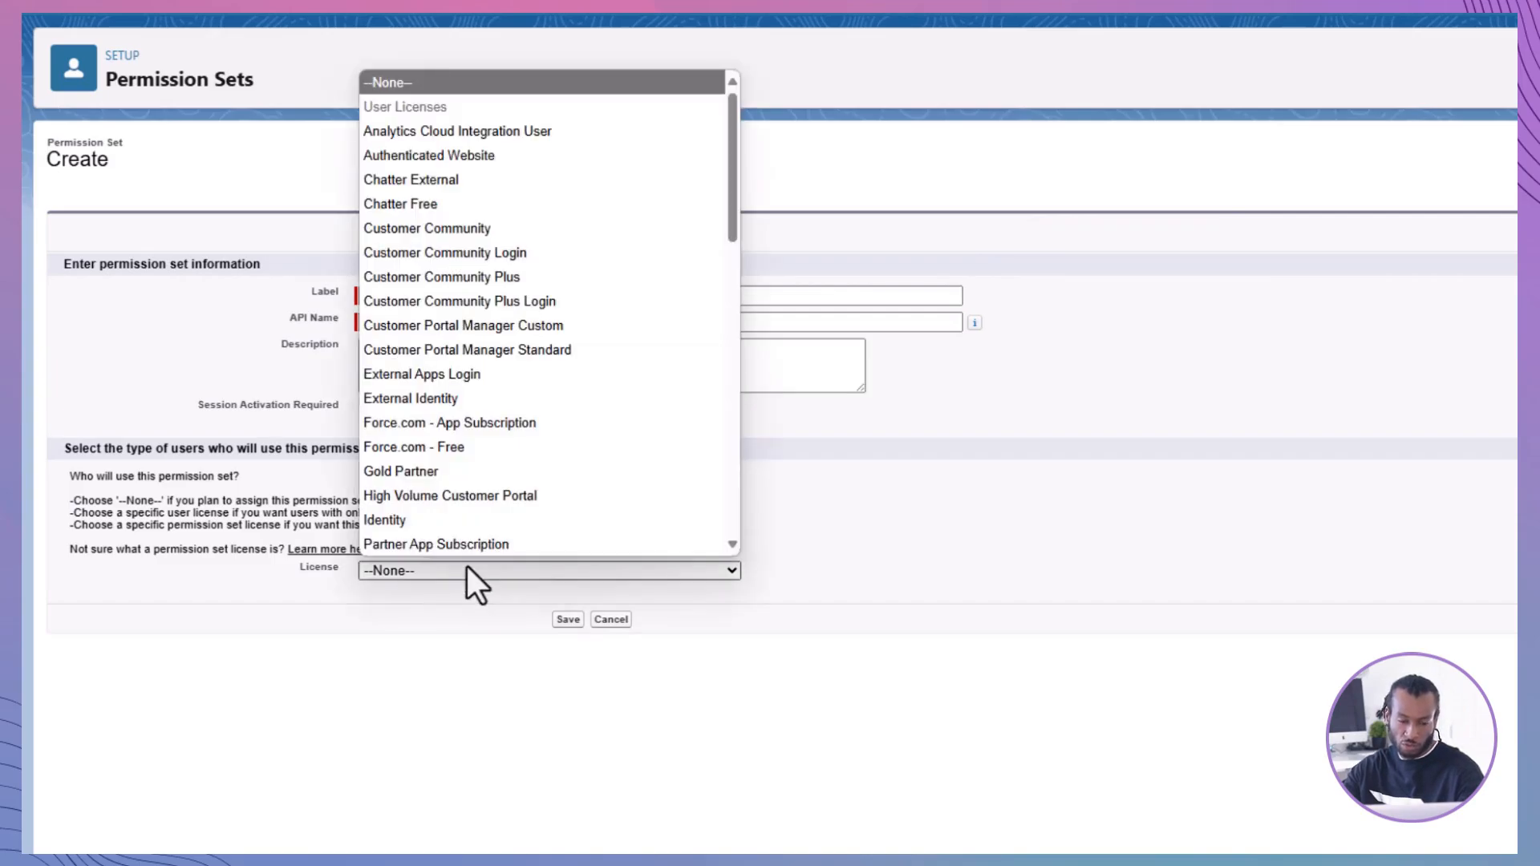
scroll("down", 3)
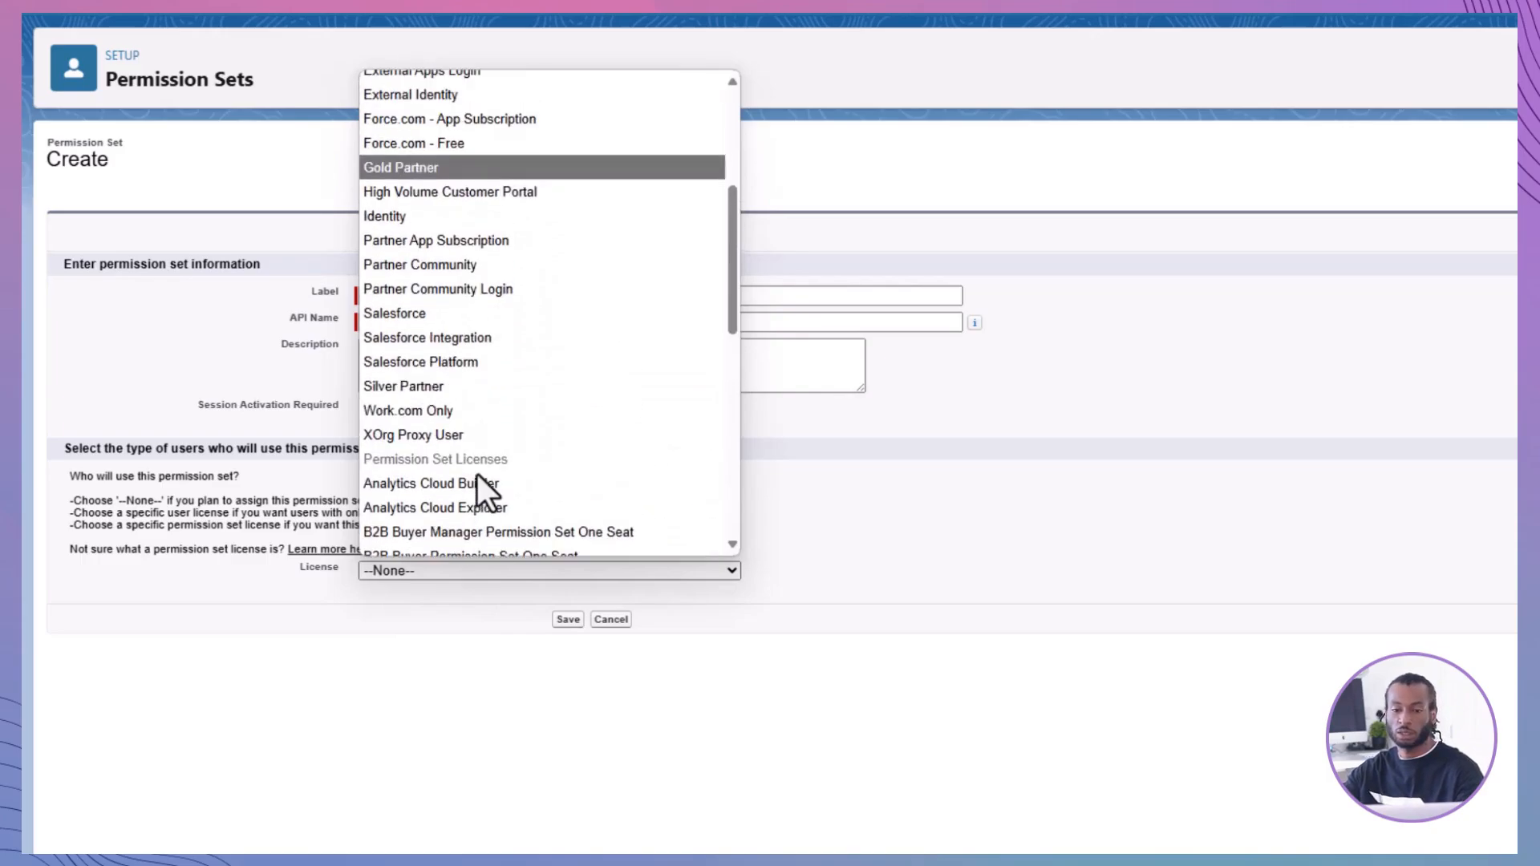
left_click(421, 361)
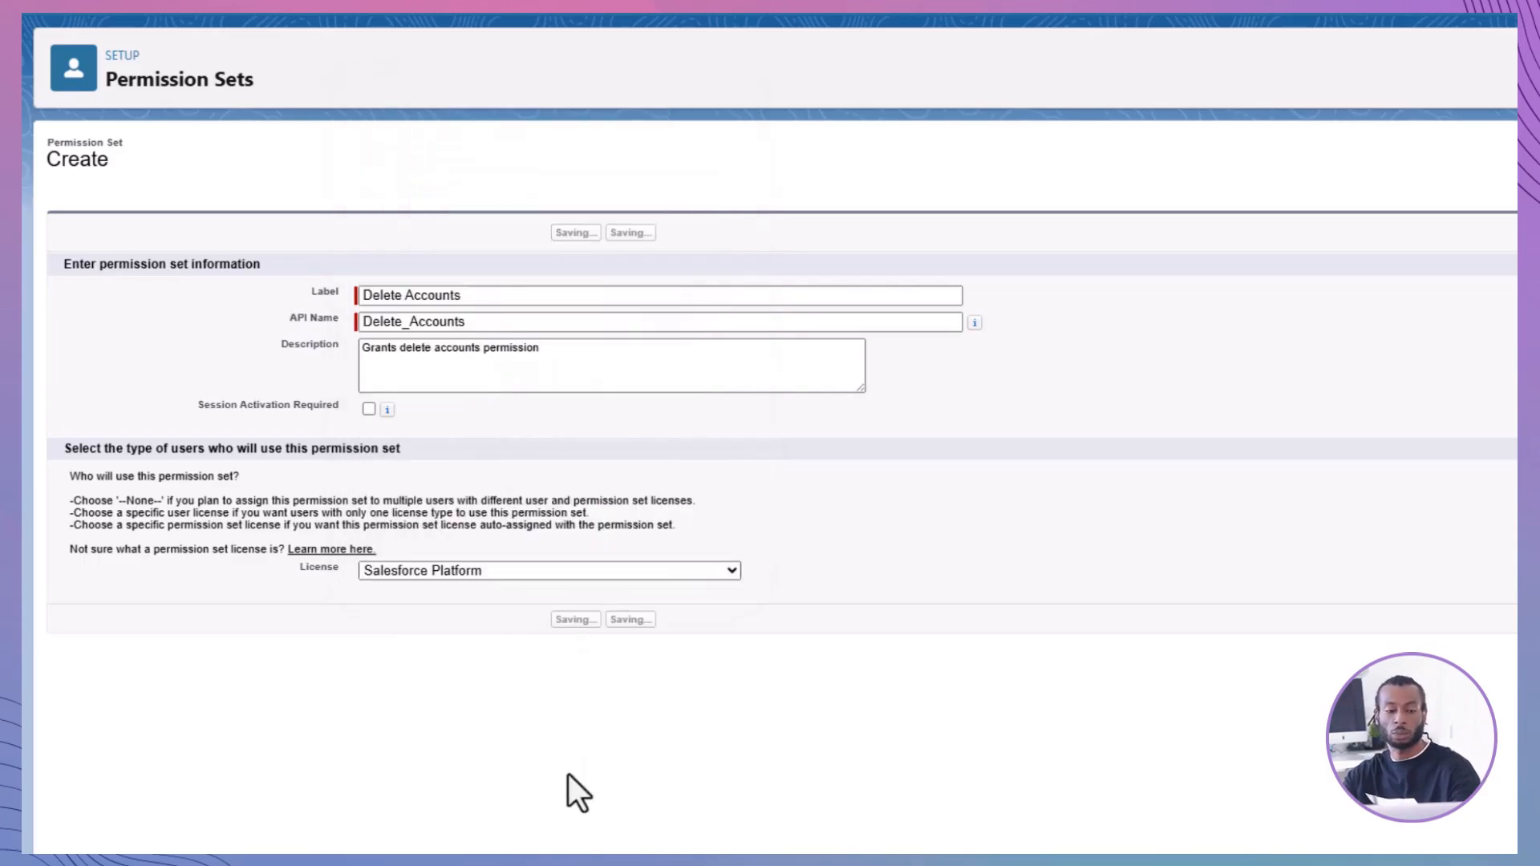
left_click(574, 620)
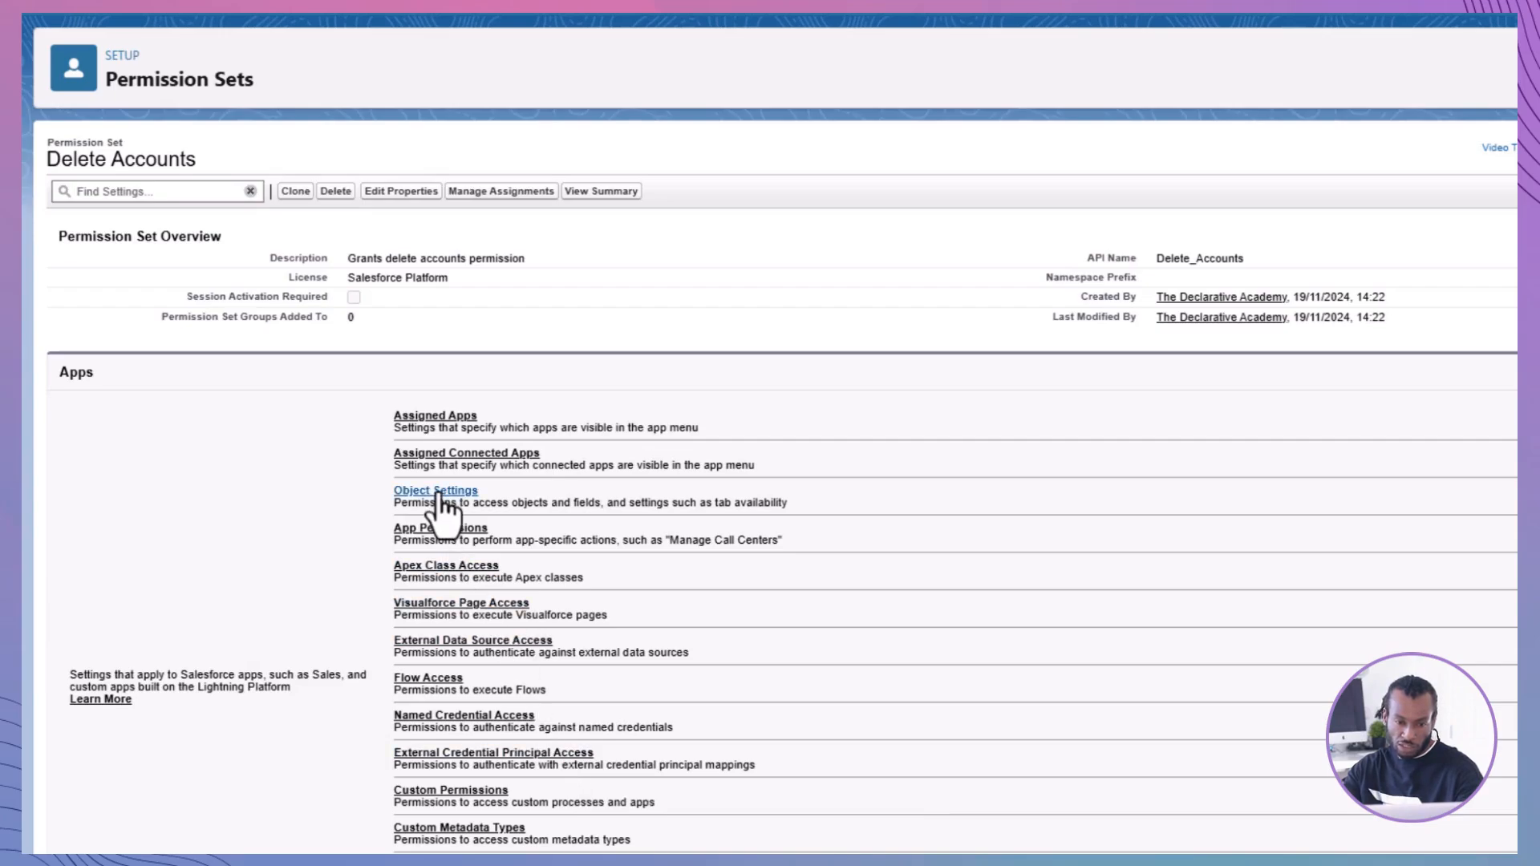
- Grant Read, Edit and Delete on Accounts in the permission set, then view its assignments
left_click(435, 491)
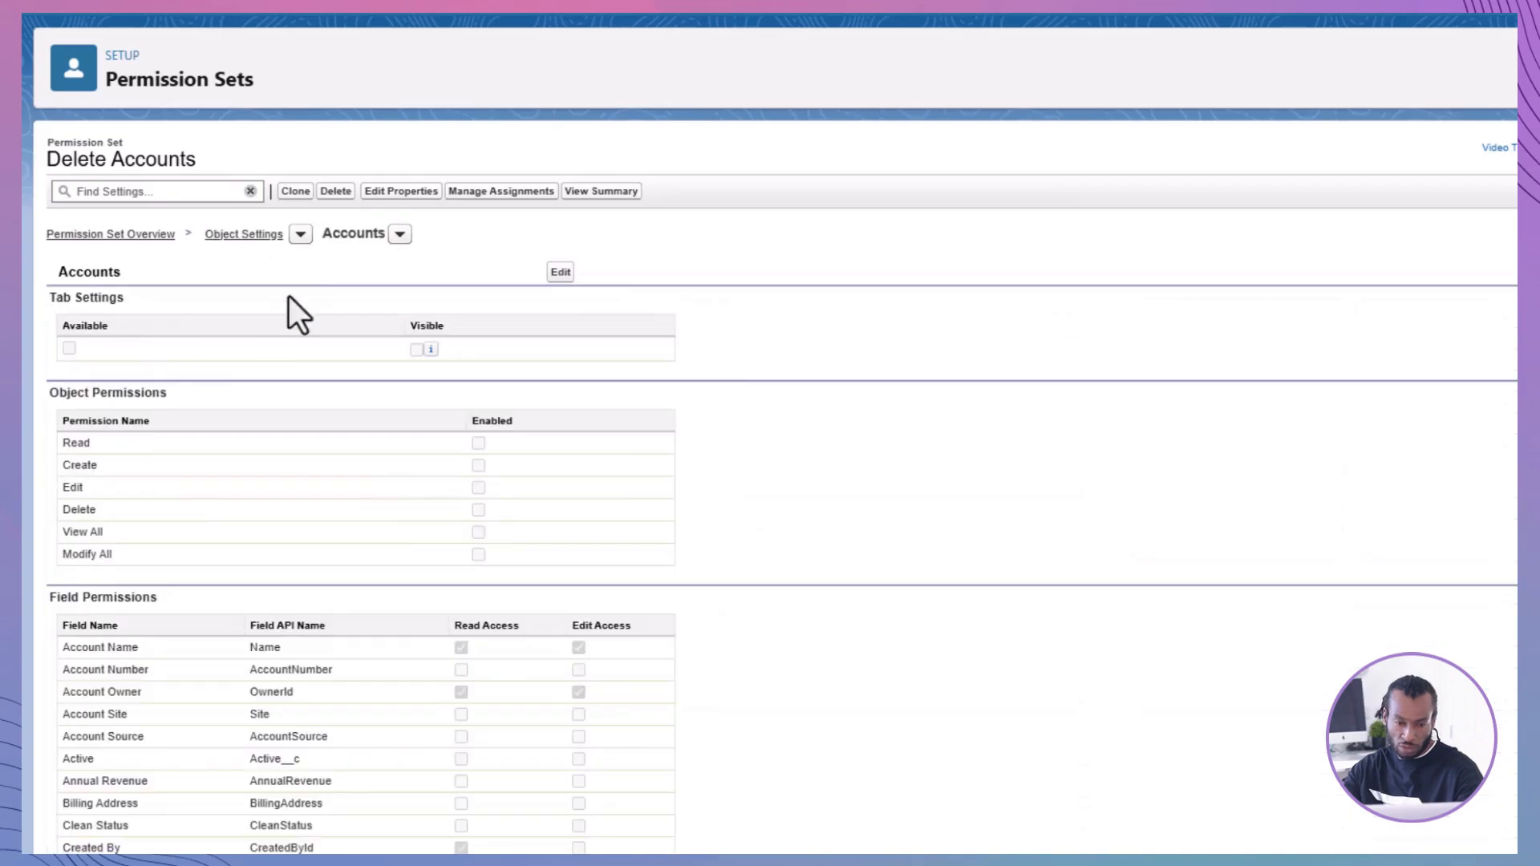
left_click(558, 271)
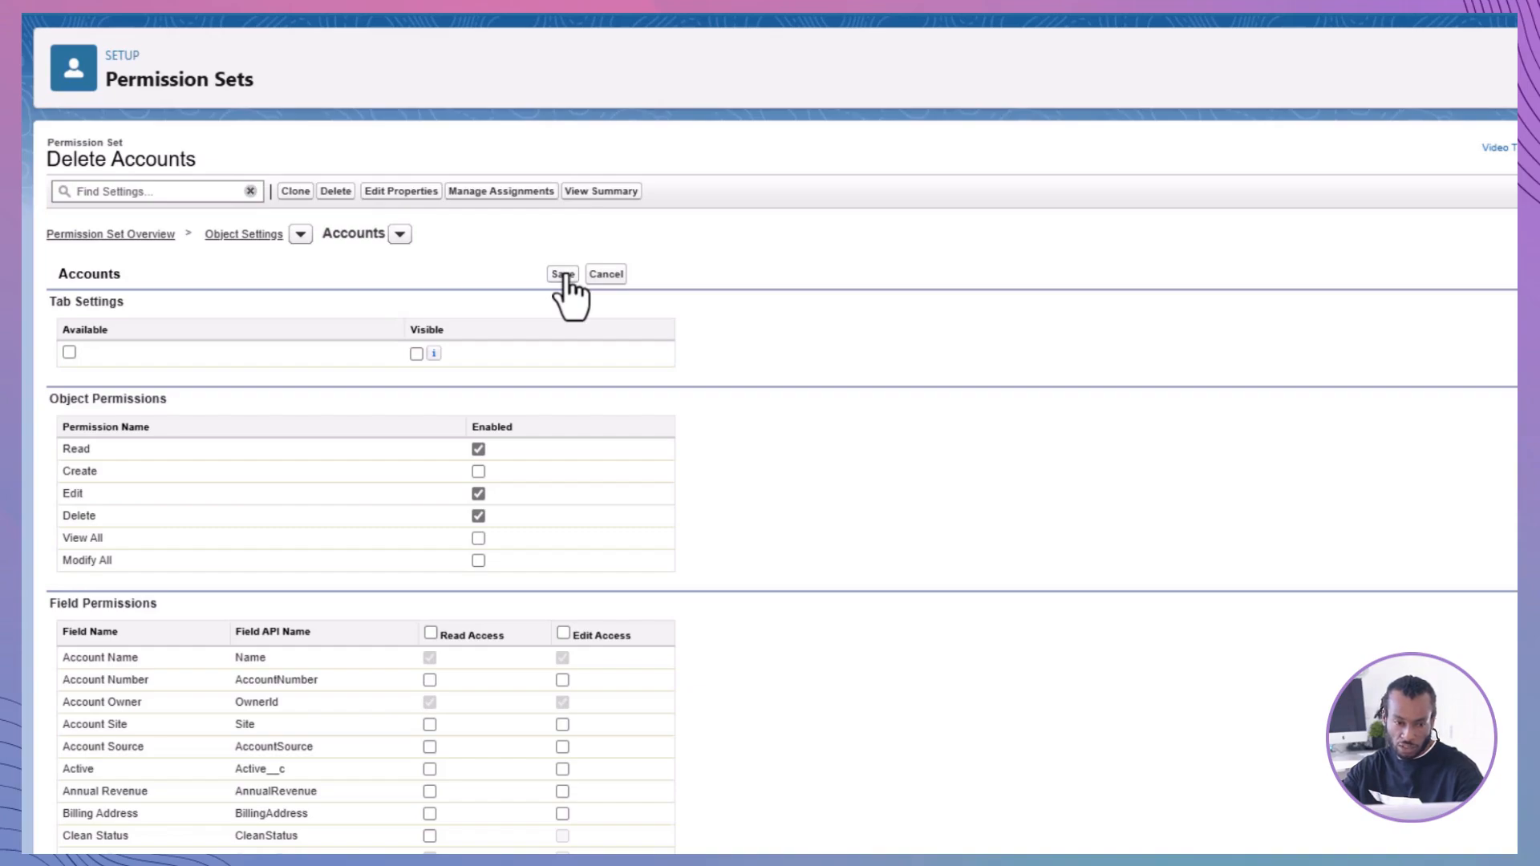
left_click(562, 274)
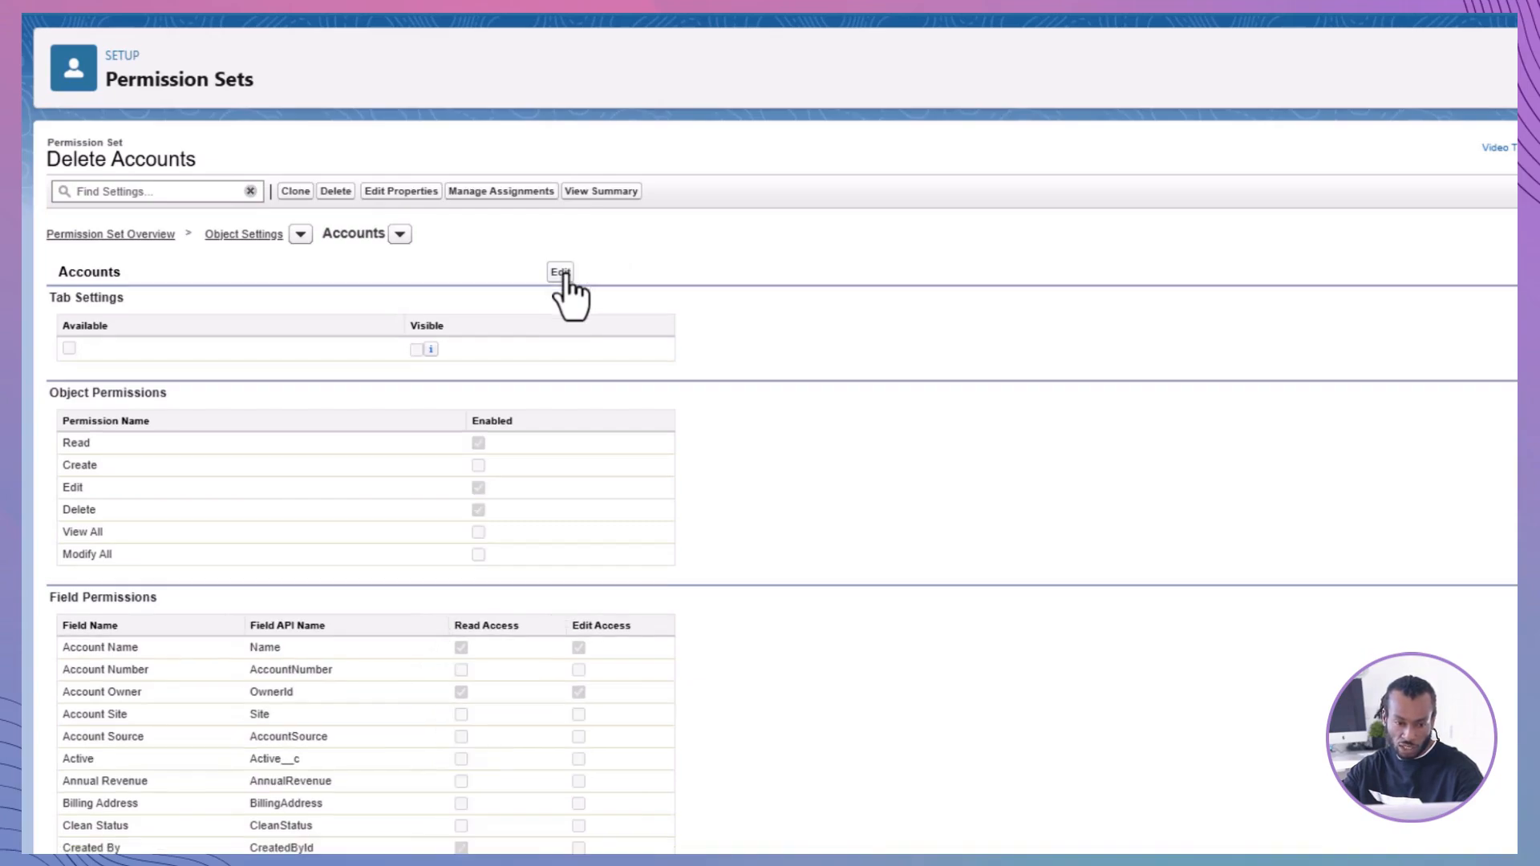
mouse_move(663, 310)
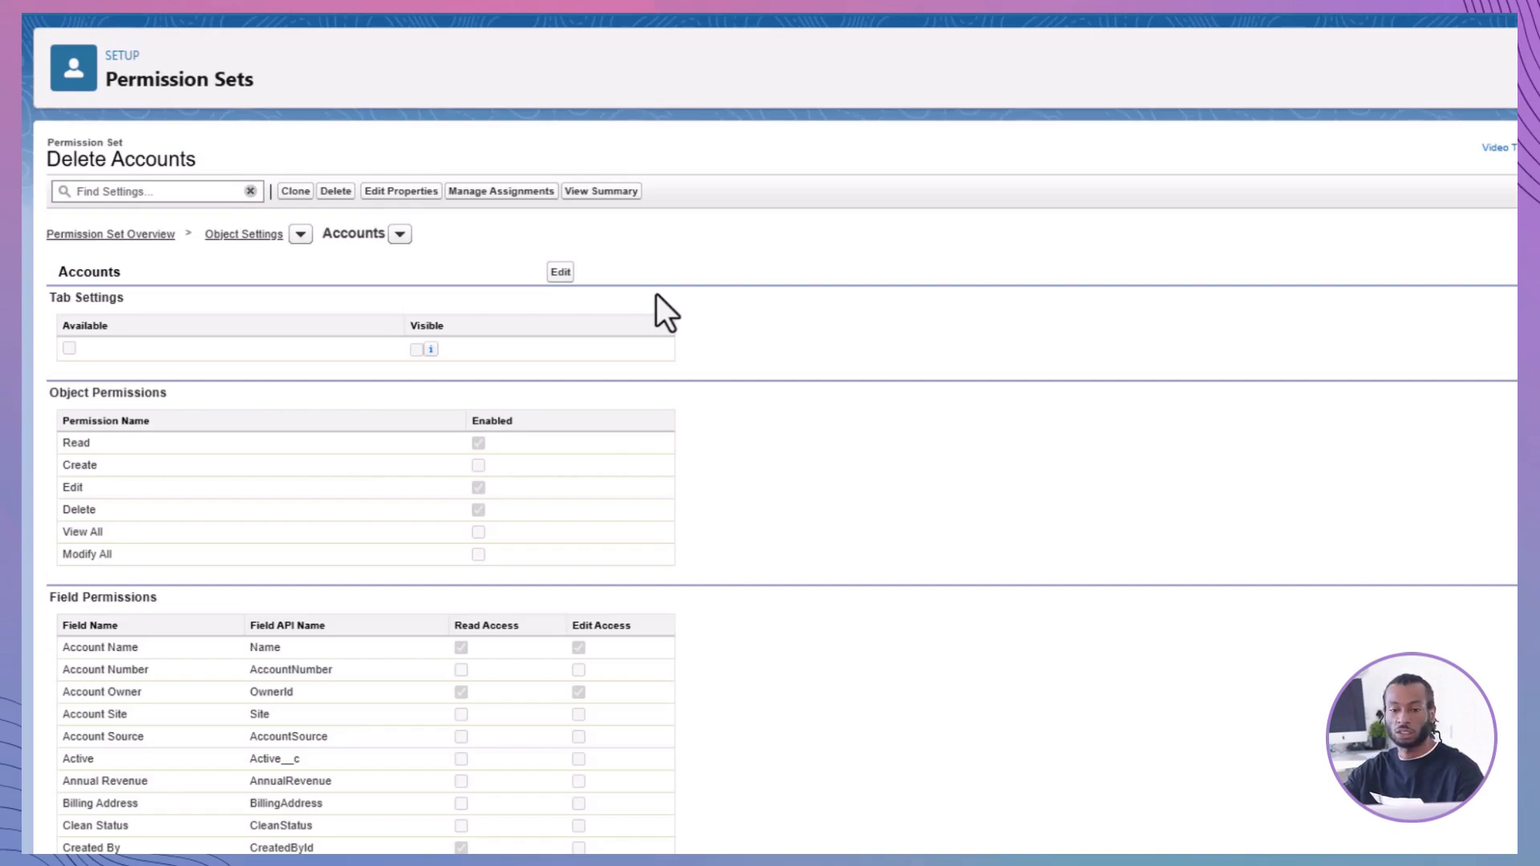
left_click(500, 191)
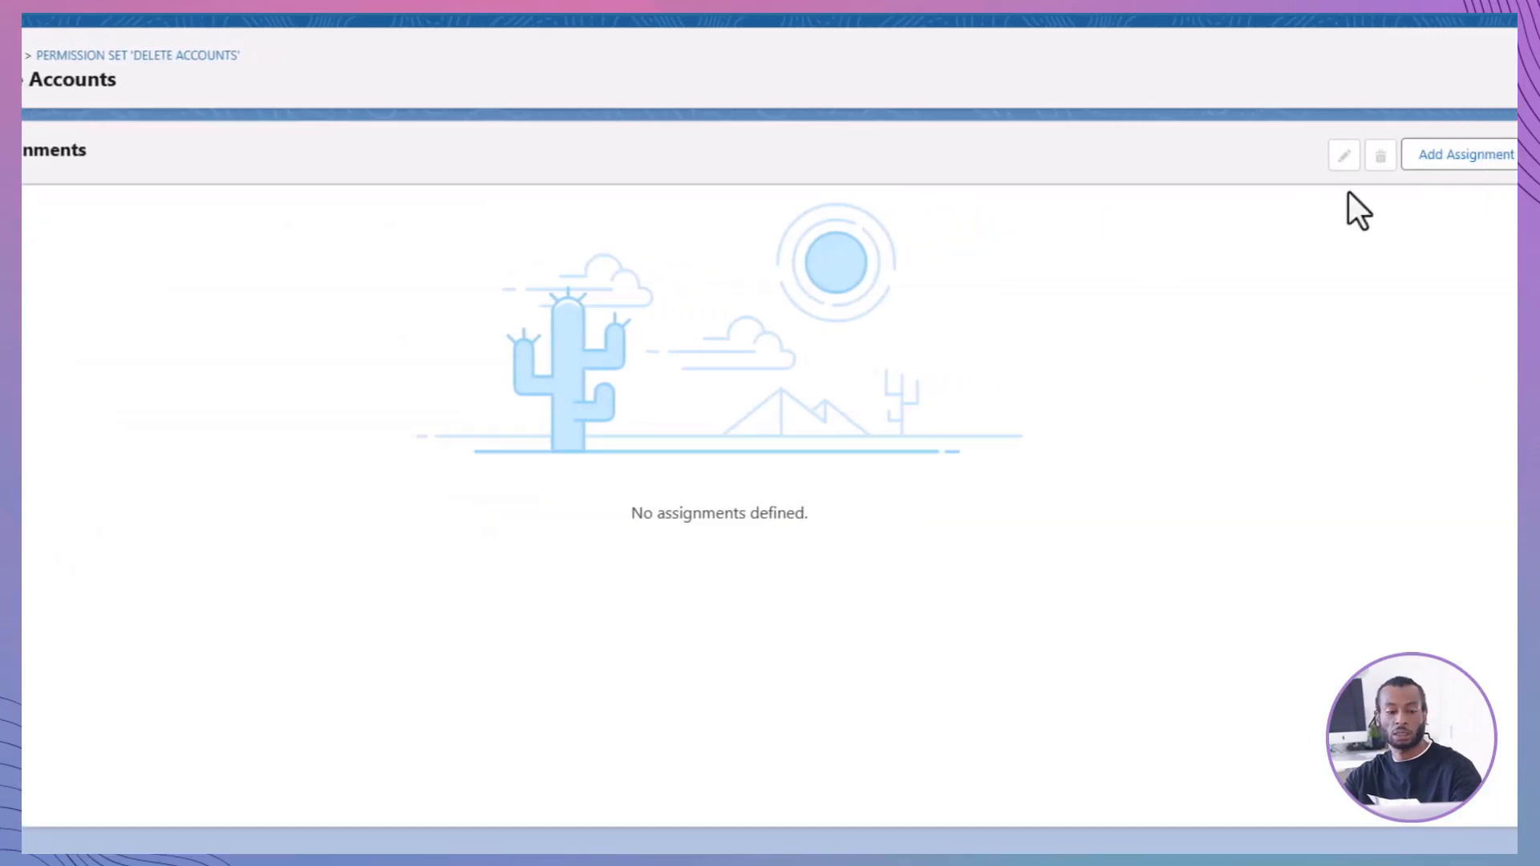
left_click(1463, 154)
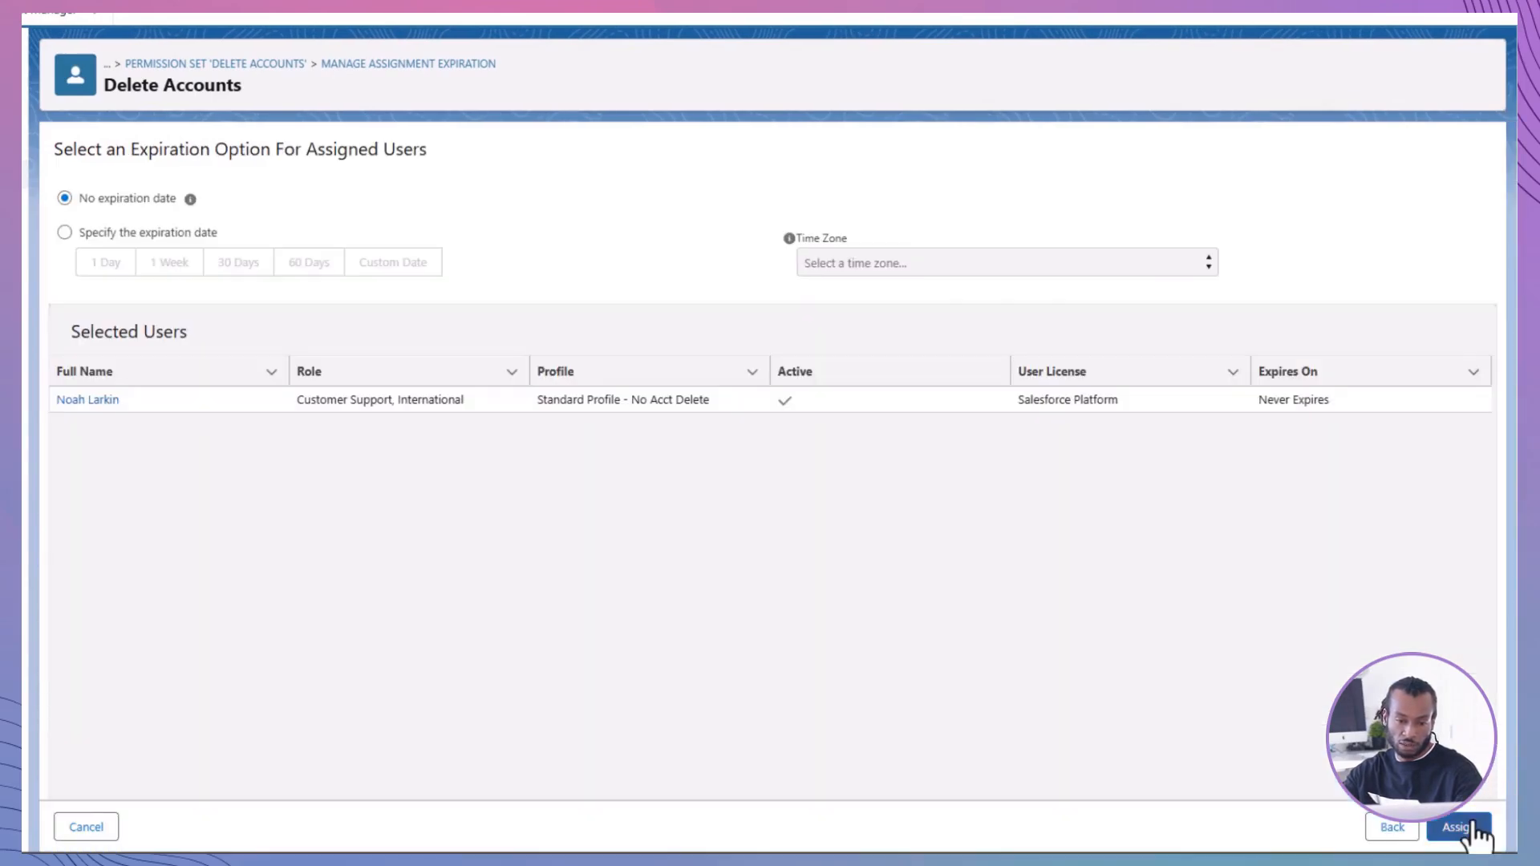
left_click(1458, 828)
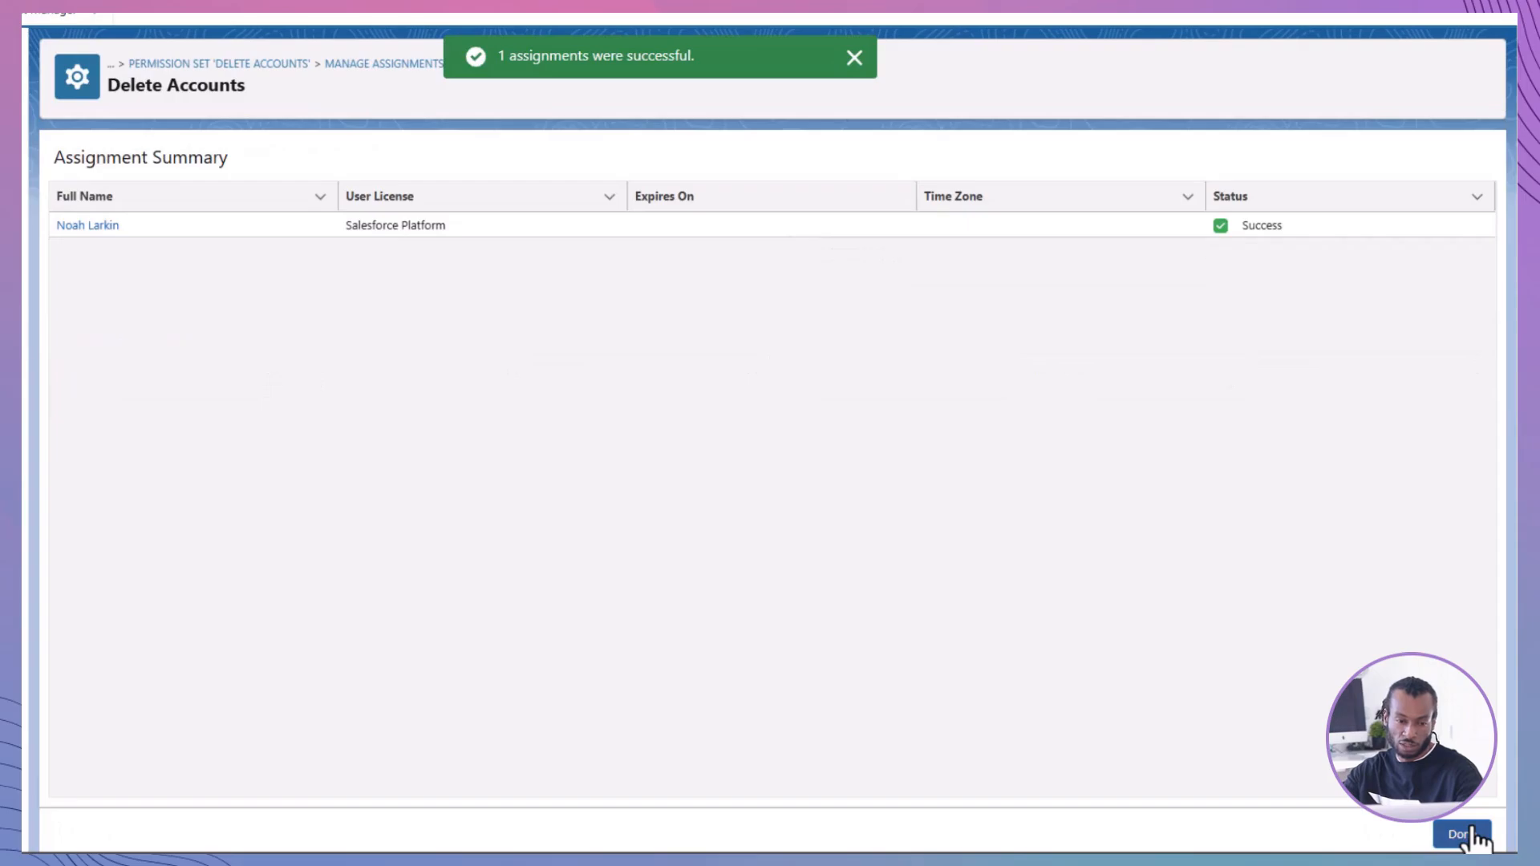
left_click(1460, 834)
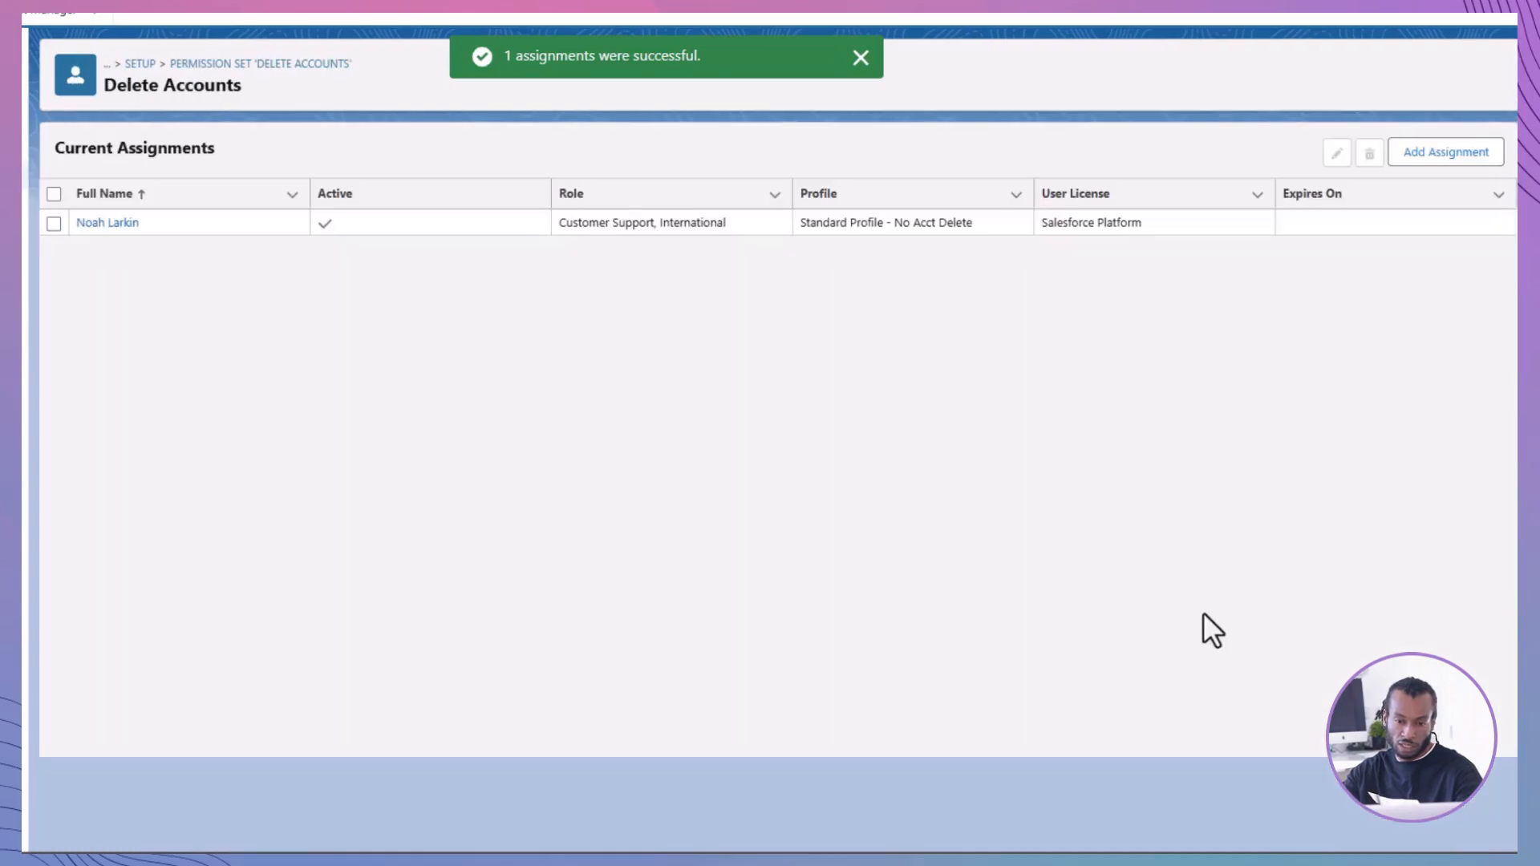
left_click(860, 58)
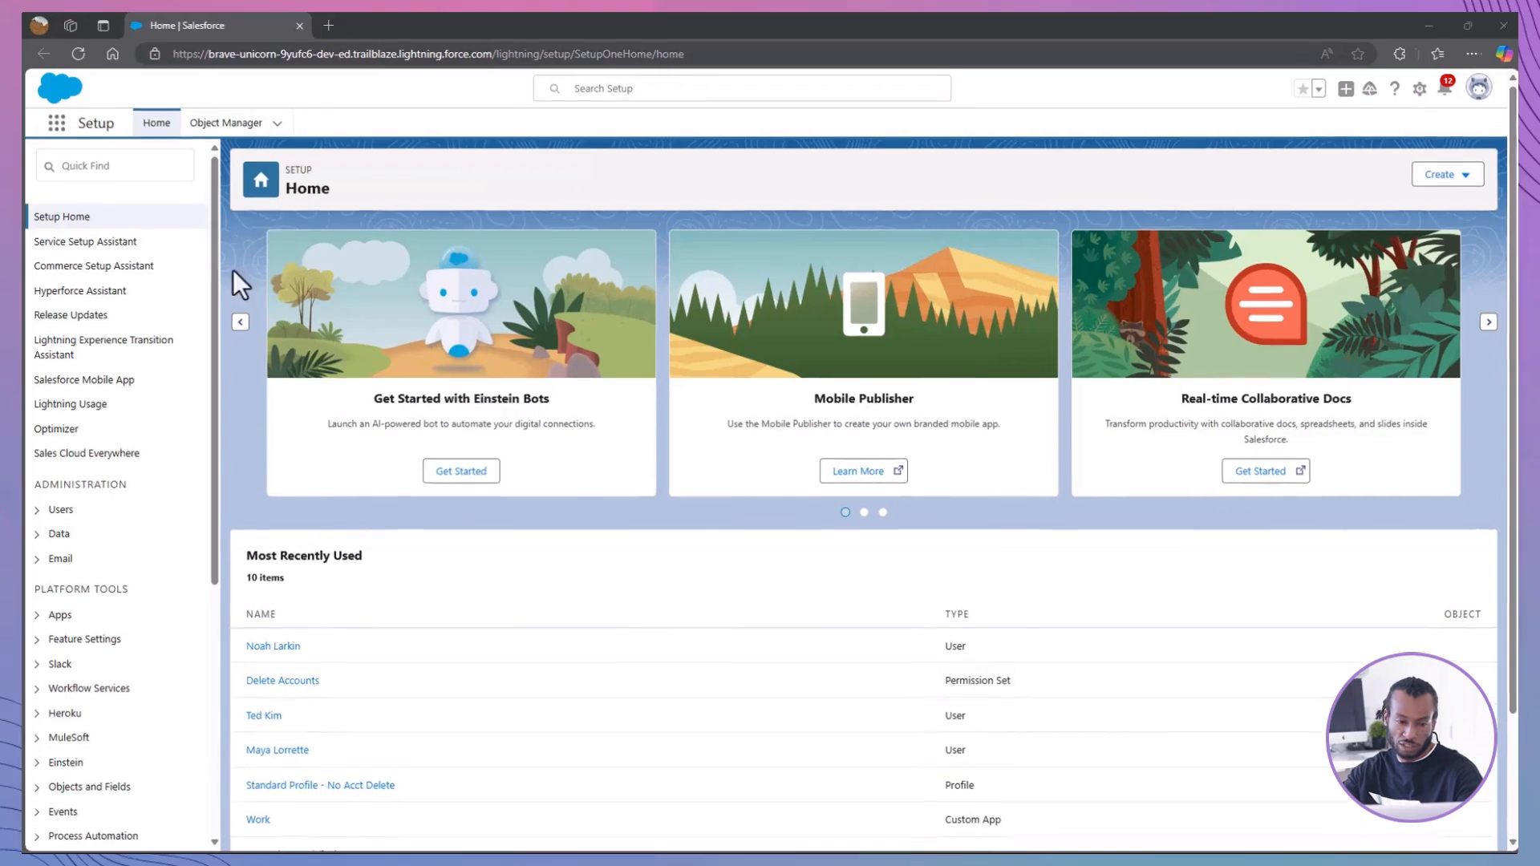
- Log in as Noah Larkin from Users and open the Burlington Textiles Corp of America account
type("Users")
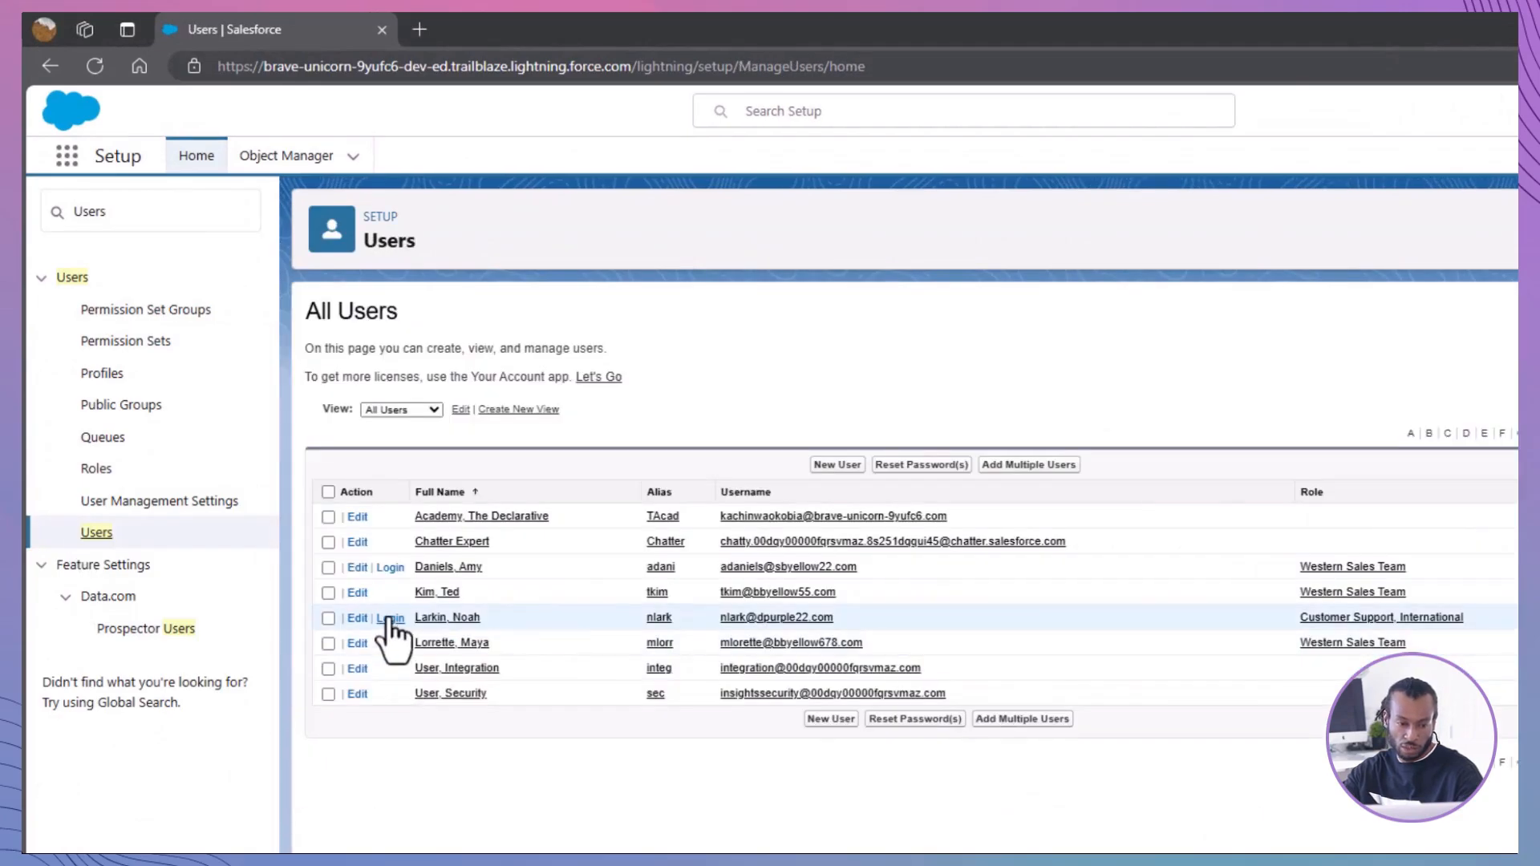
left_click(392, 616)
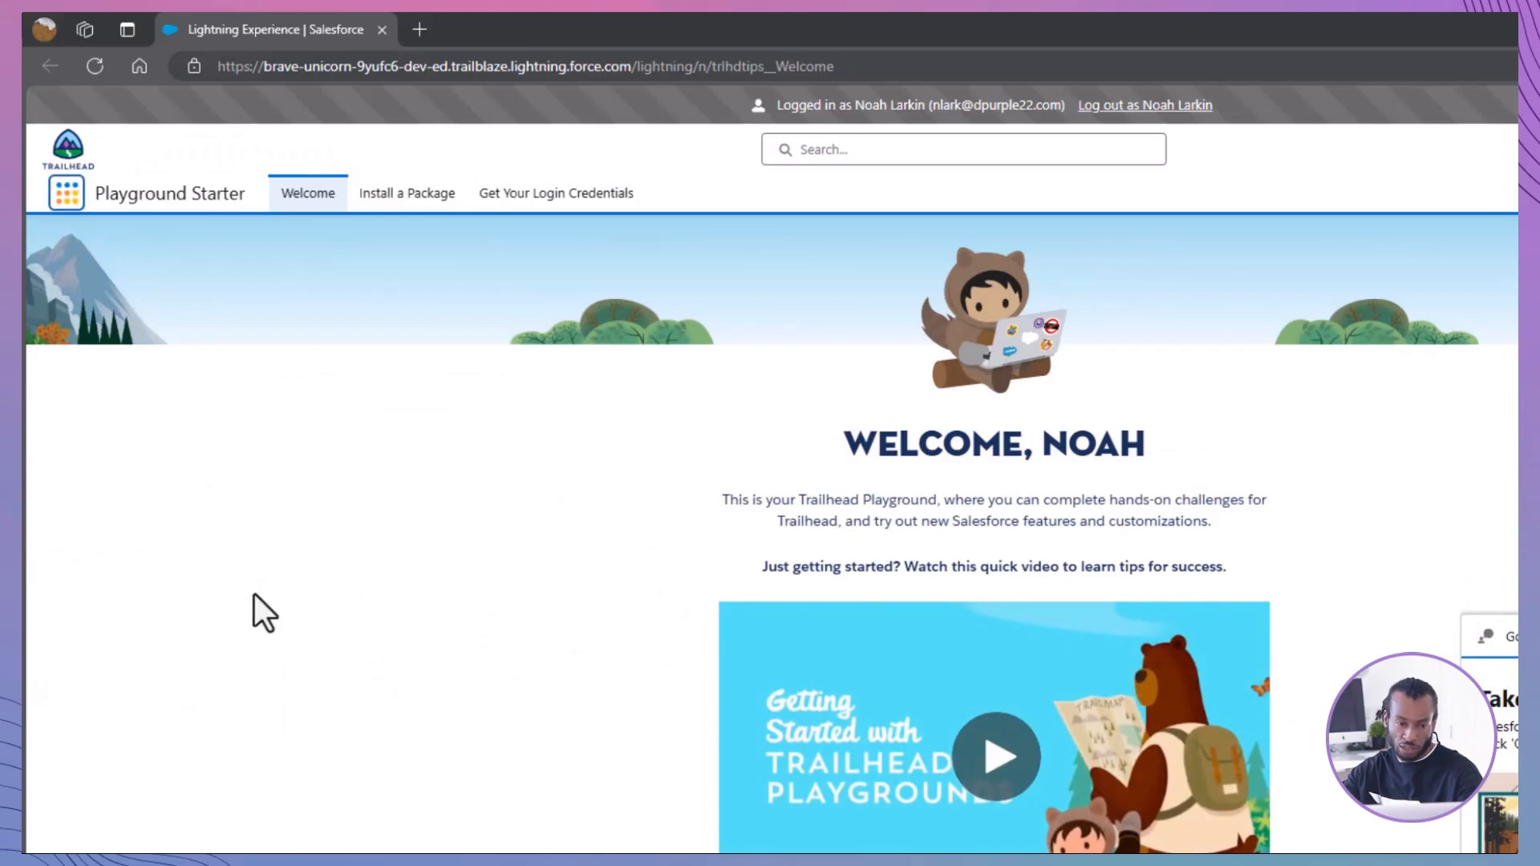
left_click(65, 192)
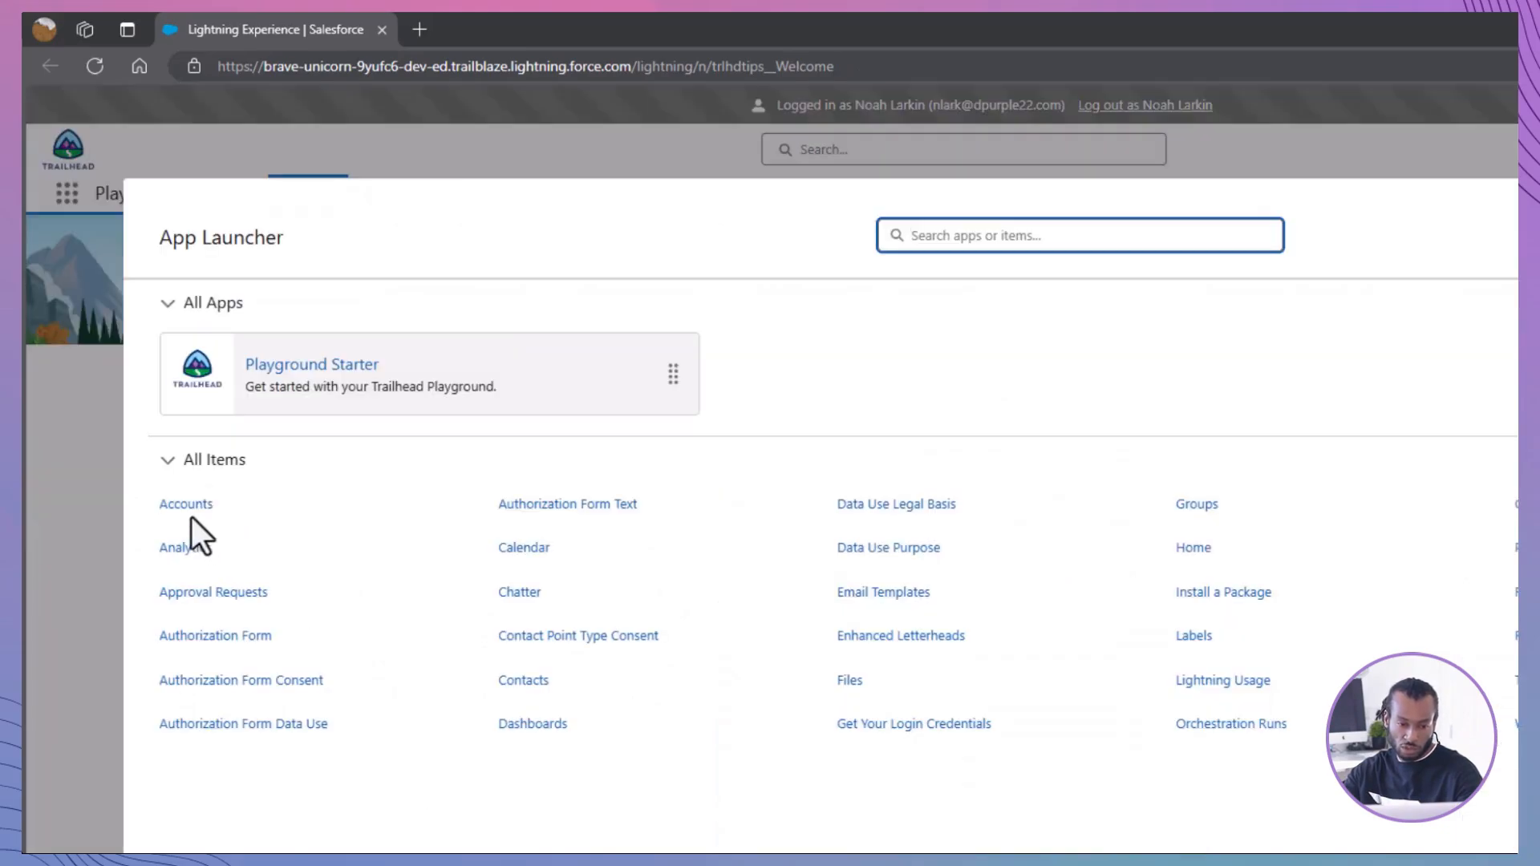
left_click(186, 503)
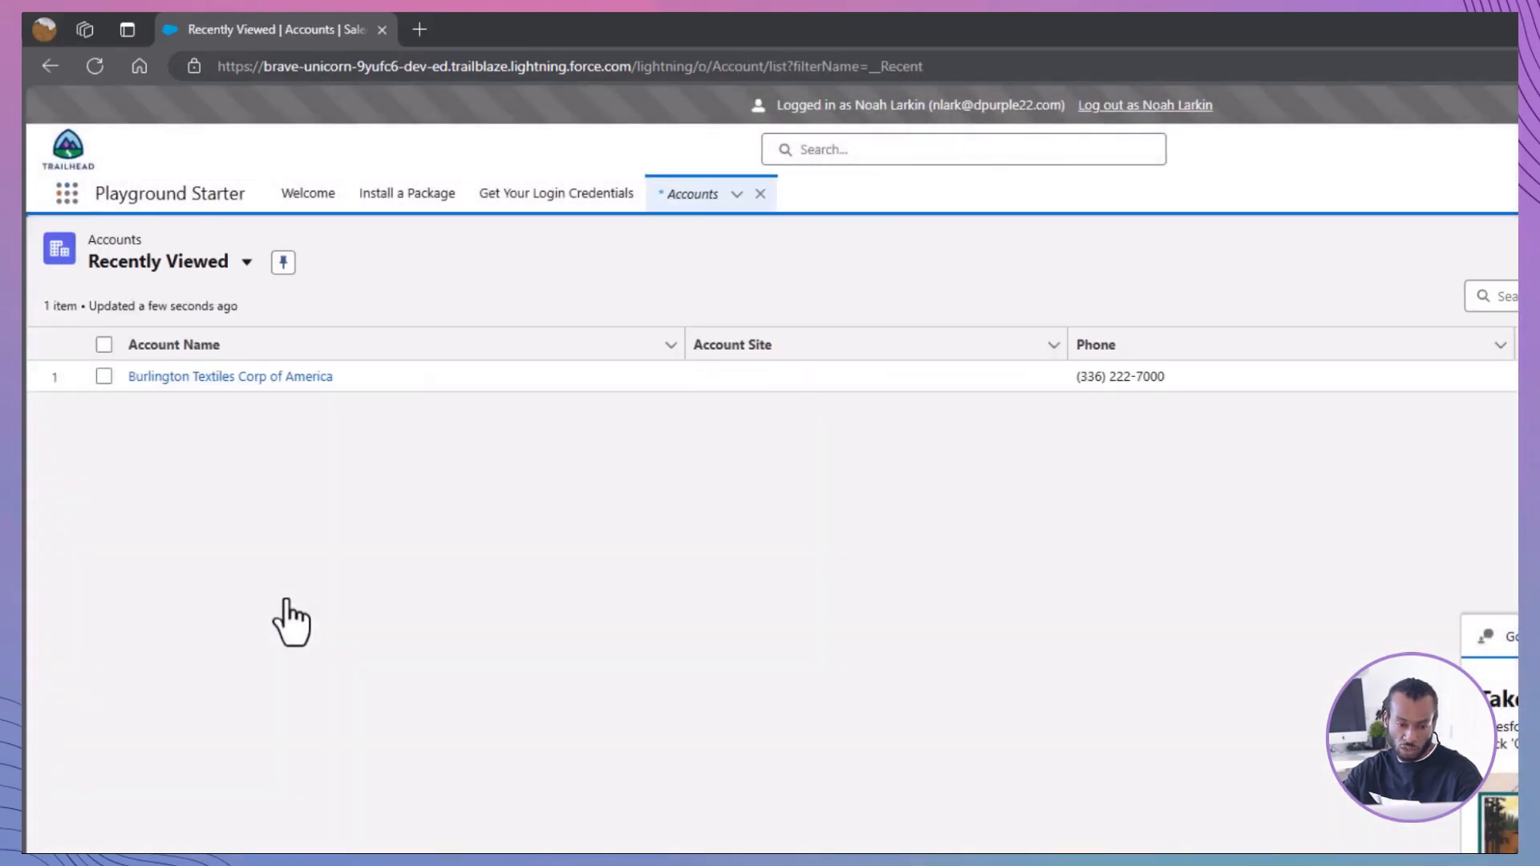
left_click(230, 376)
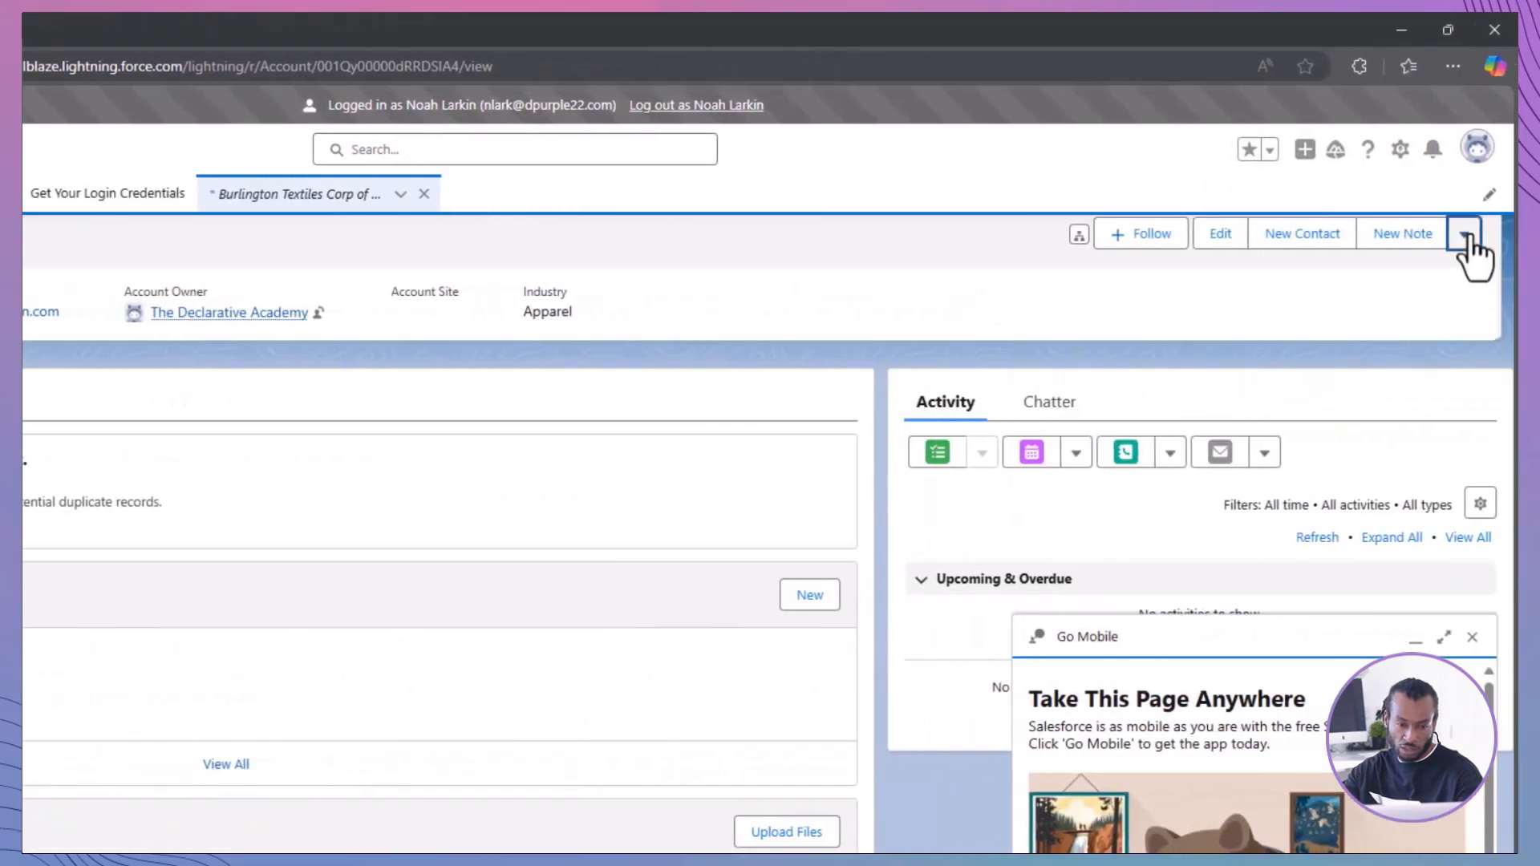
- Check the account's available actions, then log out as the support user
left_click(108, 193)
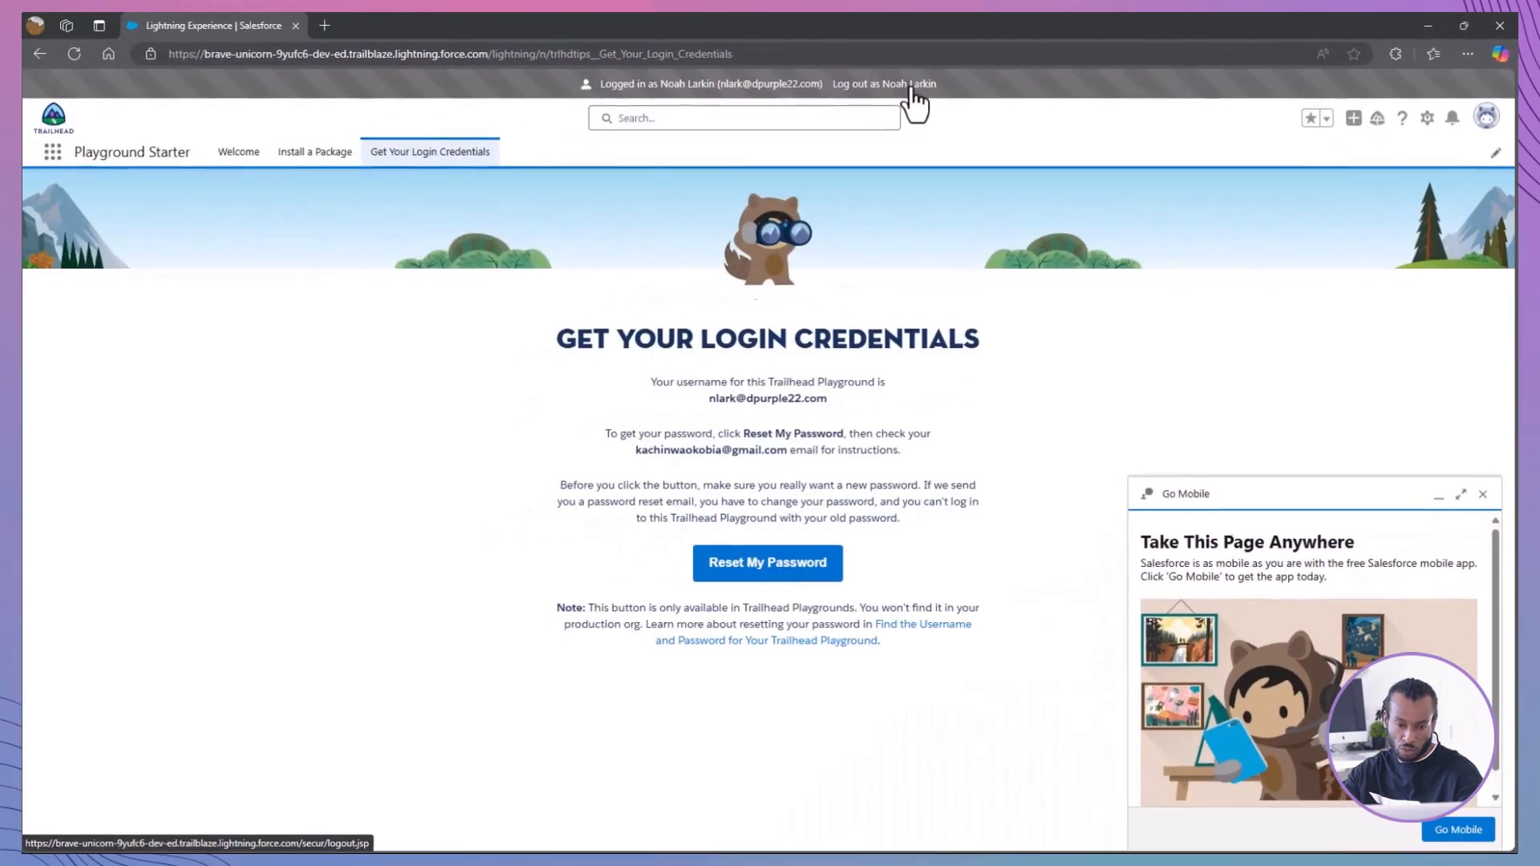
left_click(882, 84)
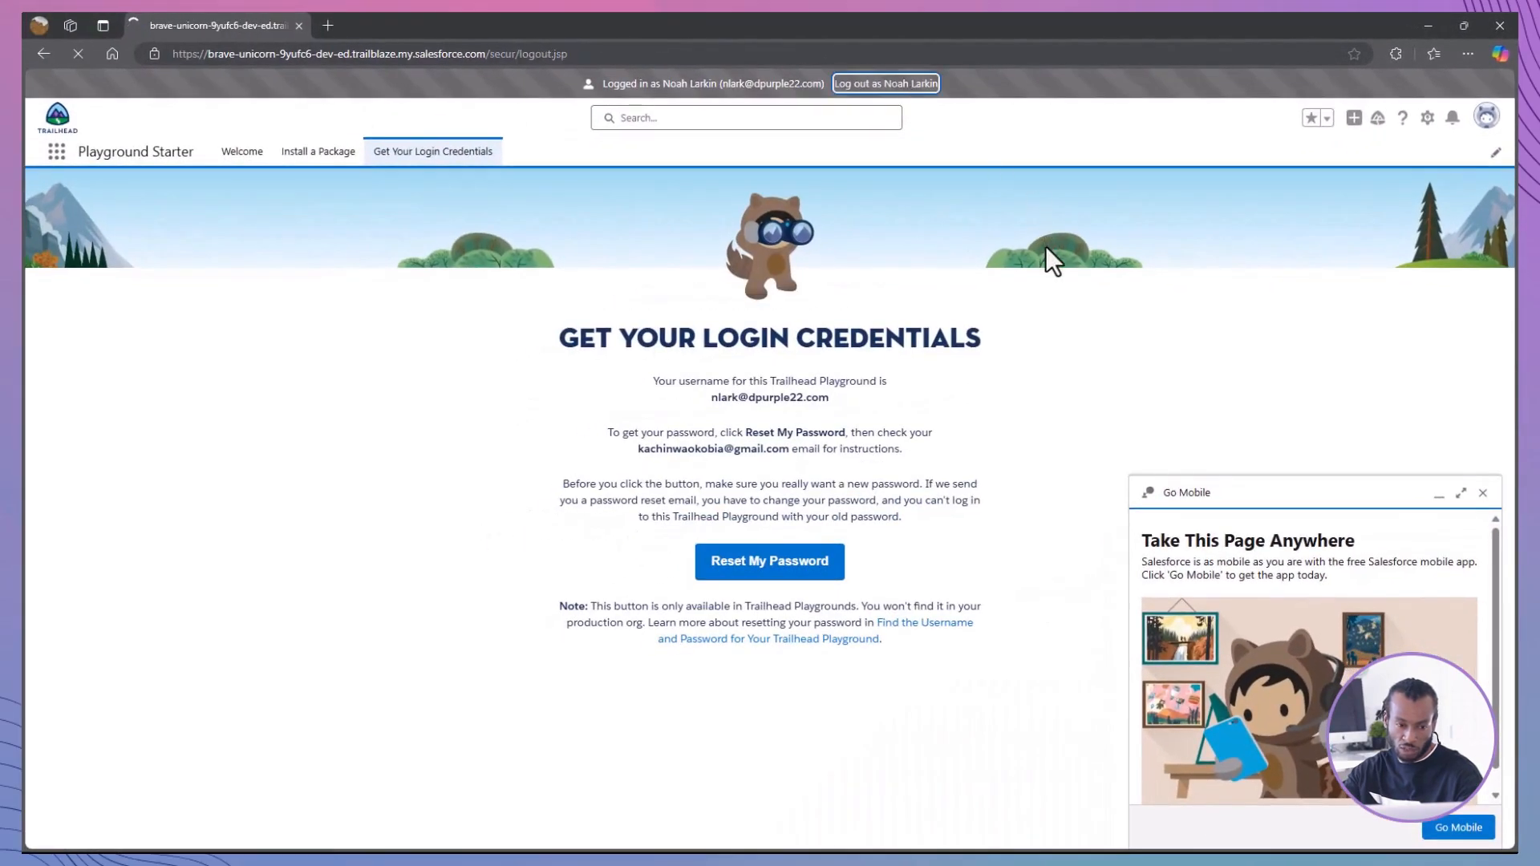
left_click(884, 83)
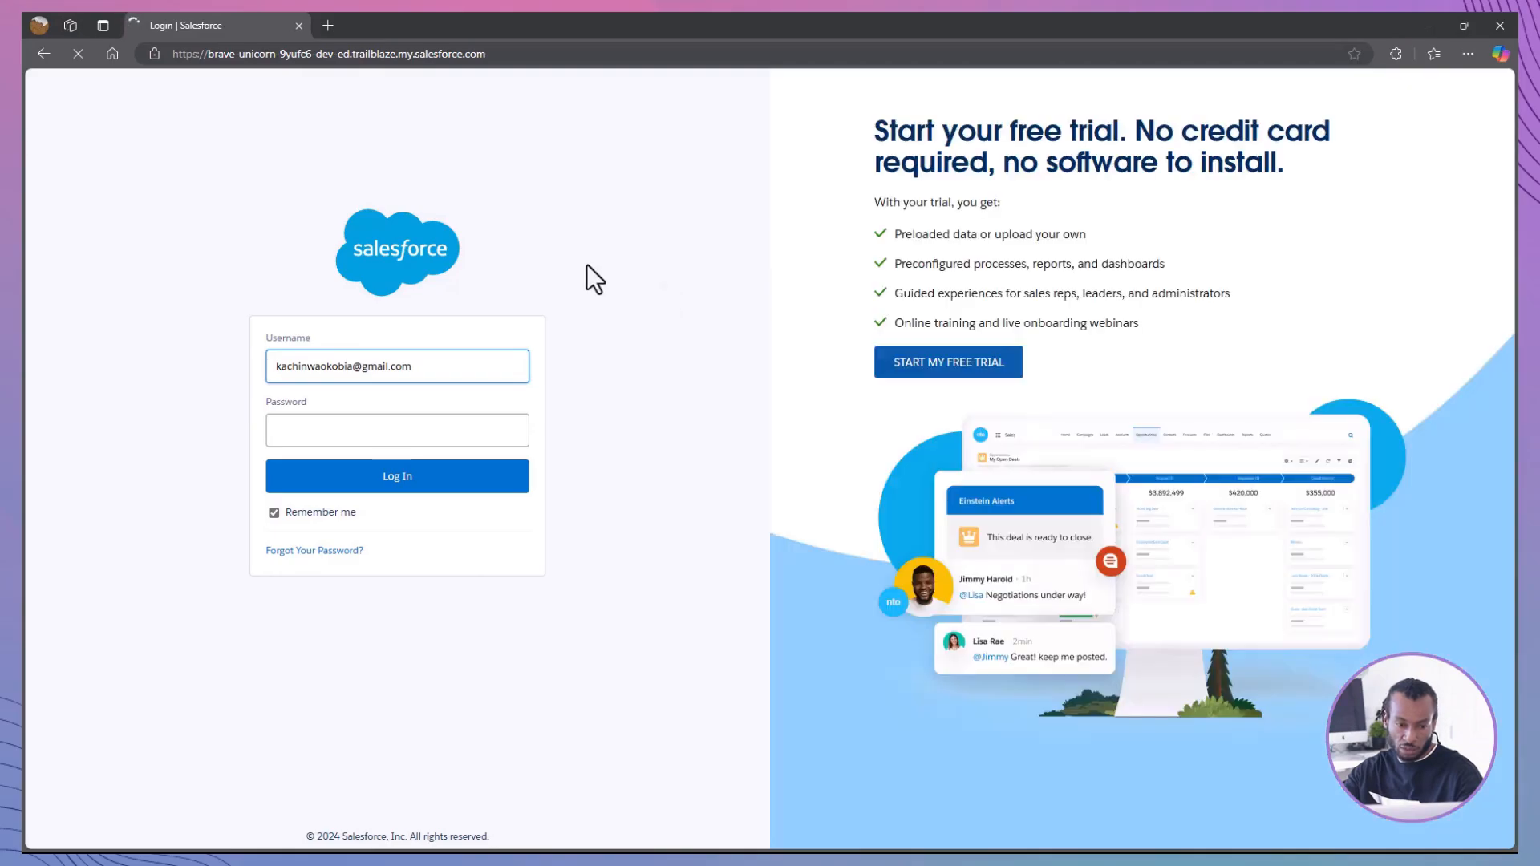
mouse_move(502, 220)
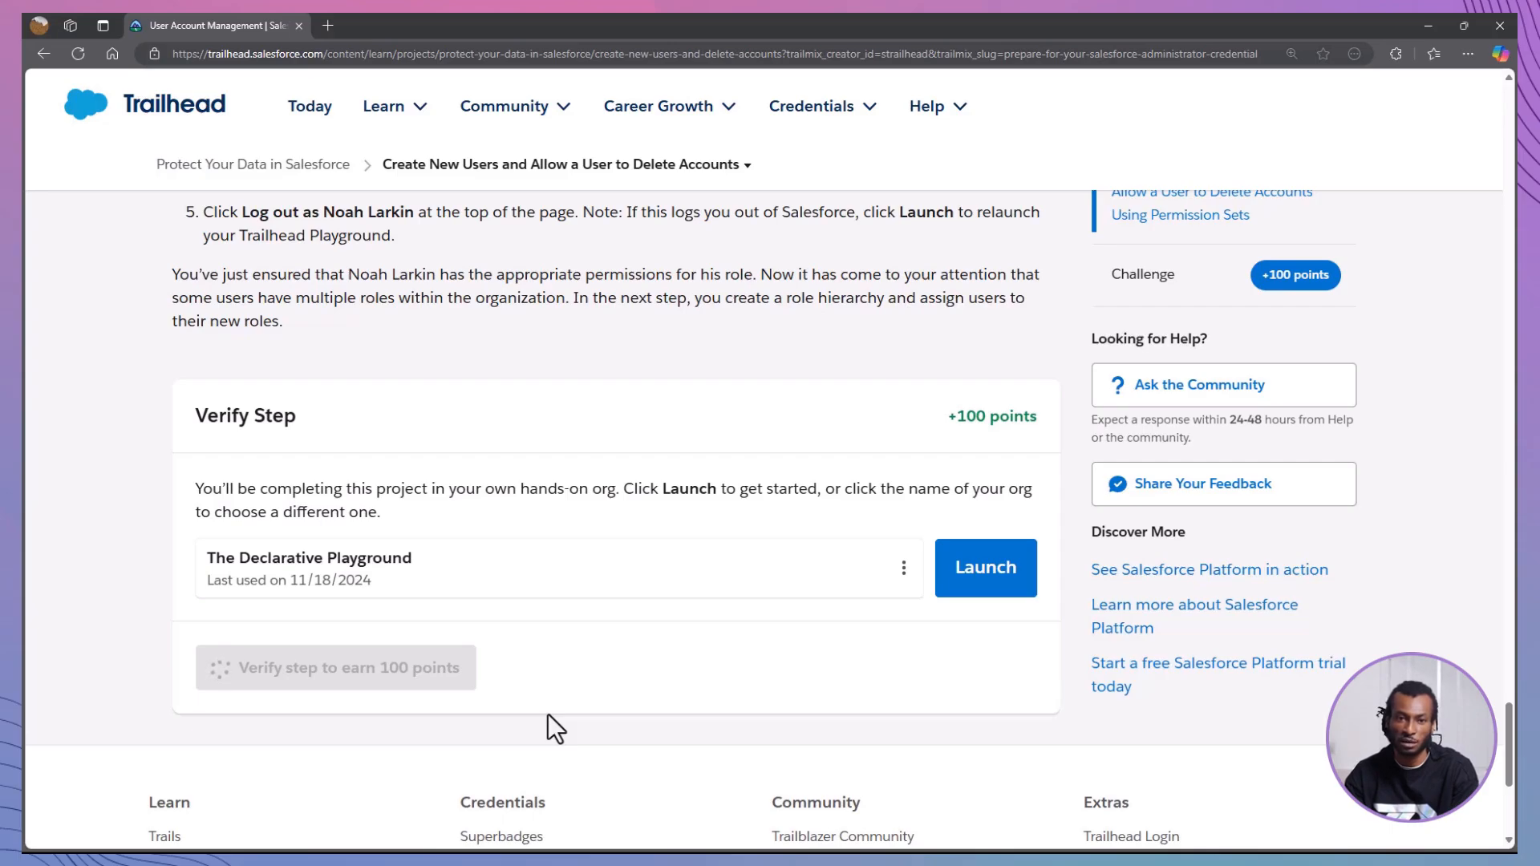
- Verify the Trailhead step to earn 100 points
left_click(335, 667)
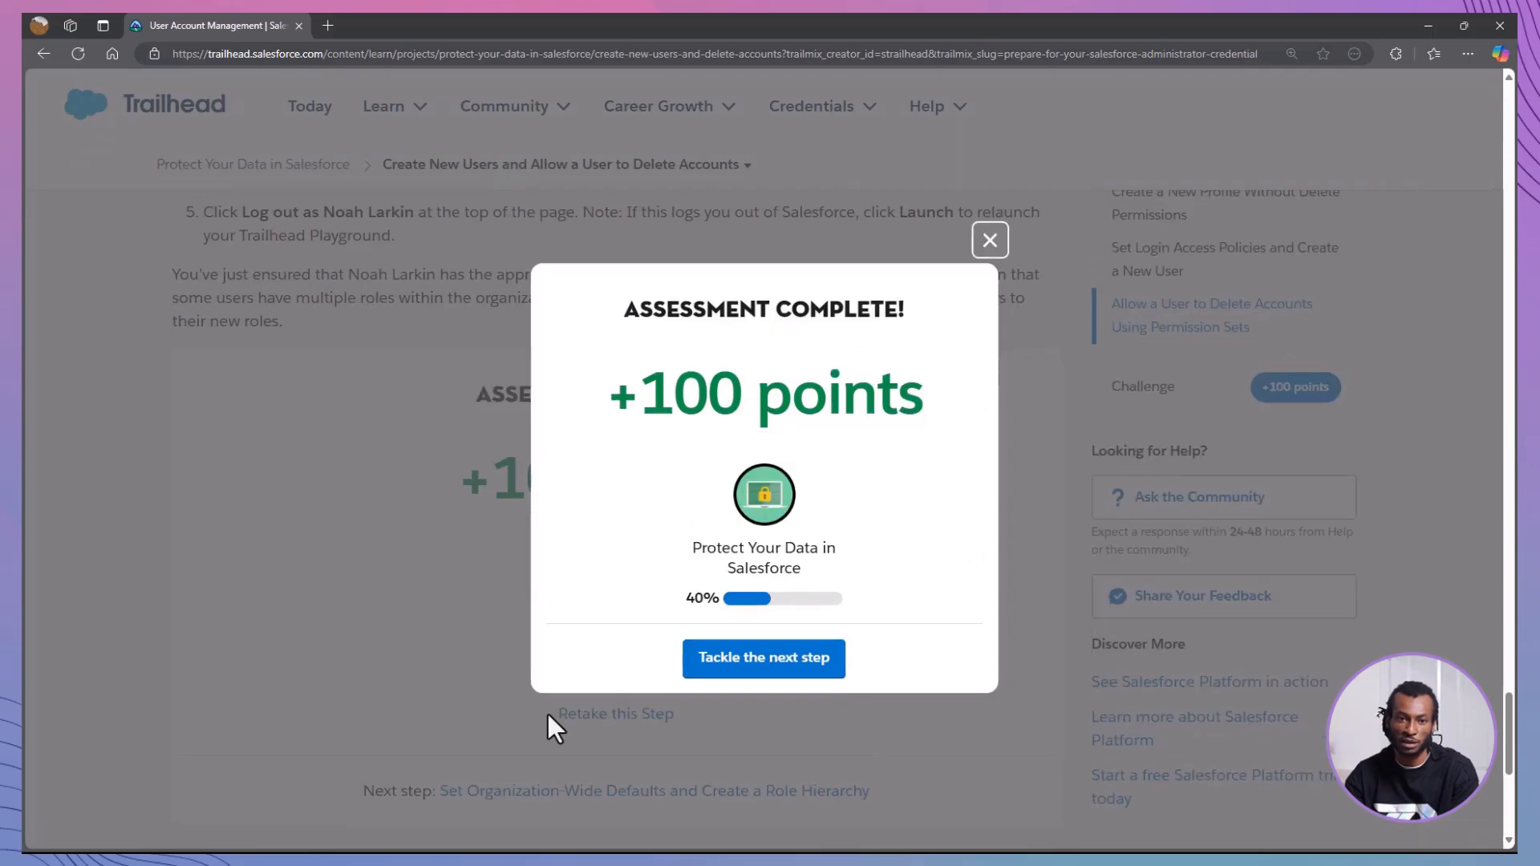